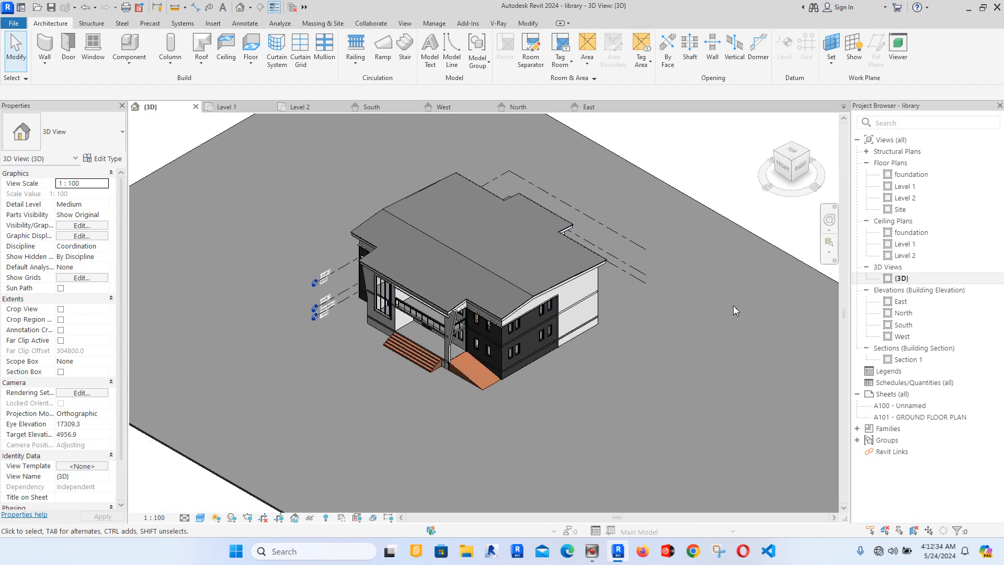
Step: Review the Level 1 and Level 2 floor plans of the library
double_click(905, 186)
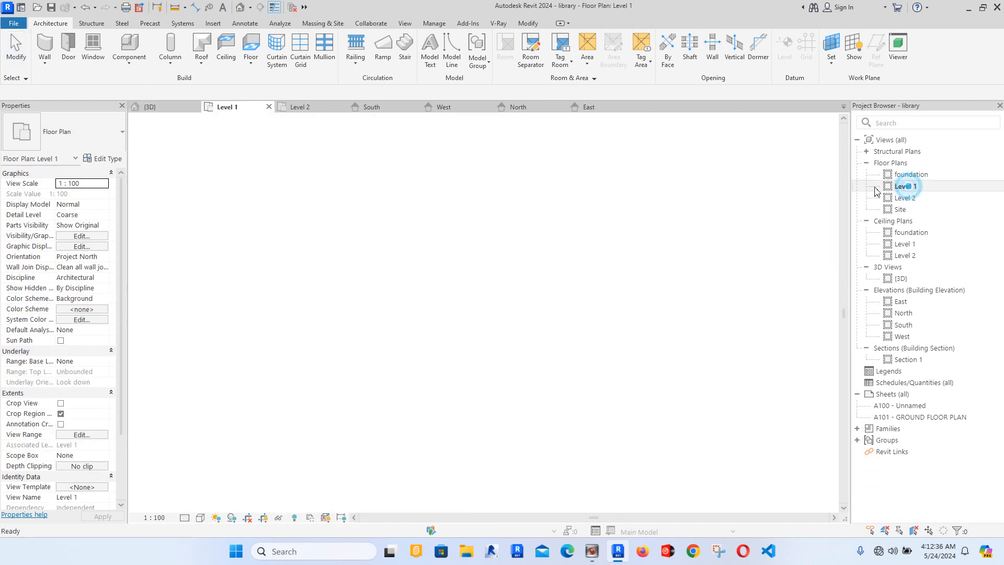
double_click(904, 186)
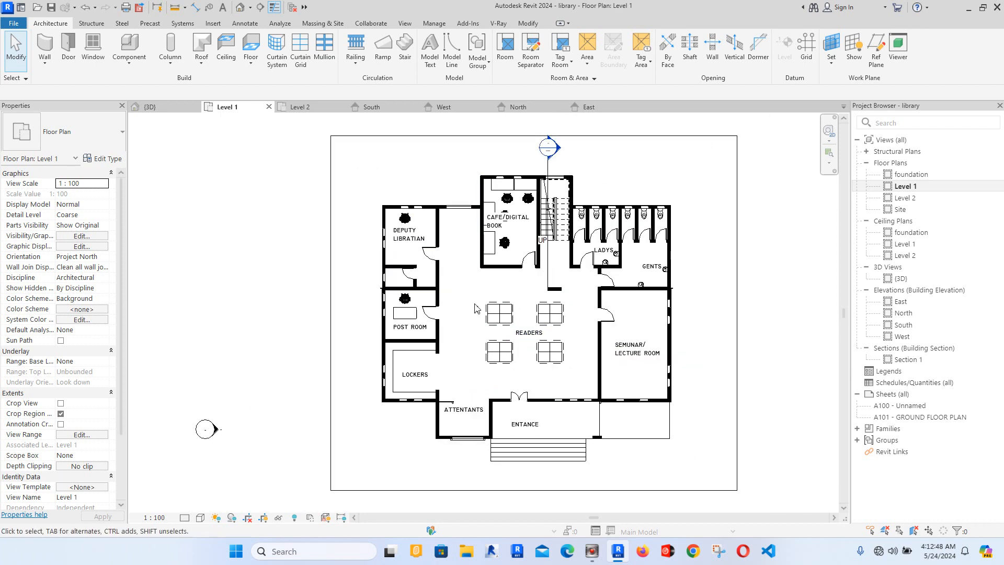
double_click(906, 198)
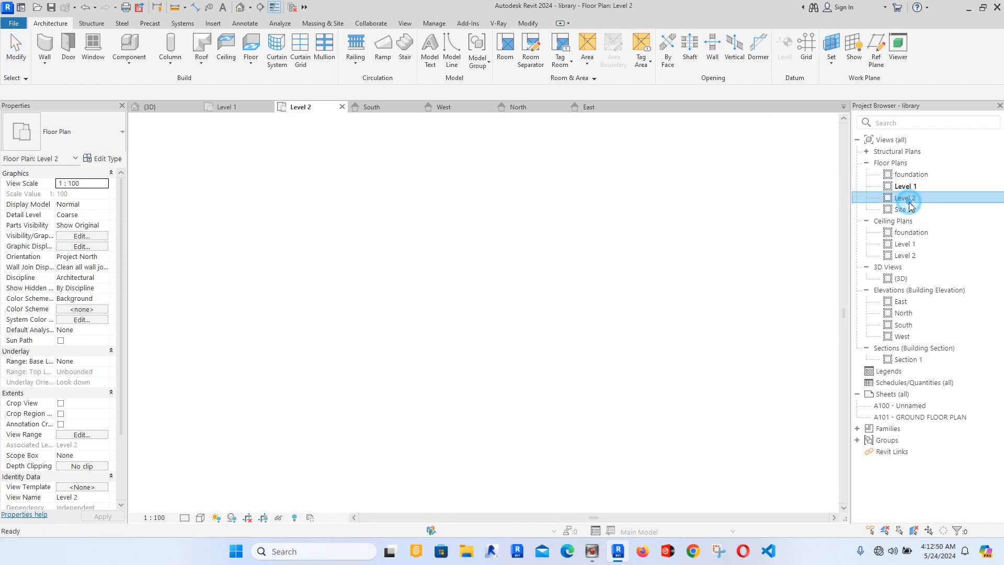
double_click(905, 197)
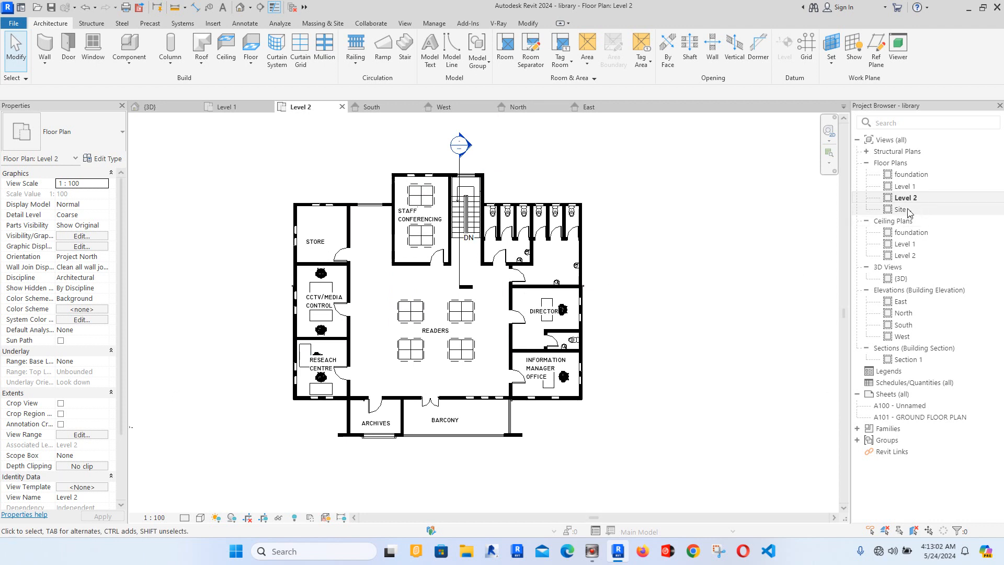
Step: Switch to the Site plan and then the South elevation
double_click(902, 209)
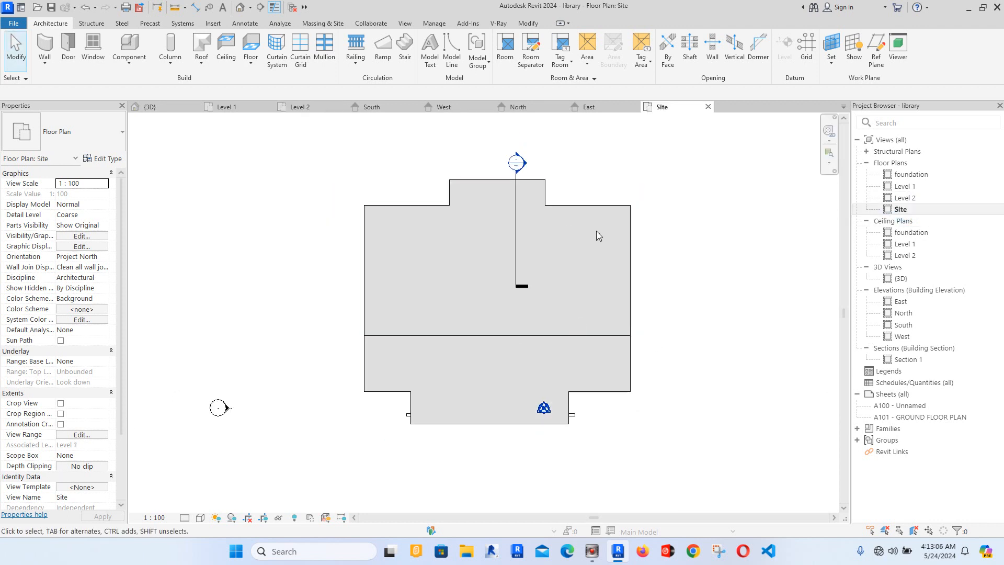
mouse_move(685, 283)
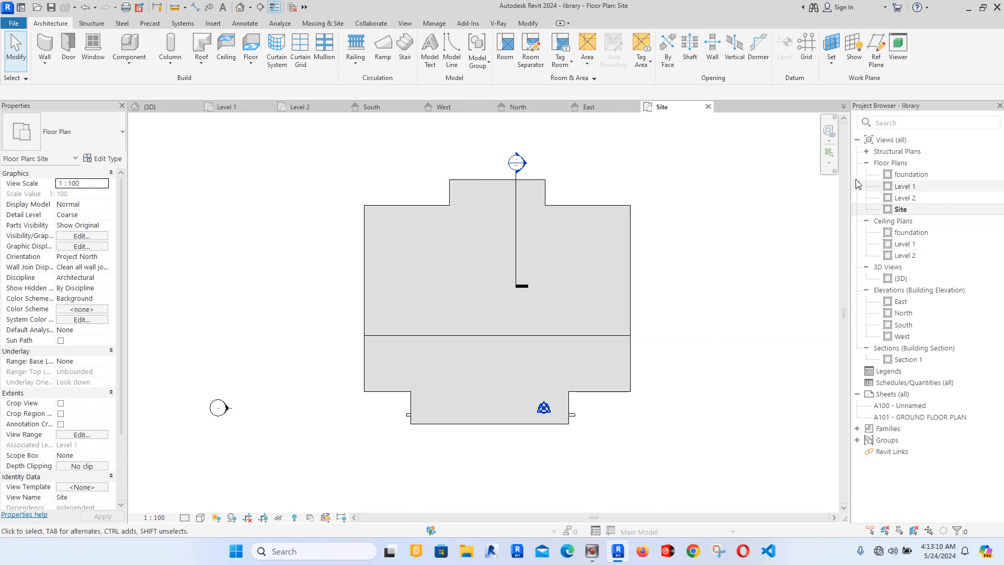
double_click(904, 324)
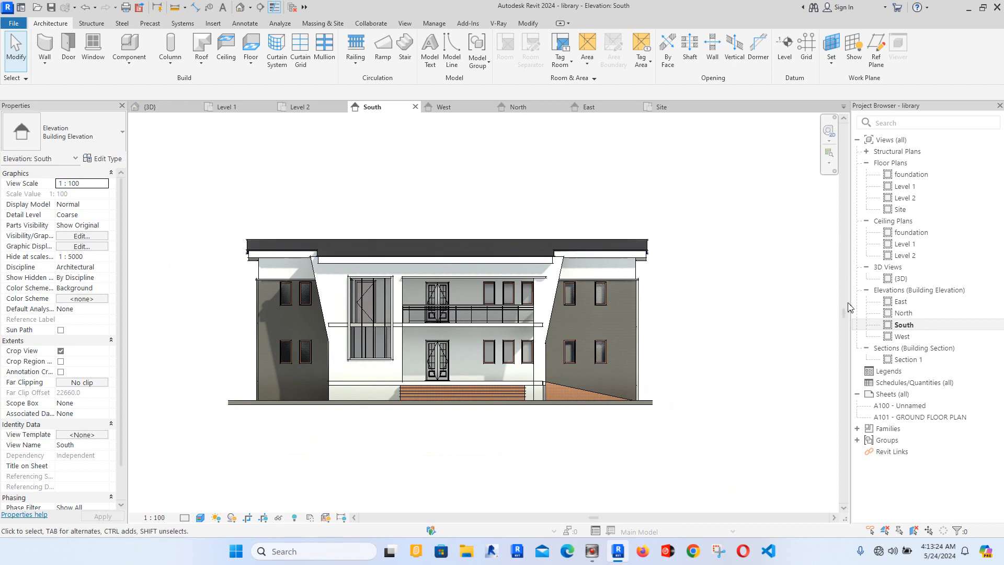
Step: Cycle through the West and North elevations, zooming in on the North elevation
left_click(444, 107)
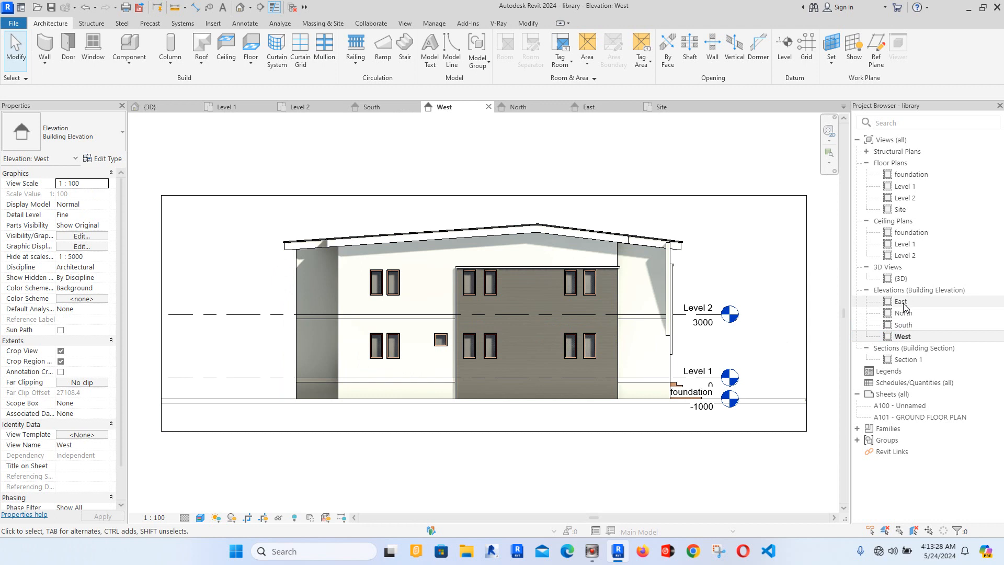
double_click(902, 301)
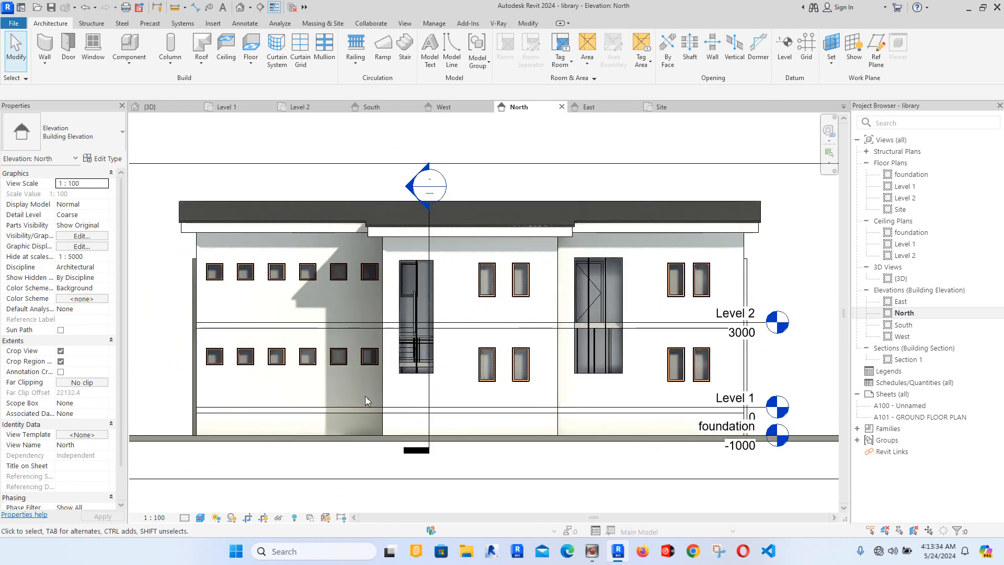
scroll("down", 3)
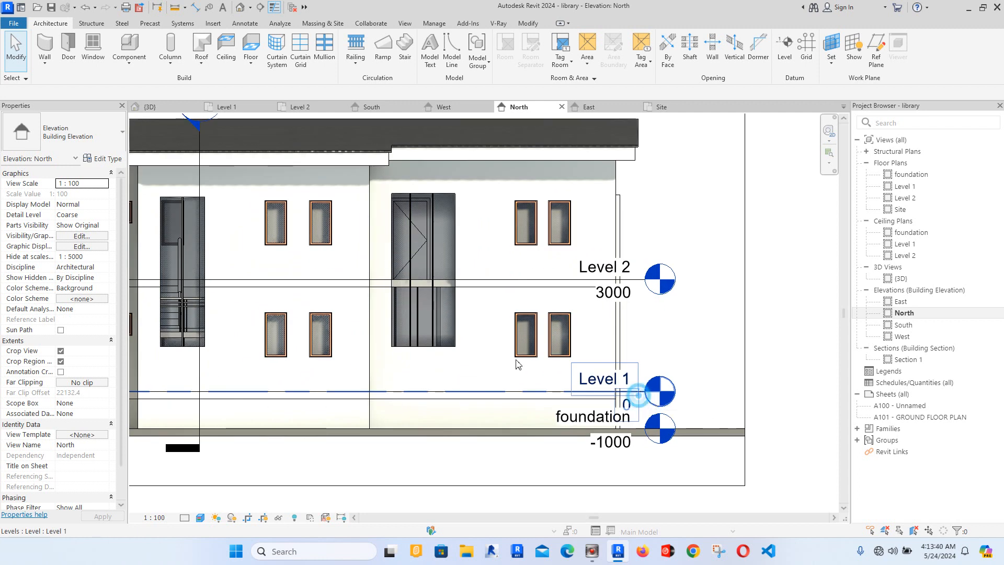
left_click(604, 379)
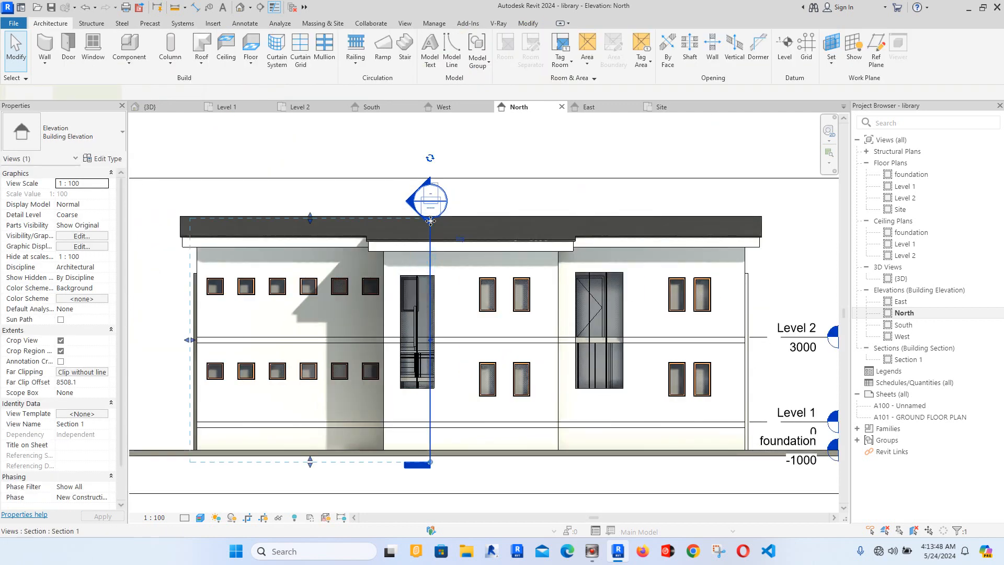
left_click(429, 201)
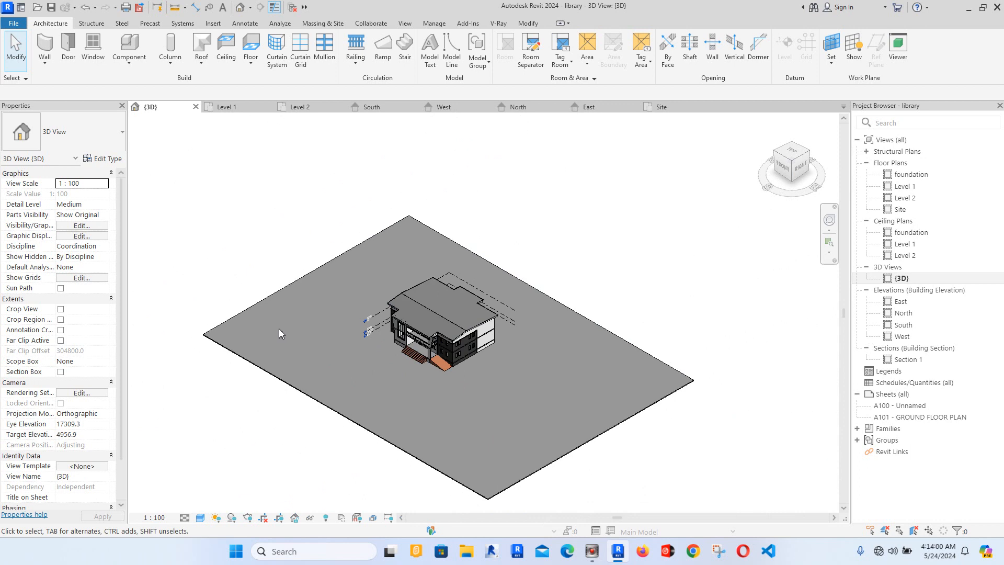
mouse_move(243, 358)
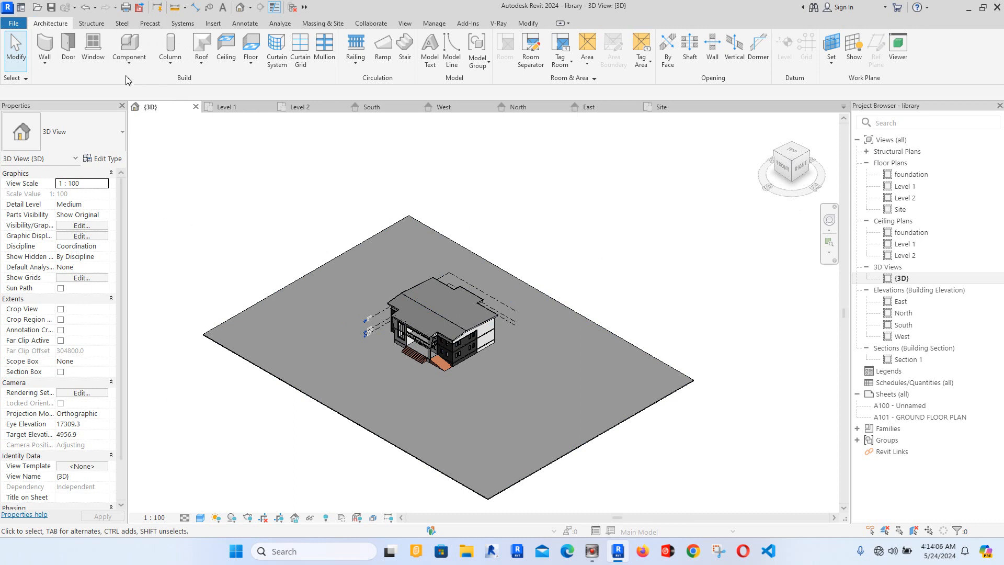
Step: From Massing & Site, start a toposolid via Create from Sketch in the 3D view
left_click(129, 63)
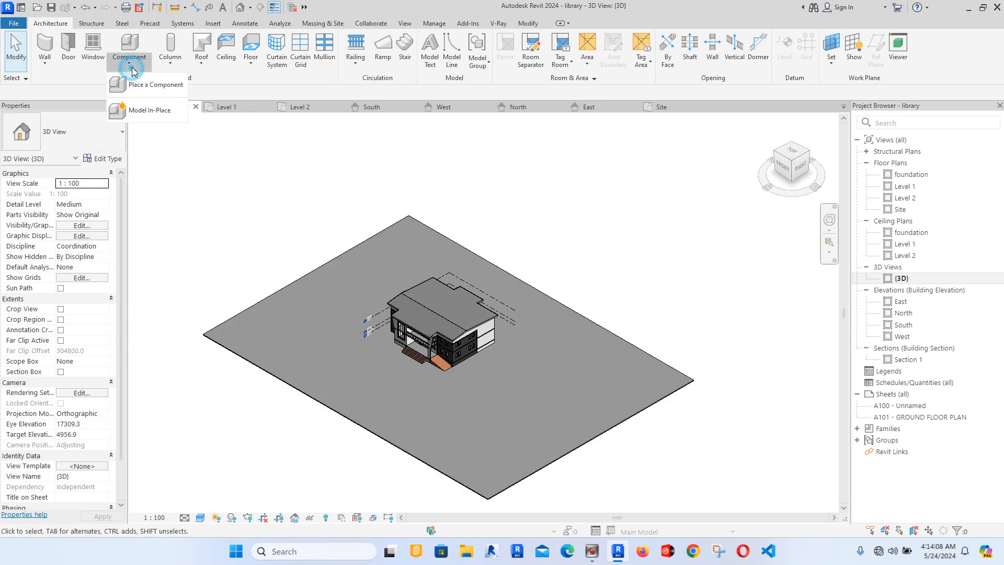
mouse_move(160, 135)
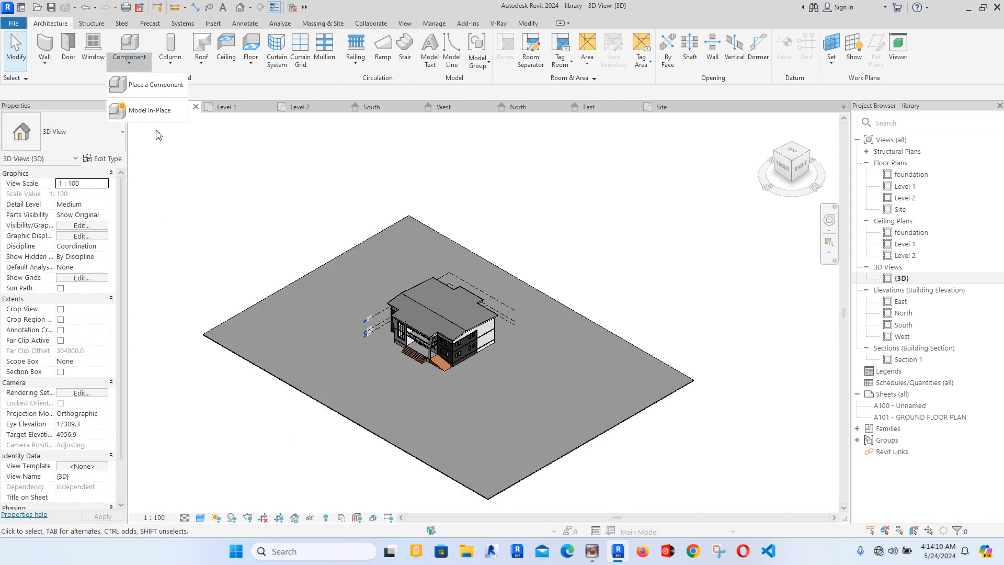
left_click(331, 23)
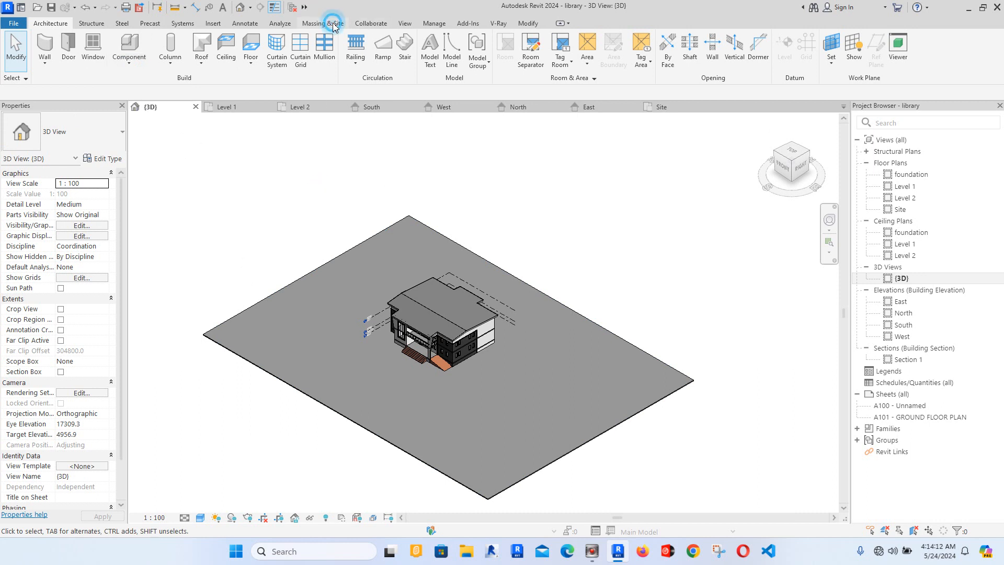
left_click(322, 23)
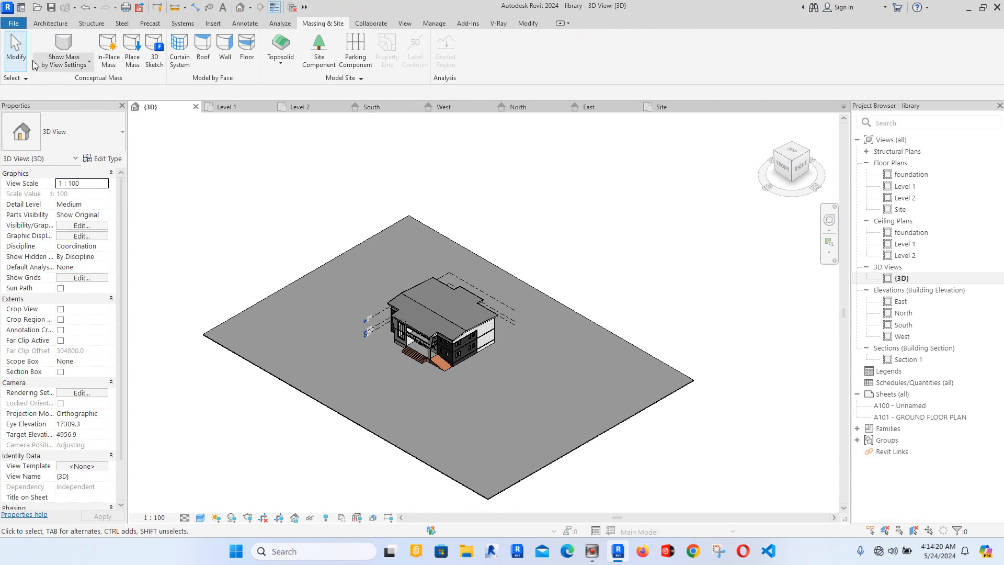
mouse_move(211, 202)
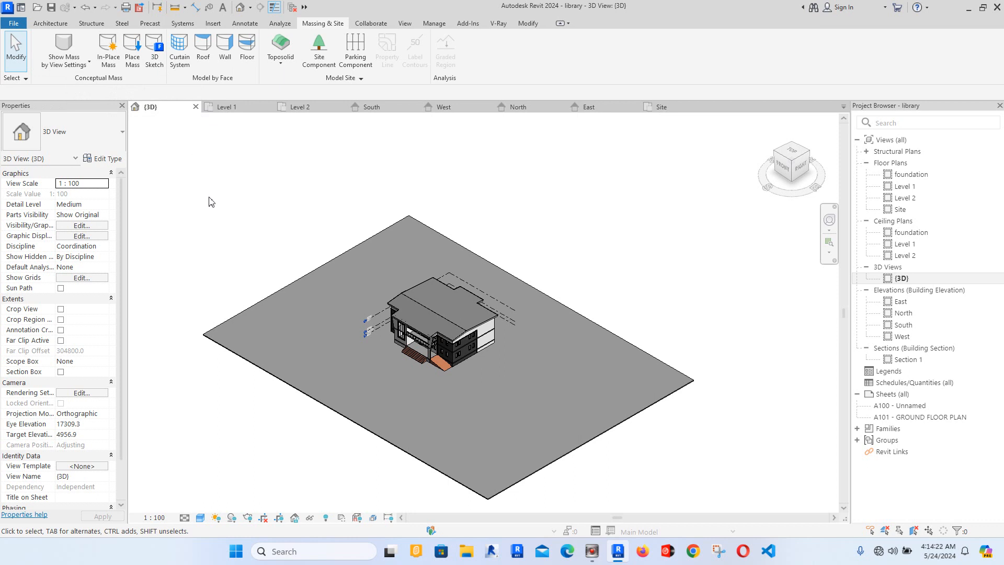
mouse_move(271, 98)
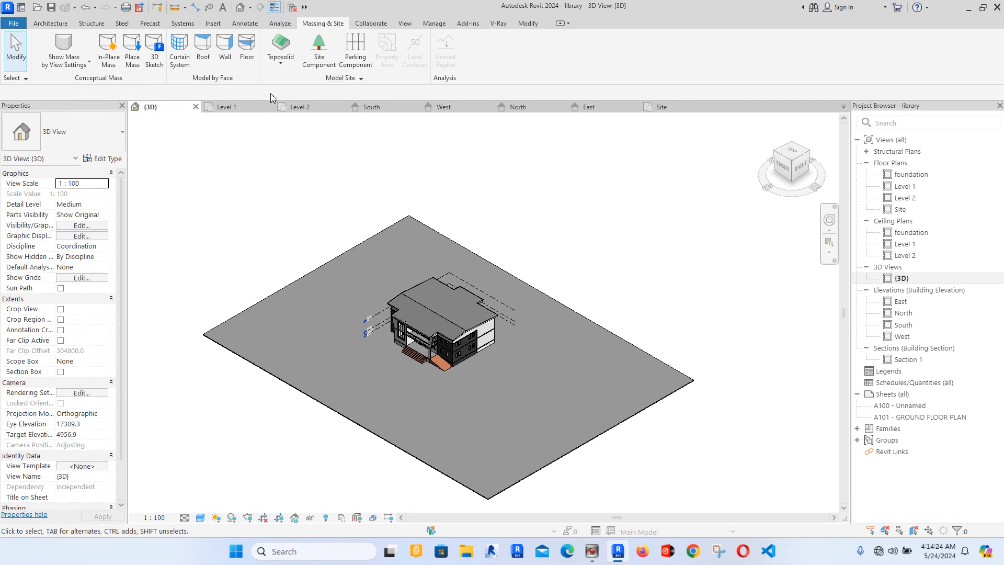
mouse_move(240, 150)
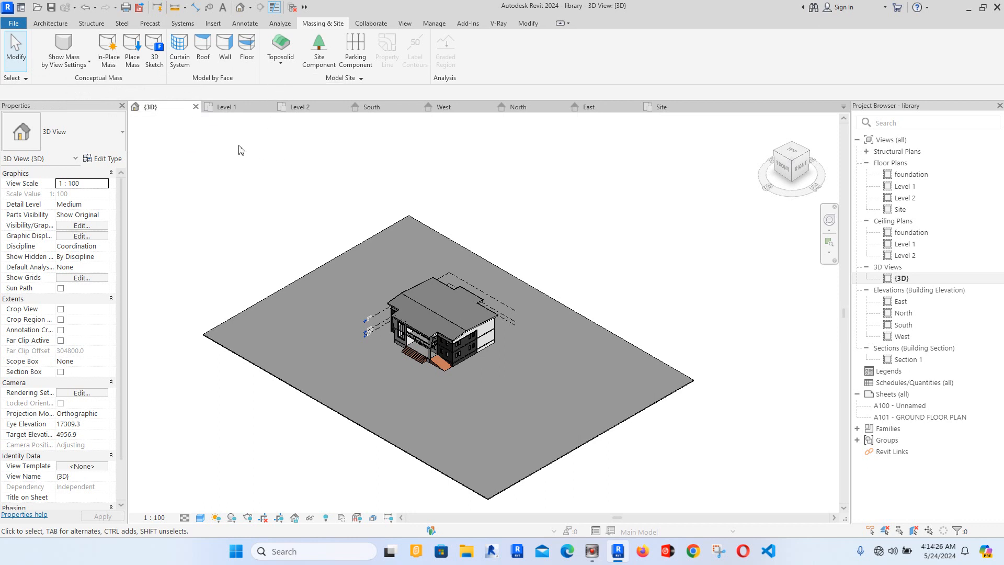
mouse_move(343, 136)
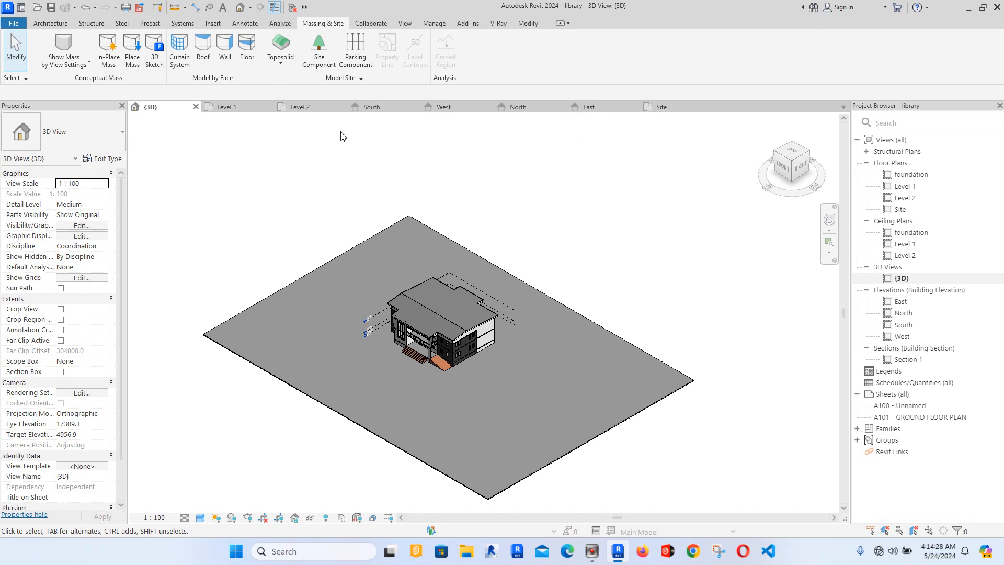
mouse_move(280, 47)
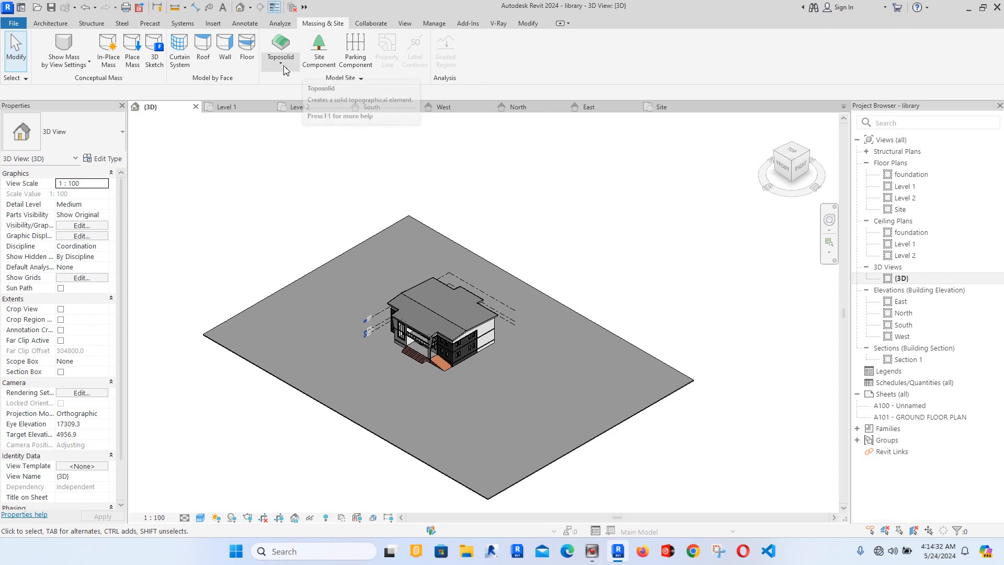
left_click(281, 62)
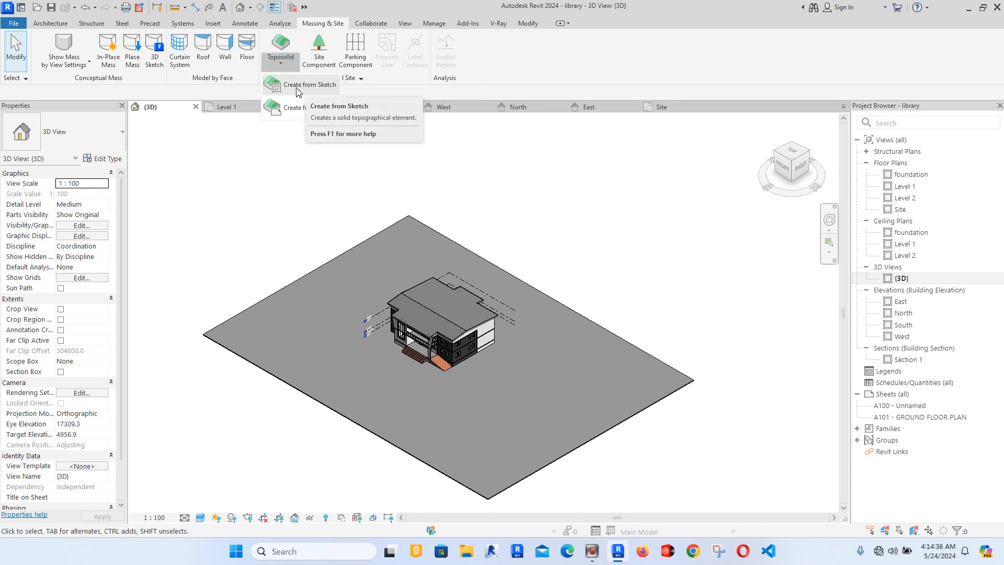
mouse_move(299, 117)
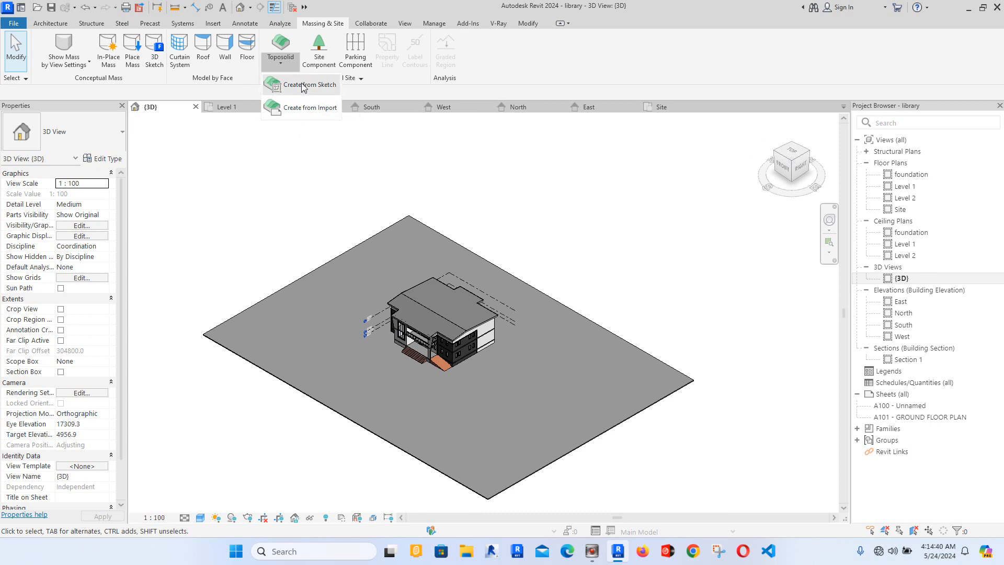
left_click(307, 84)
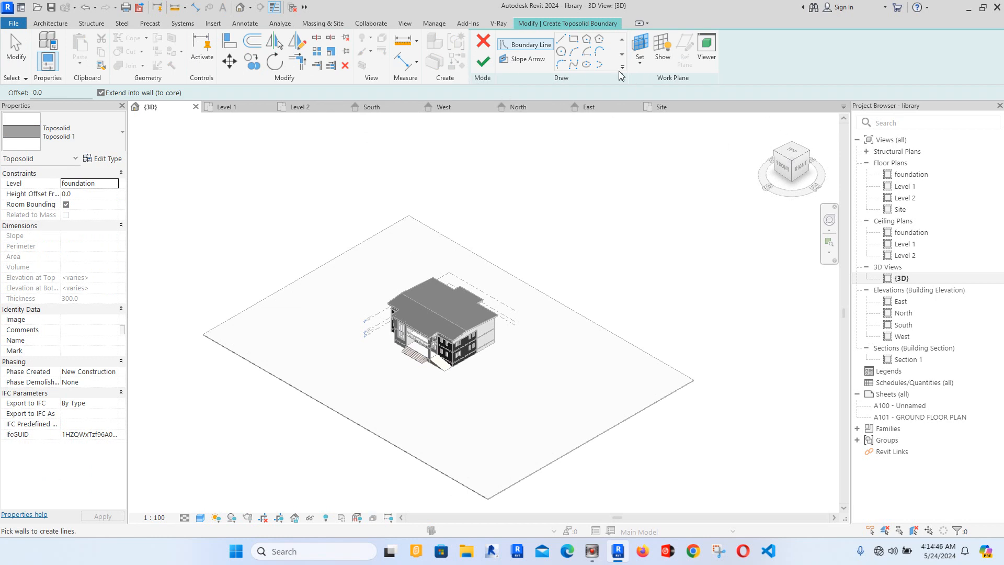
mouse_move(907, 182)
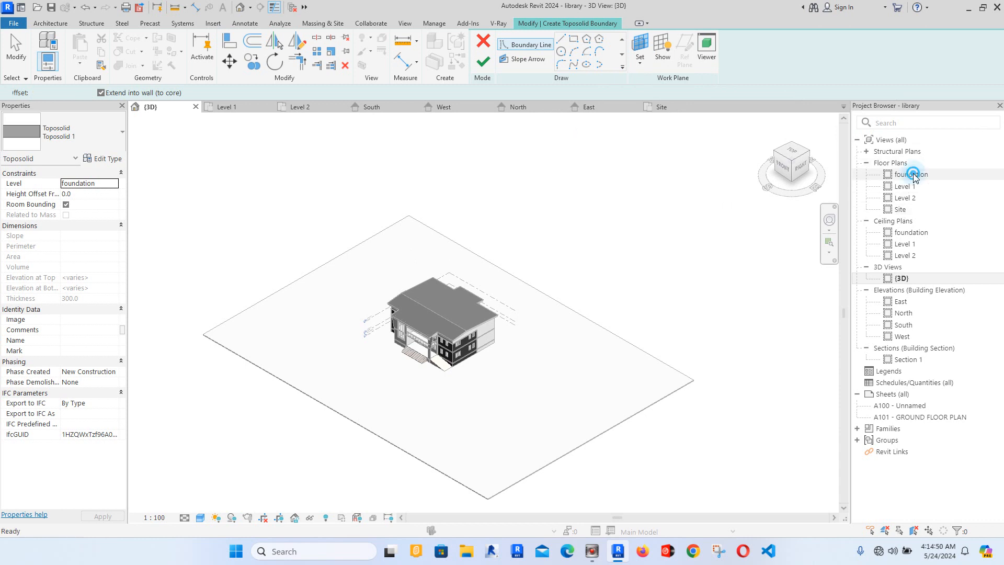
Step: Sketch a rectangular toposolid boundary on the foundation plan and finish it
double_click(913, 174)
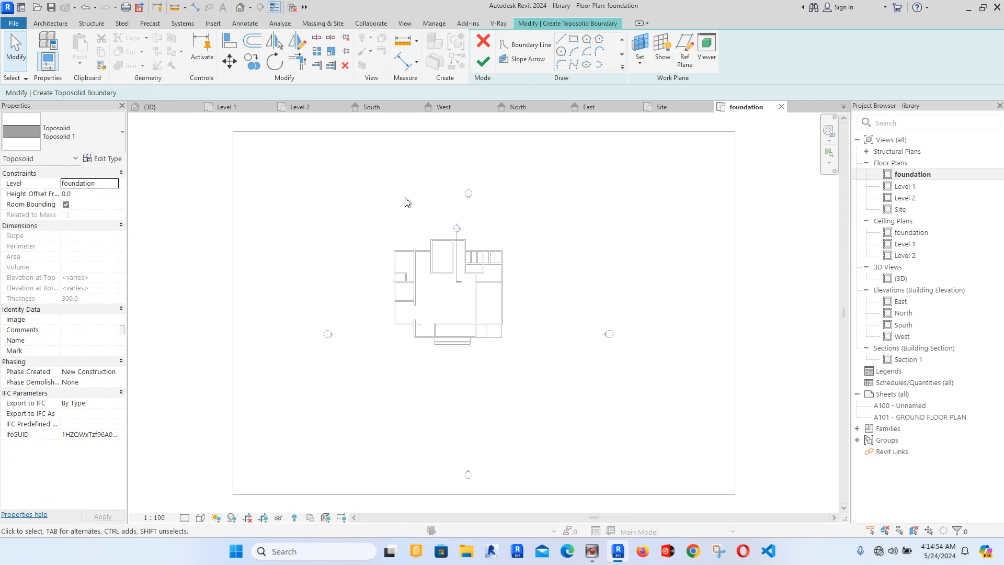
left_click(530, 44)
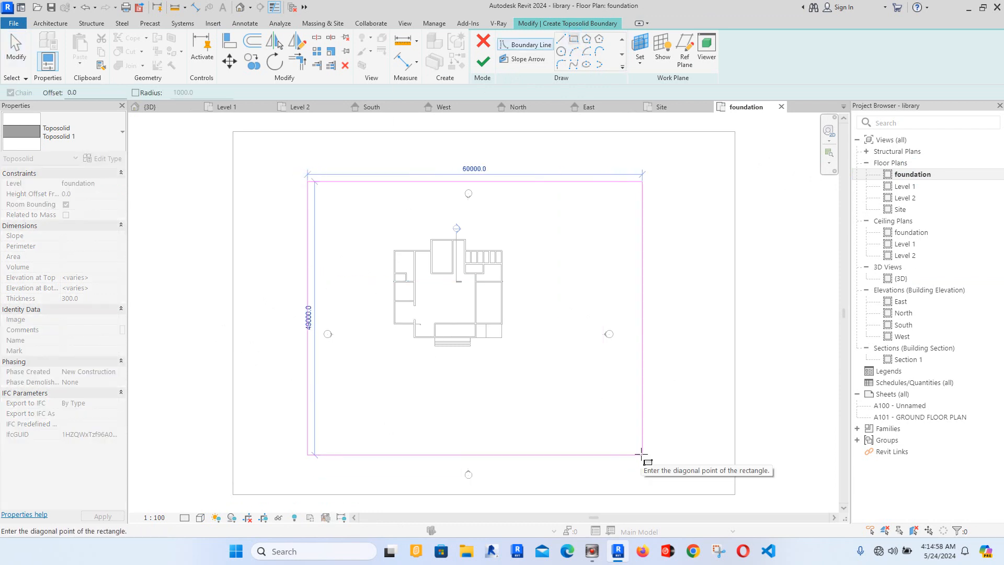
left_click(483, 61)
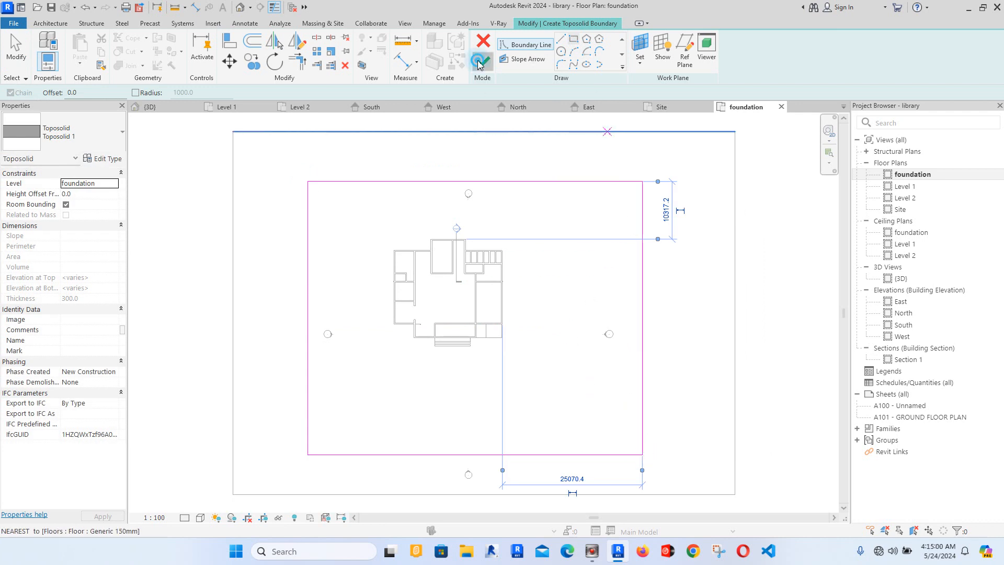
Step: Delete the large floor slab around the site and return to the 3D view
left_click(482, 59)
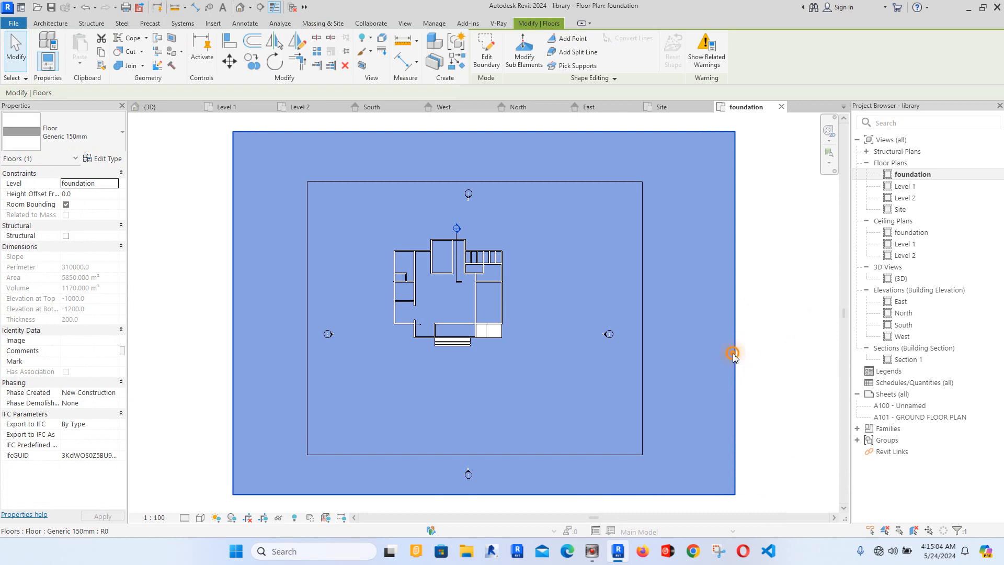
right_click(733, 353)
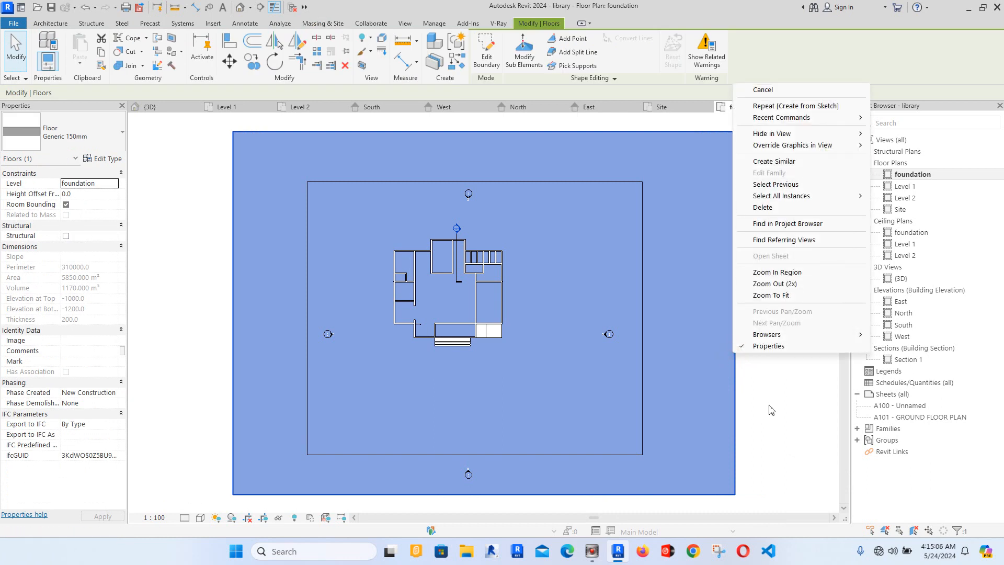
mouse_move(770, 211)
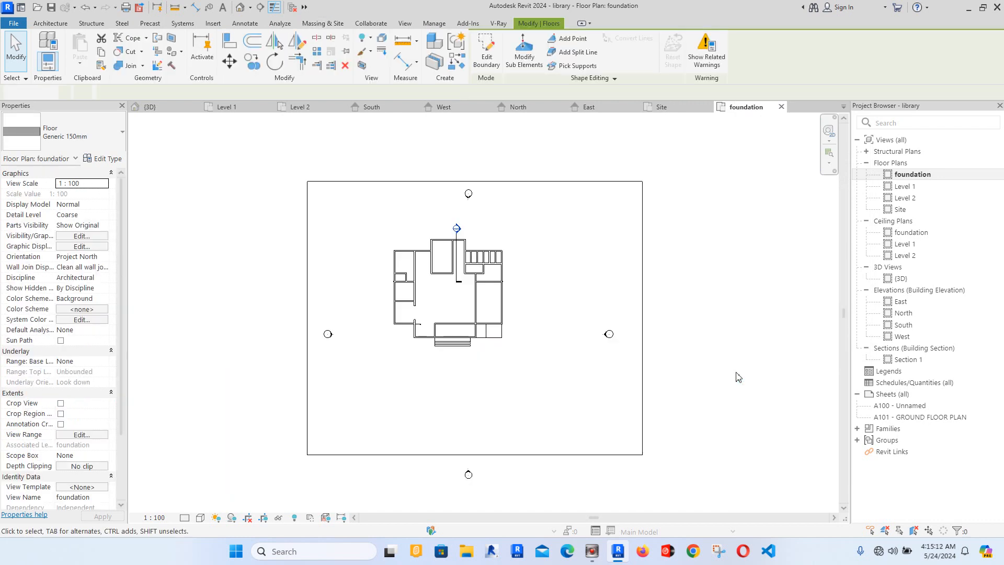
left_click(323, 23)
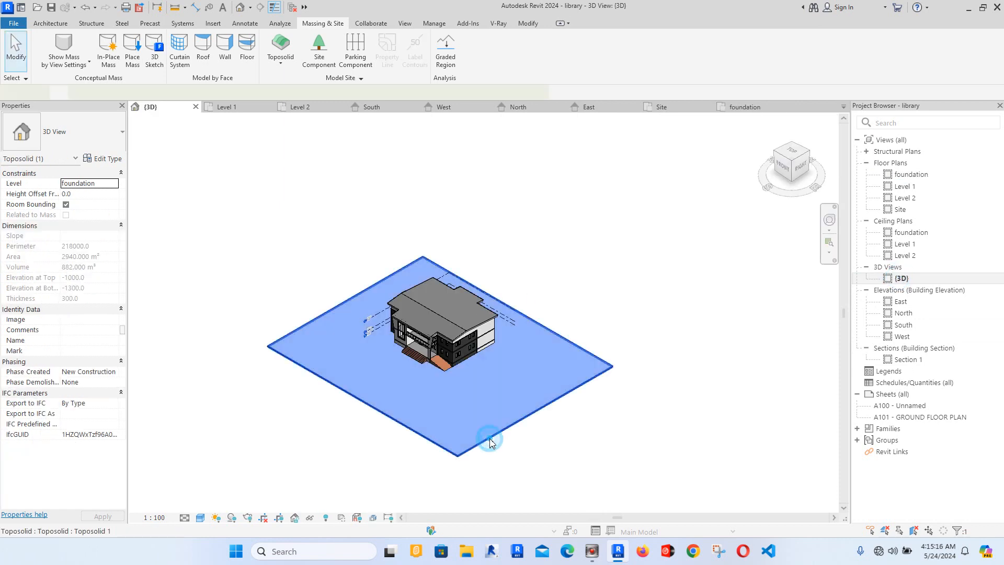
Step: Select the site toposolid in 3D and enter shape editing
left_click(491, 440)
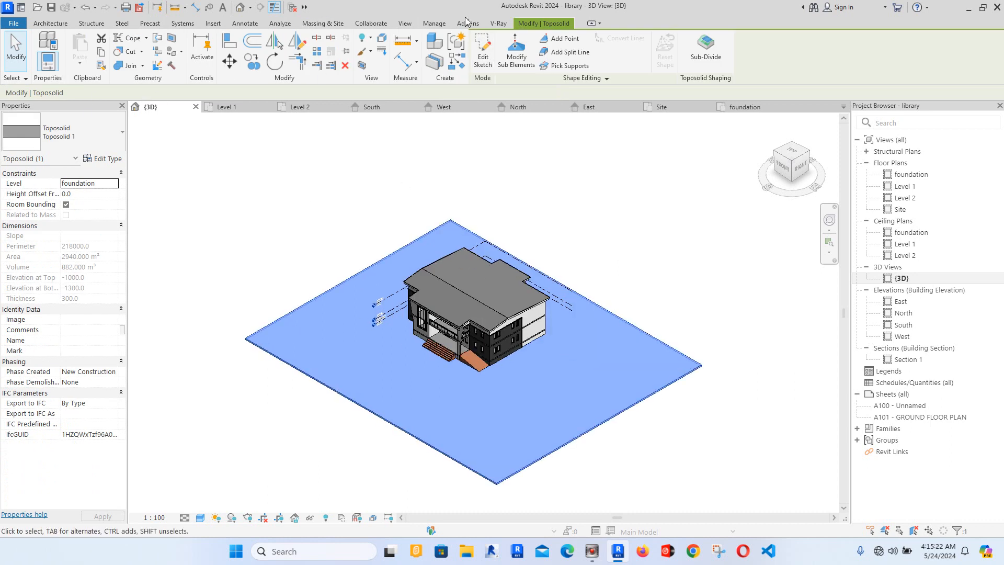
left_click(483, 52)
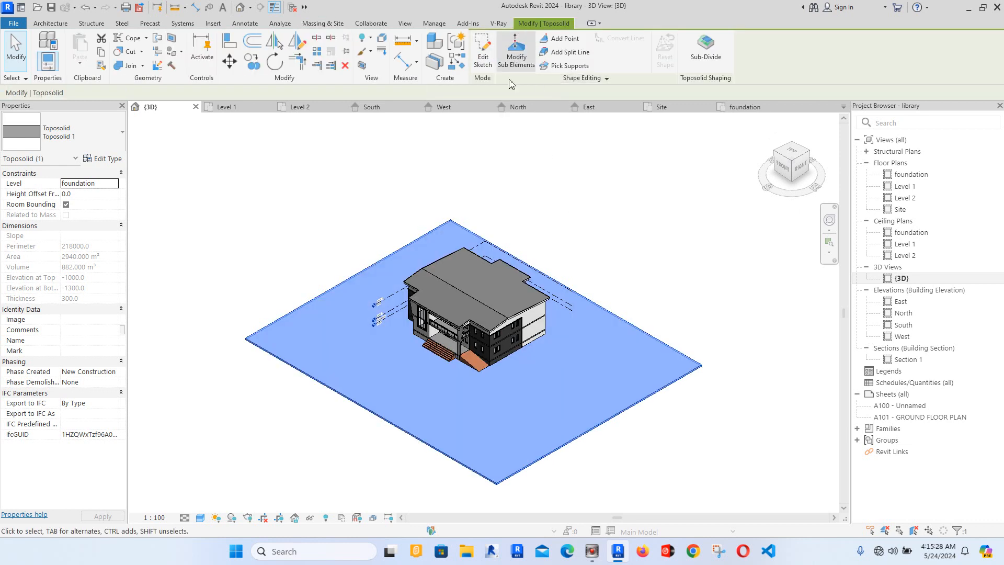
left_click(516, 52)
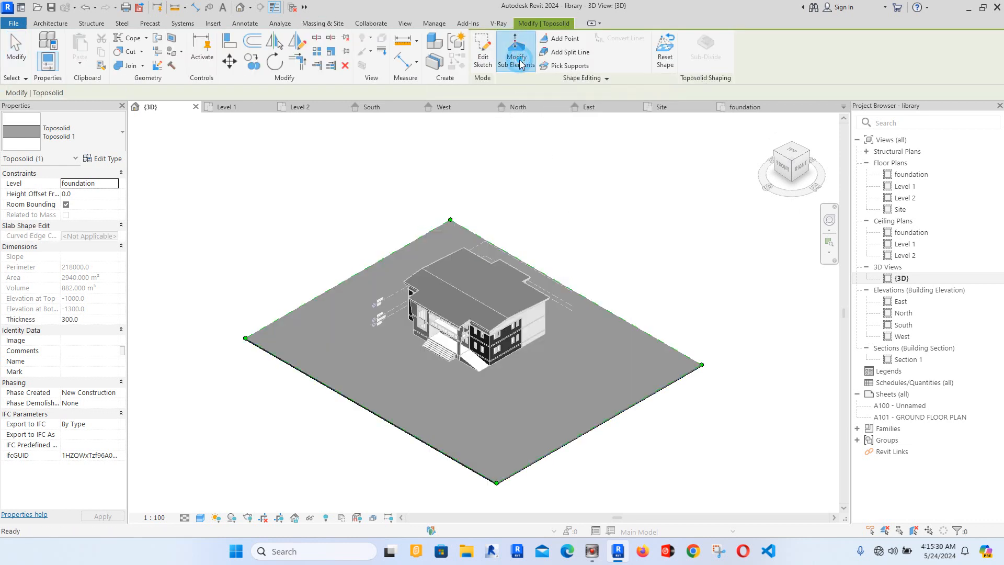
left_click(516, 50)
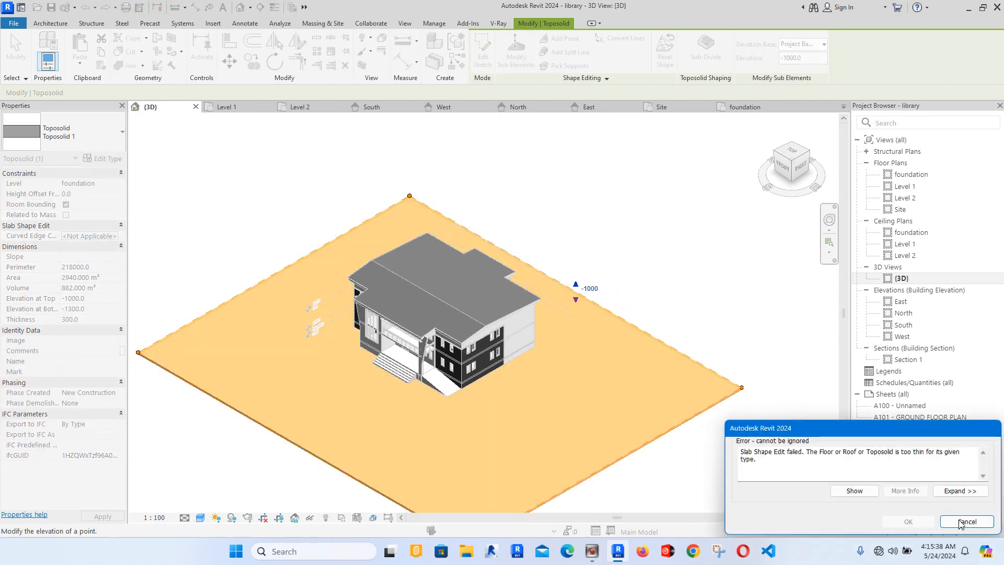
left_click(961, 523)
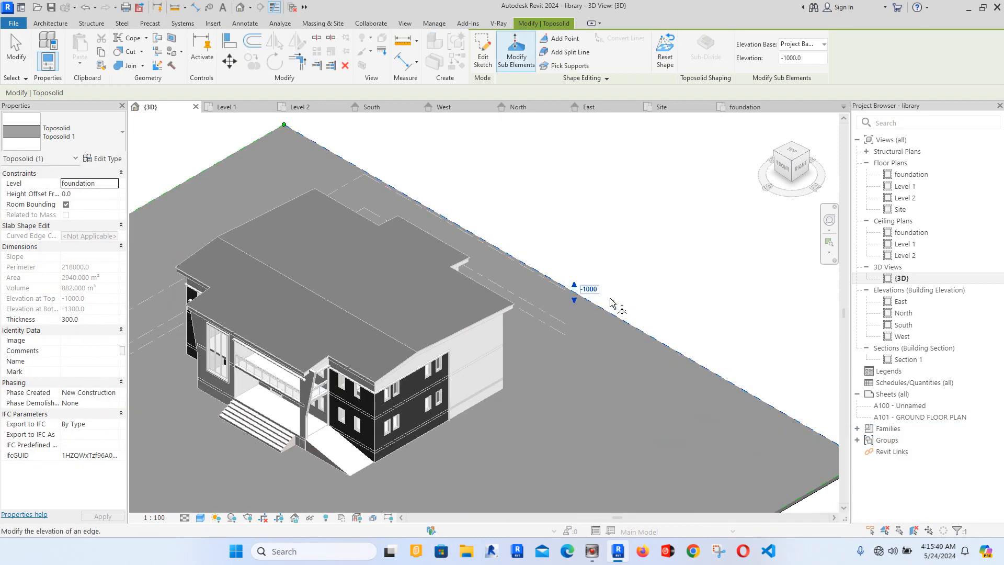
left_click(589, 289)
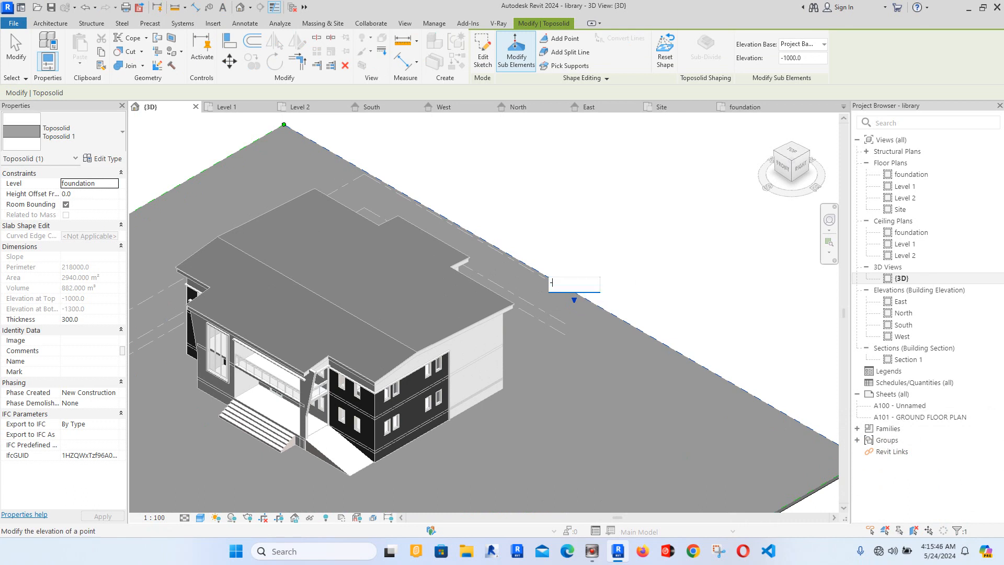
type("-15")
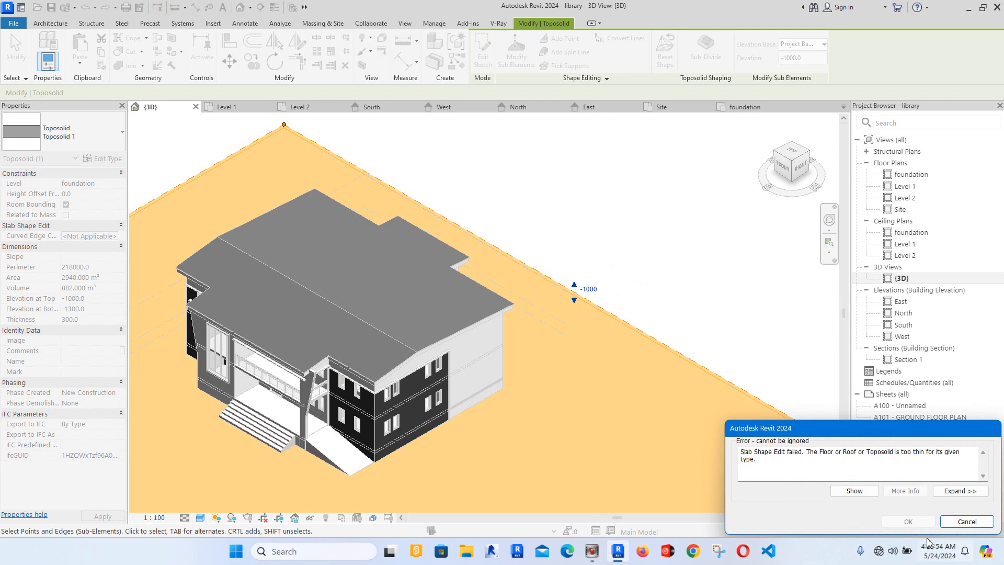
left_click(853, 491)
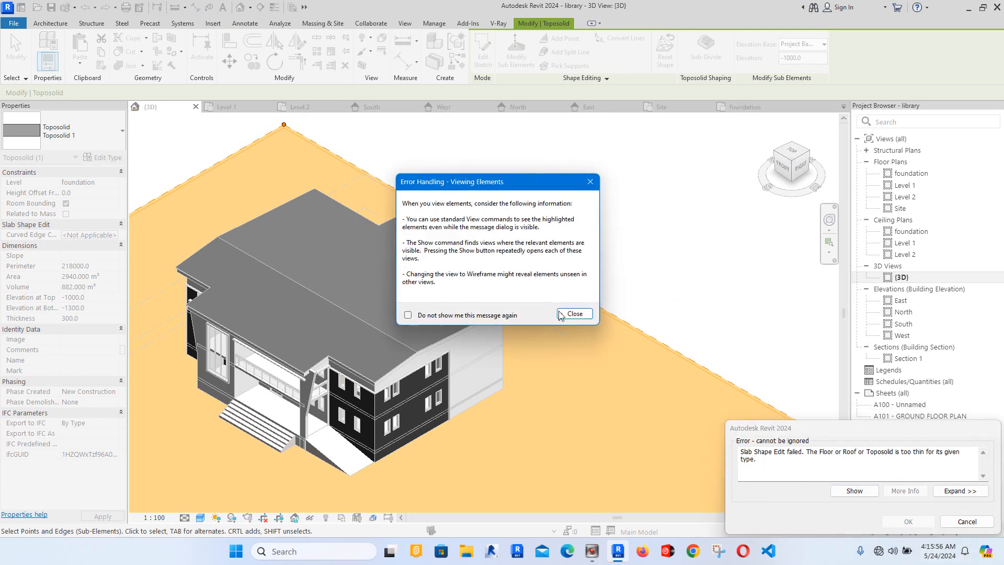
left_click(575, 314)
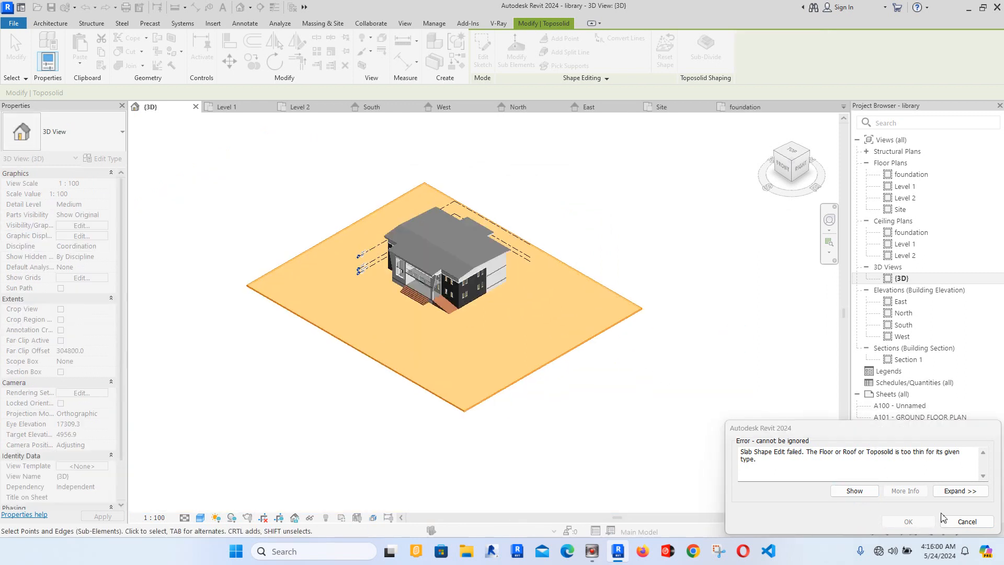
left_click(909, 521)
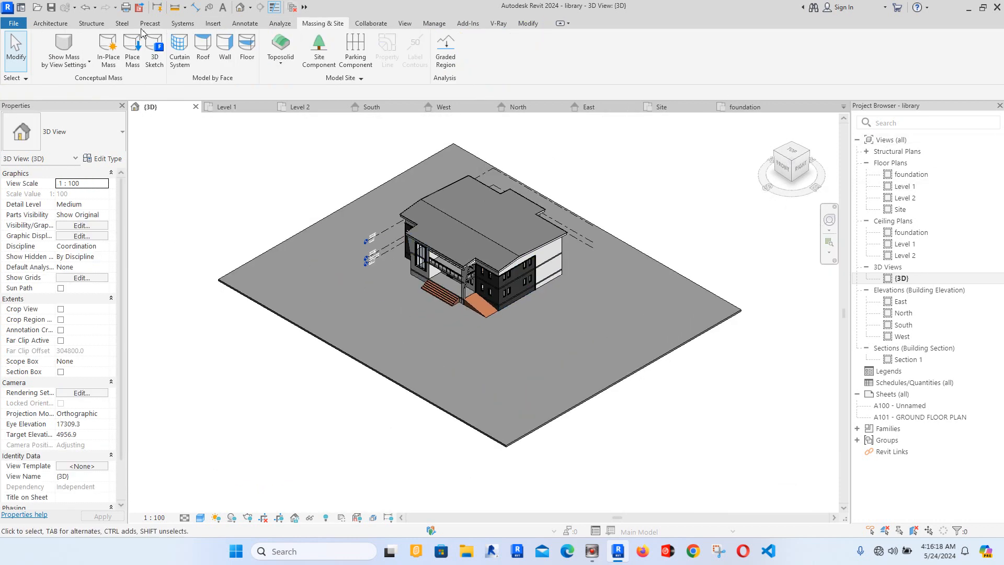
left_click(51, 23)
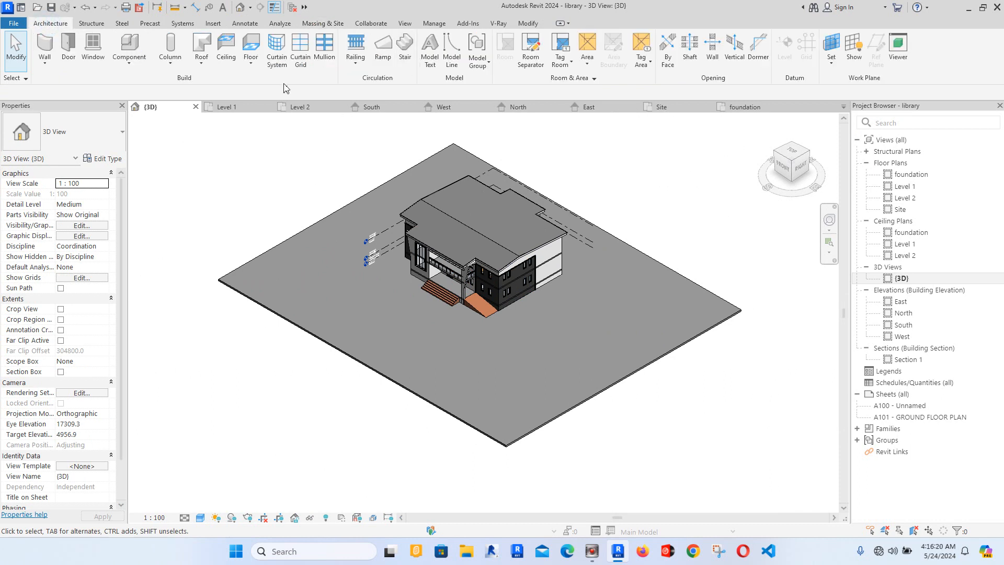
Step: Start a Model In-Place component in the Site category, accepting the name Site 1
left_click(130, 48)
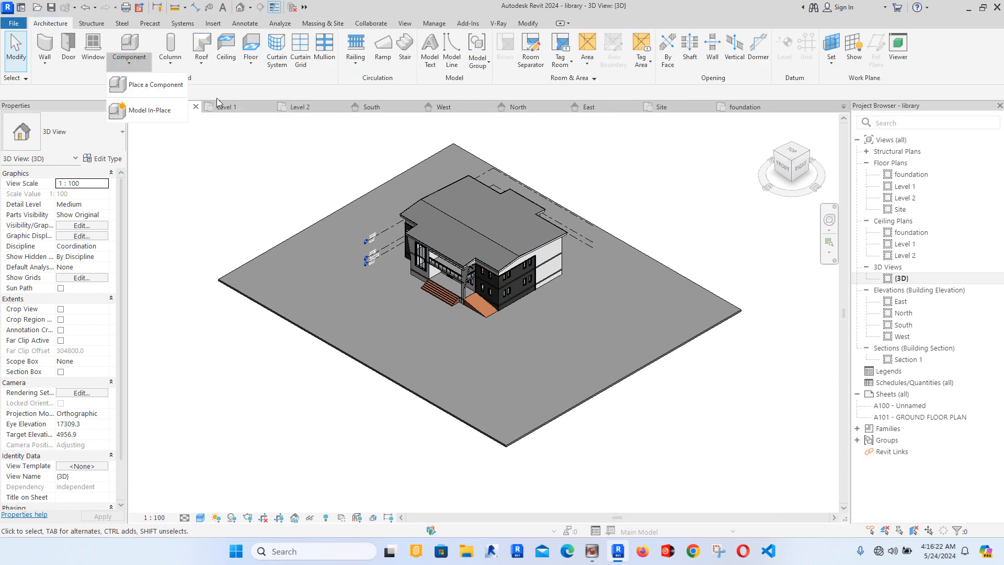
left_click(149, 110)
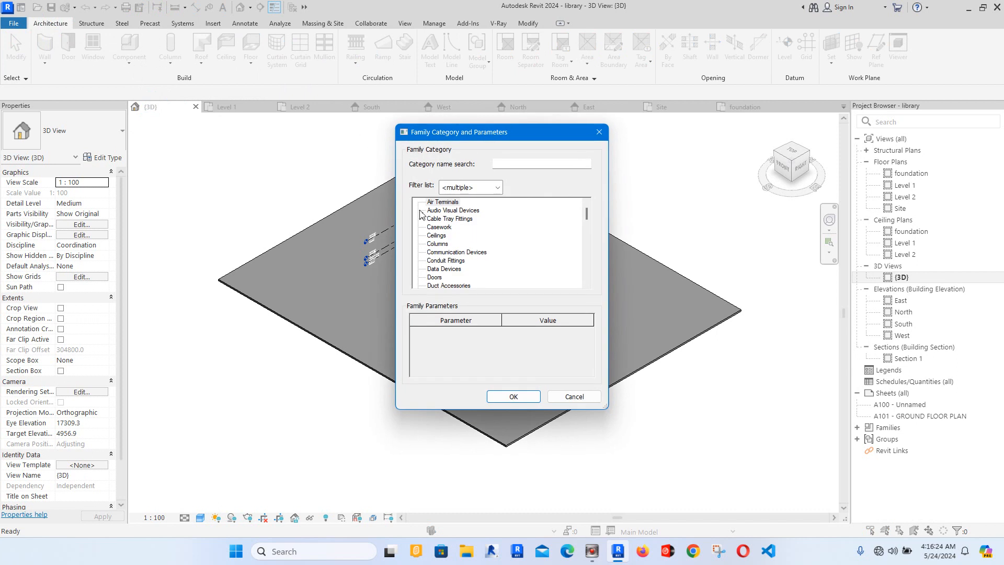
scroll("down", 3)
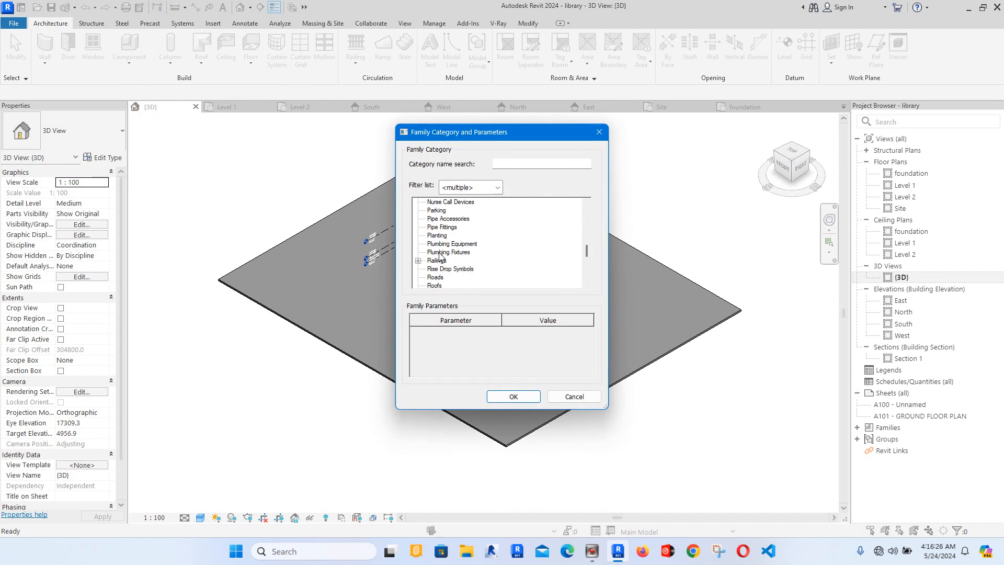
scroll("down", 3)
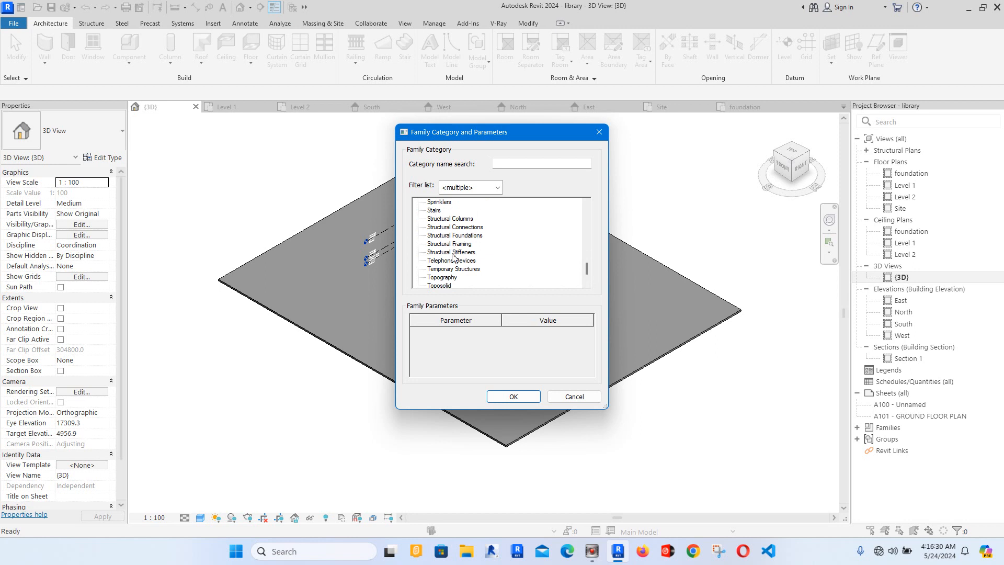
left_click(431, 201)
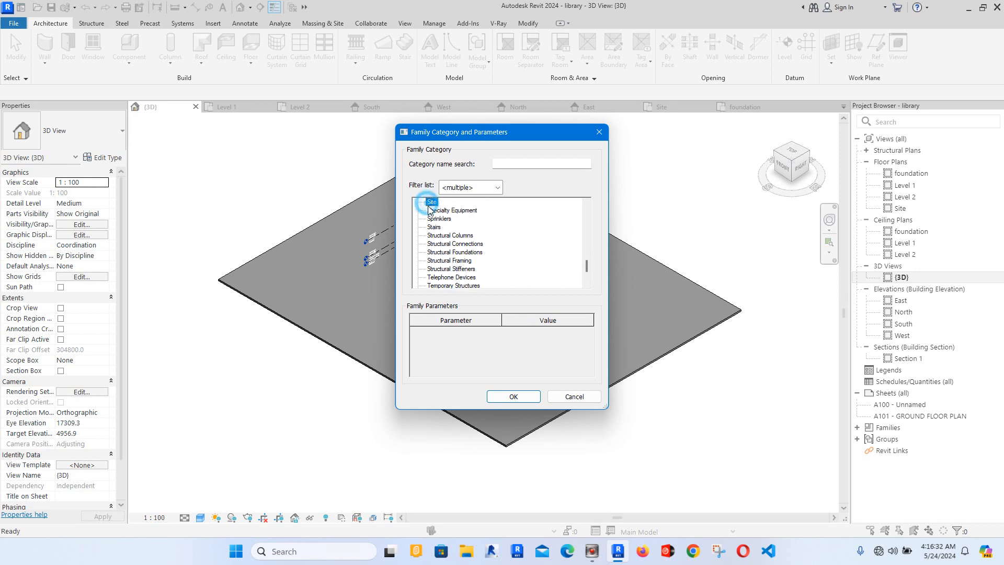
left_click(513, 396)
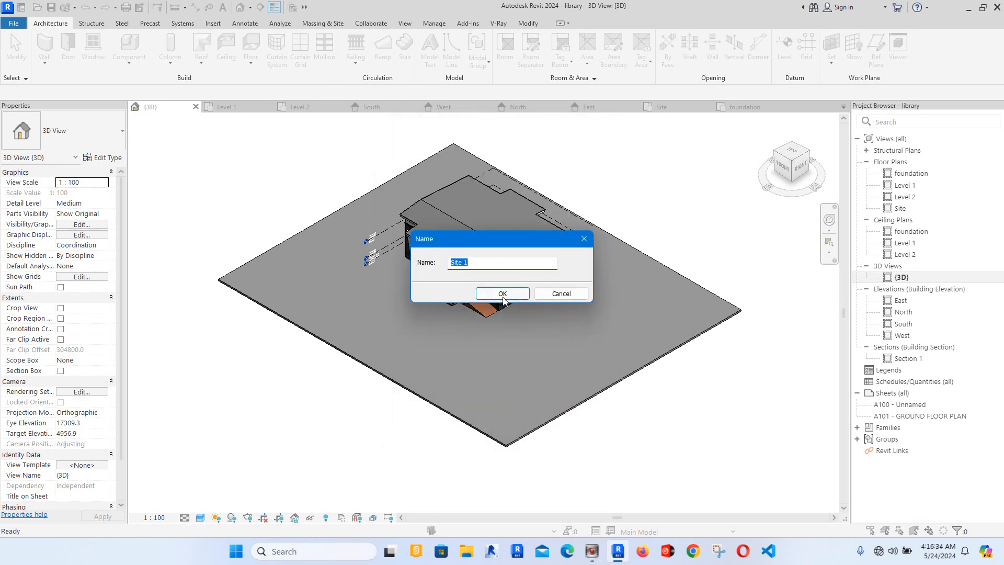
left_click(502, 293)
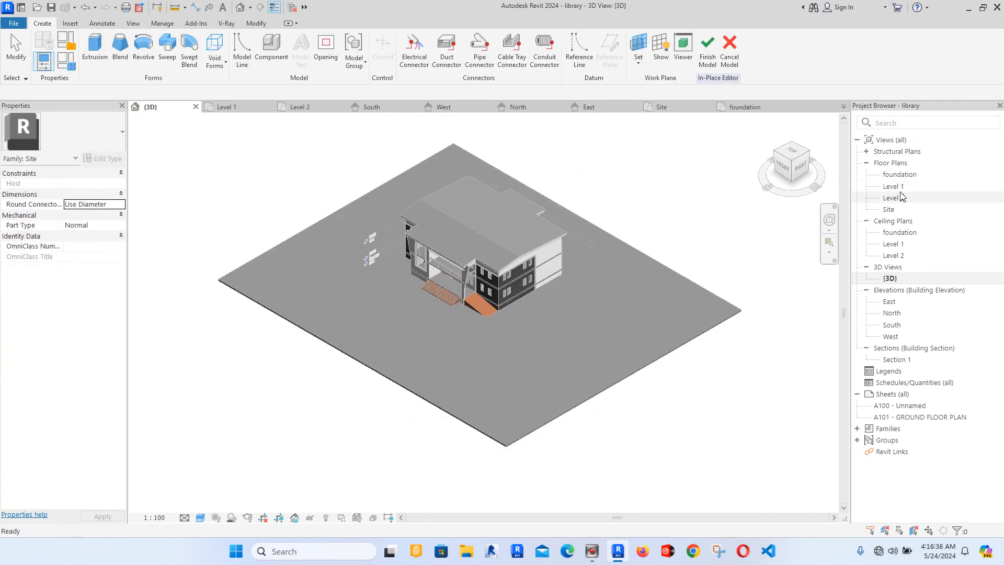
Step: Begin an extrusion sketch on the foundation plan and select the stray square sketch
double_click(900, 173)
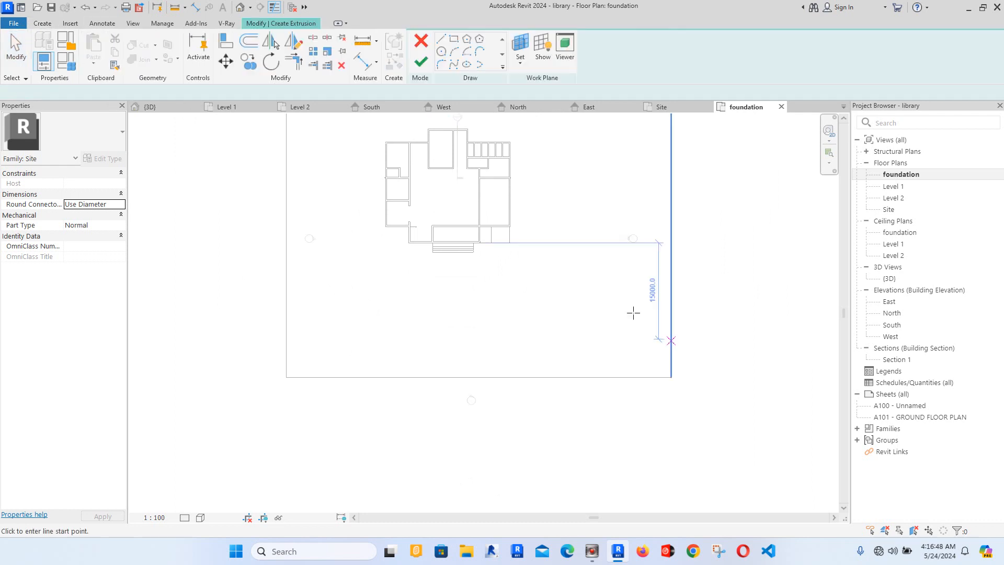
left_click(452, 37)
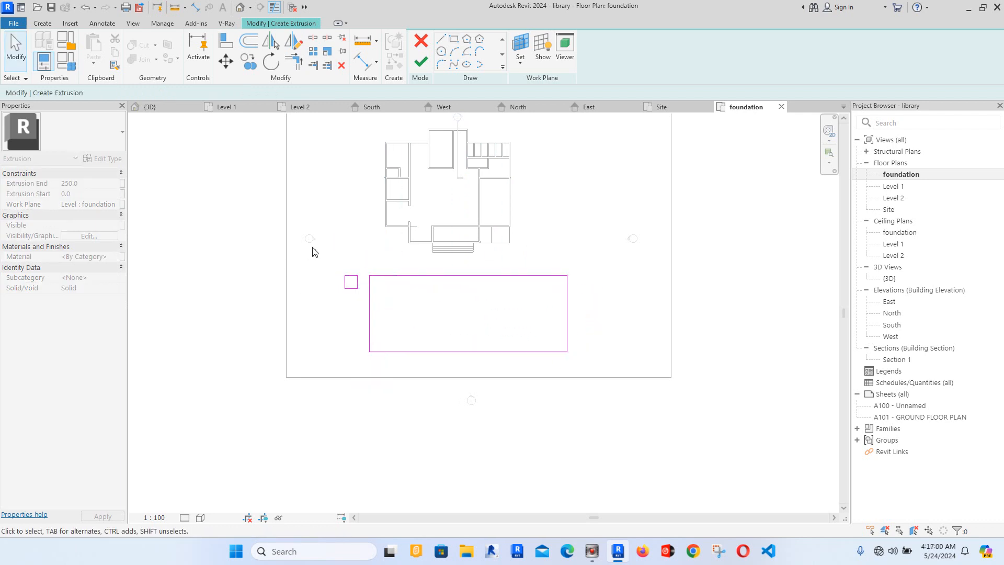
left_click(368, 319)
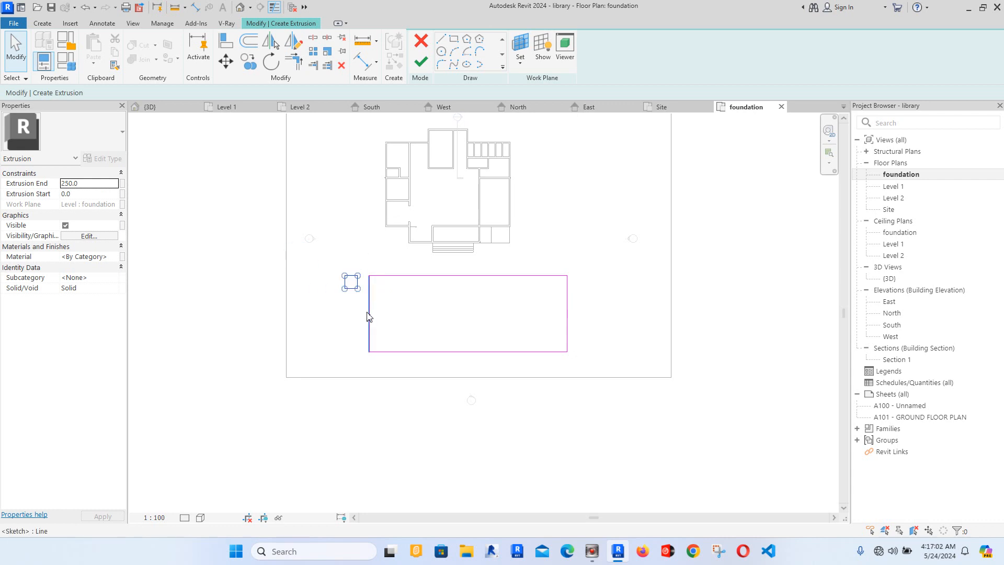
left_click(373, 310)
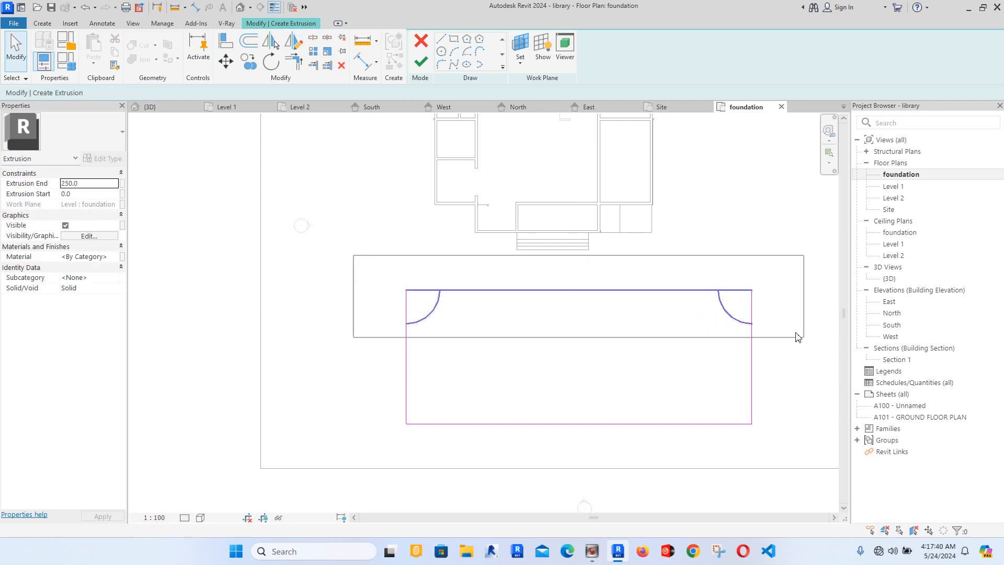
Step: Copy the top corner arcs to the bottom corners so all four corners are curved
left_click(737, 318)
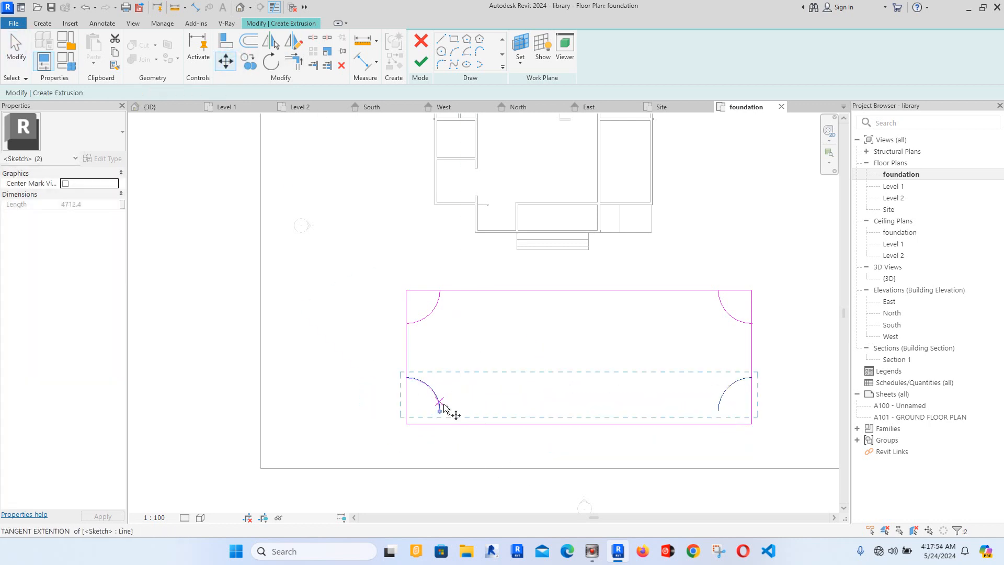
left_click(438, 423)
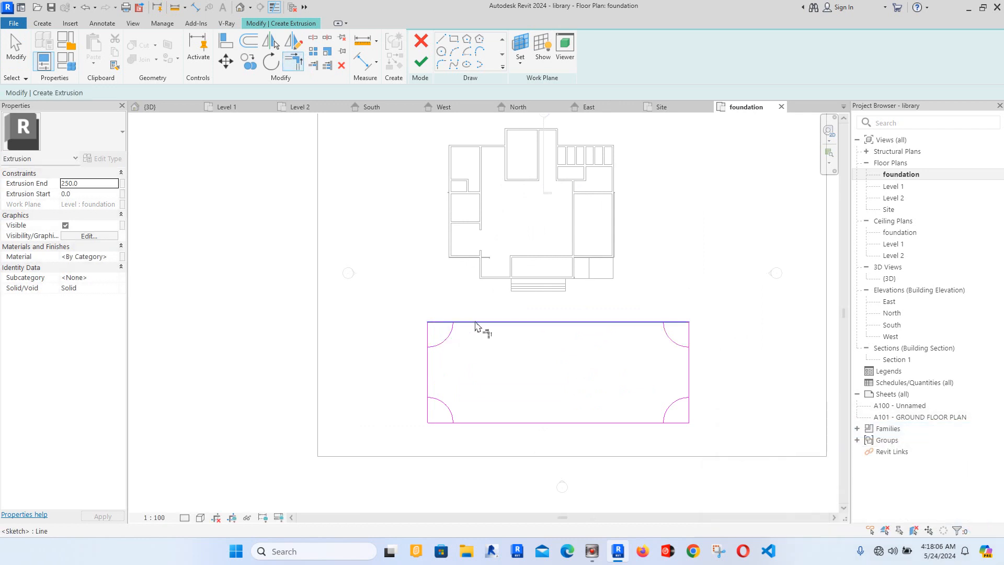
left_click(426, 370)
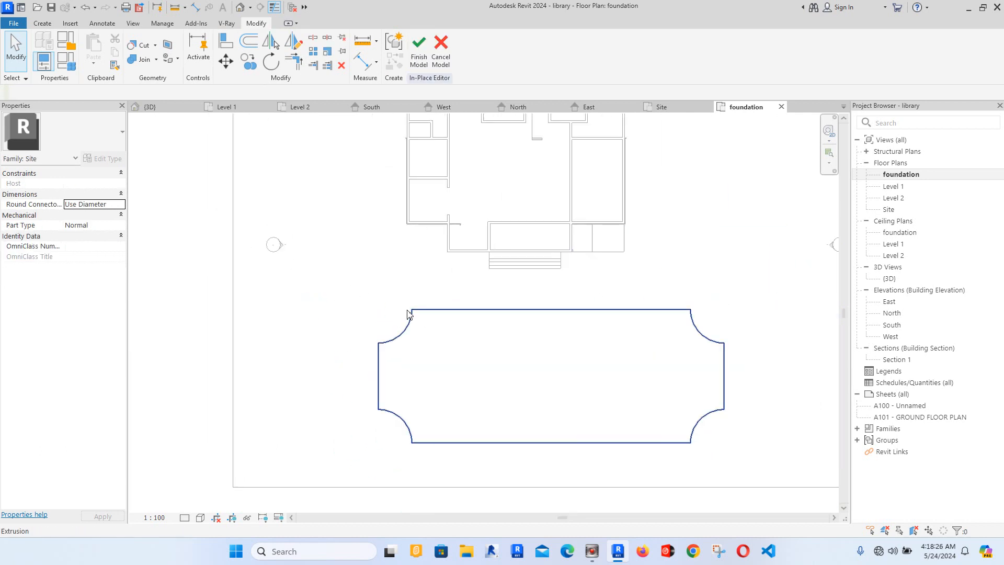
mouse_move(520, 318)
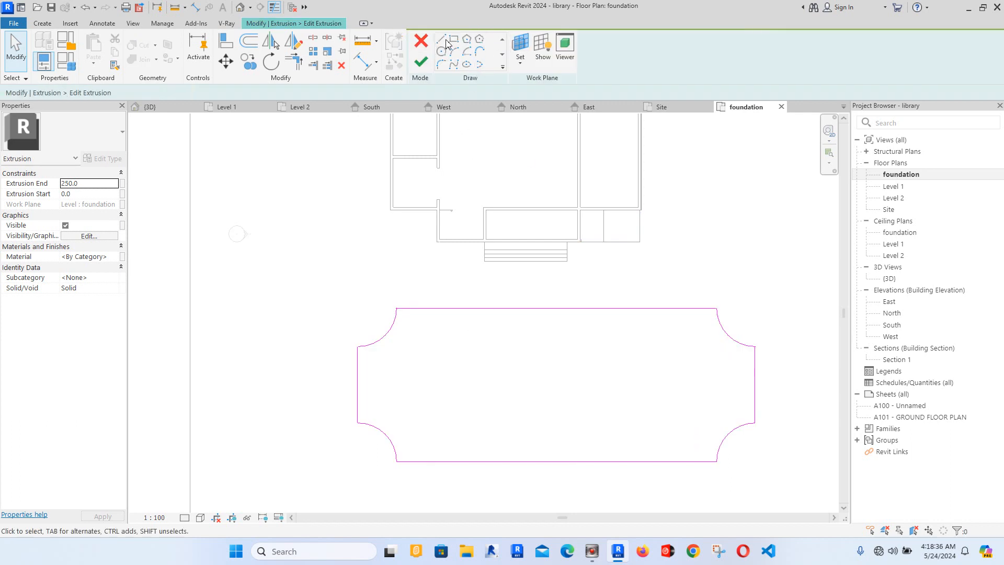
Step: Draw new boundary lines extending the slab outline around the entrance and stairs
left_click(441, 36)
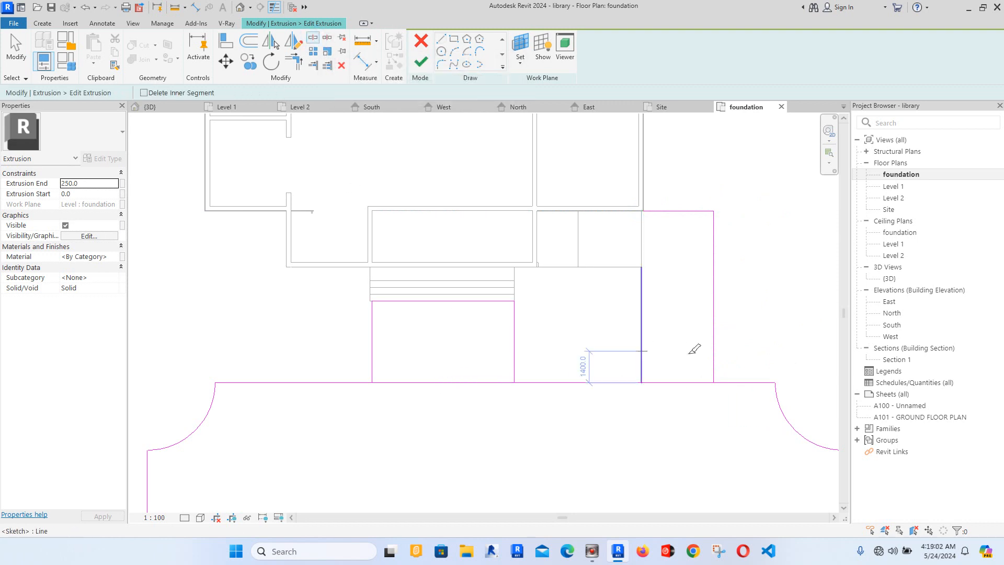
Step: Finish the slab outline and set its Extrusion End to 50.0
left_click(293, 62)
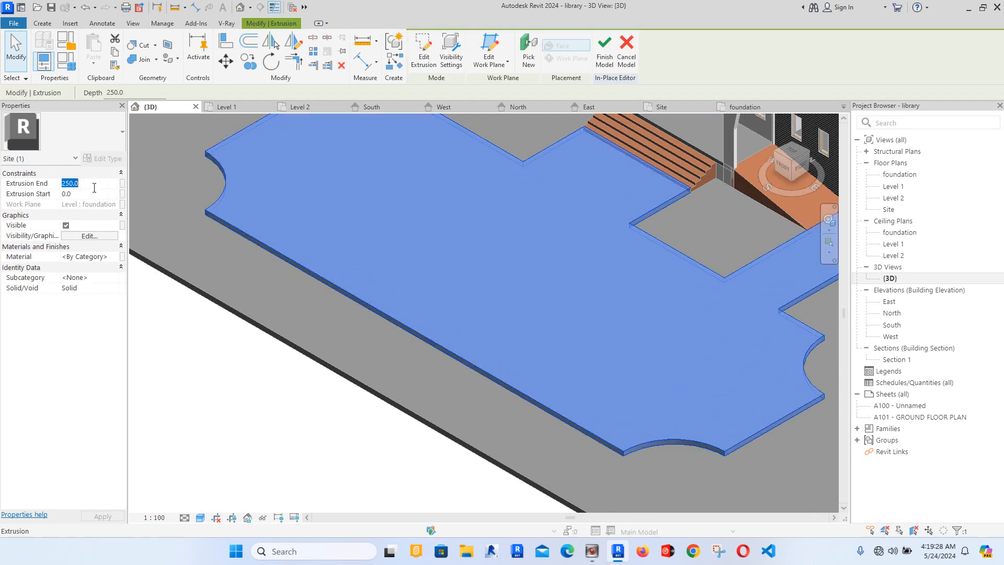
type("50.0")
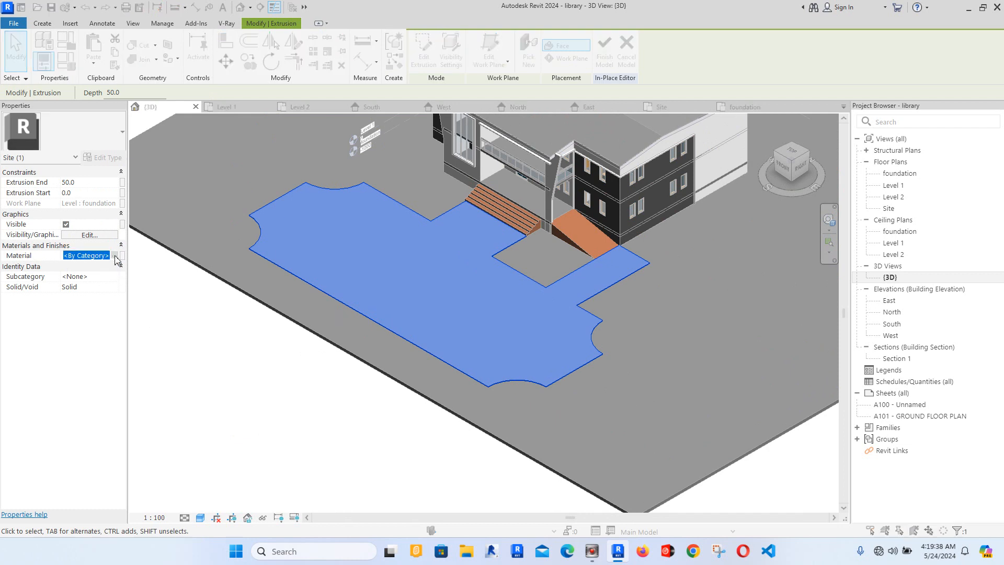
Step: Duplicate the Aluminium material in the Material Browser to create Aluminium(10) for the slab
left_click(121, 256)
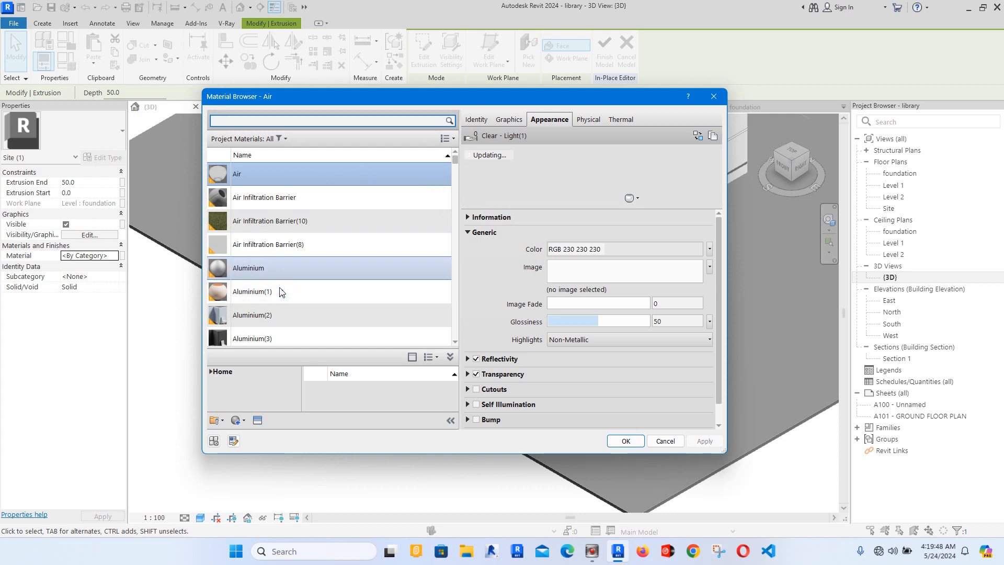
left_click(249, 268)
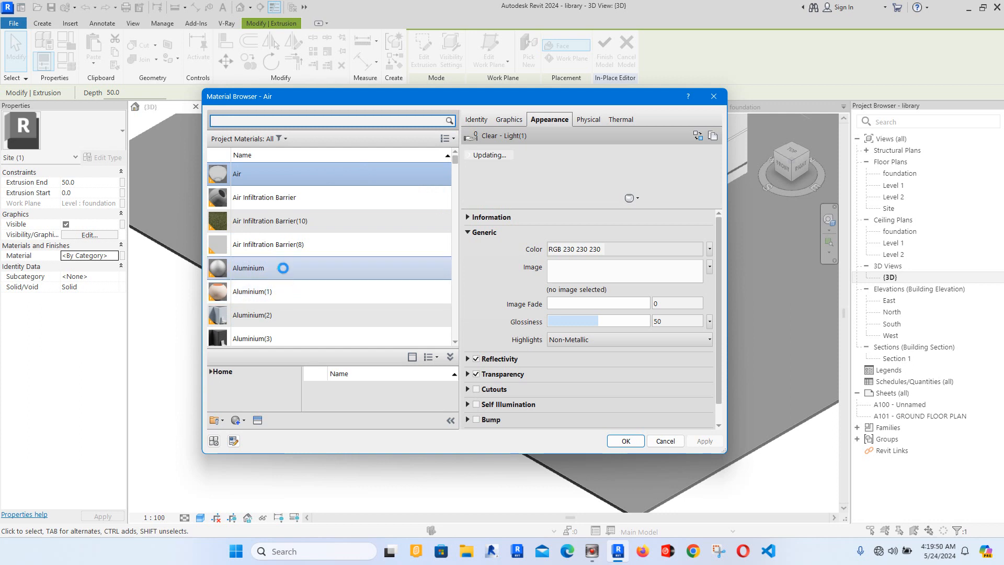
right_click(249, 268)
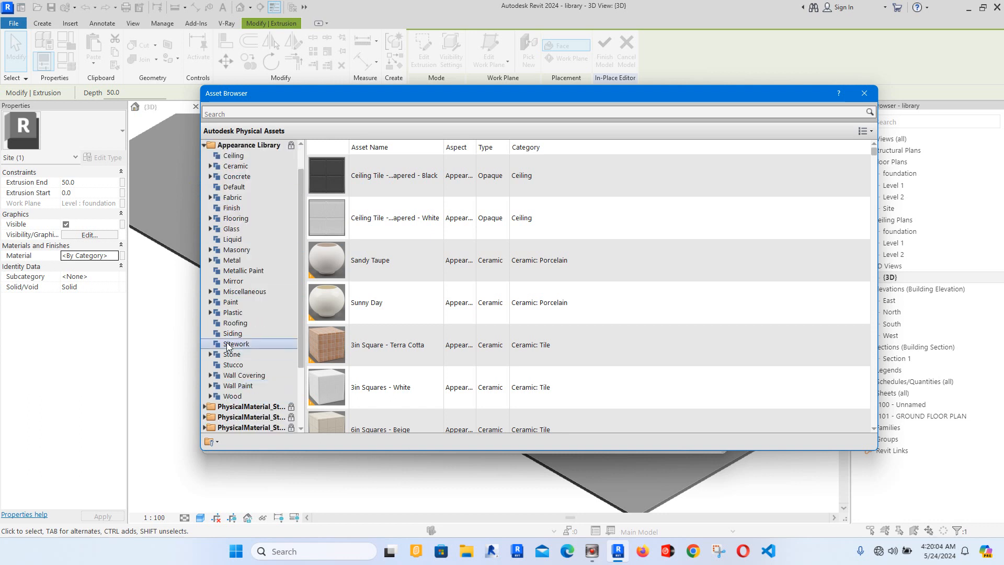
Step: Replace its appearance with Sitework > Asphalt - Light Grey and review the Graphics shading settings
left_click(237, 344)
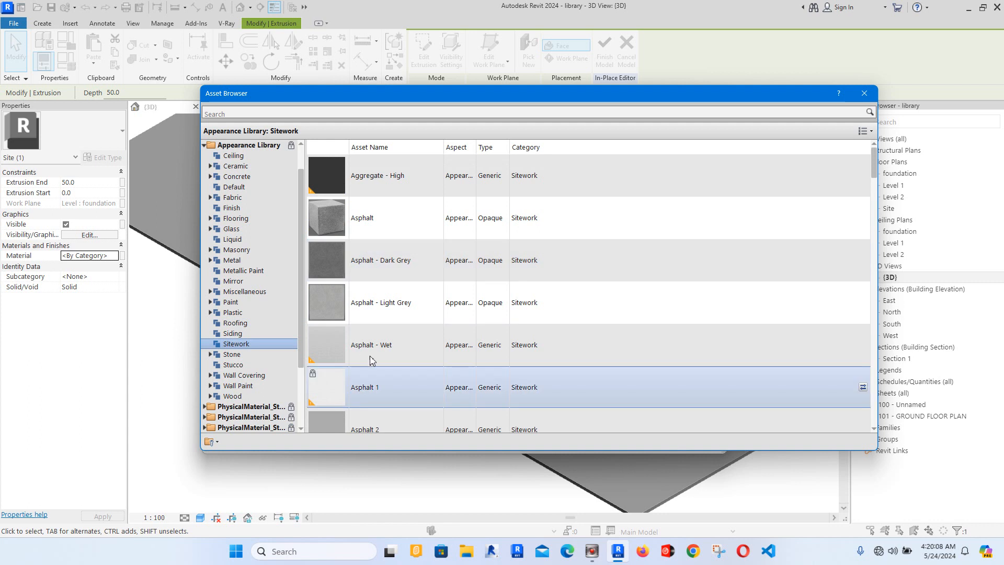
left_click(371, 345)
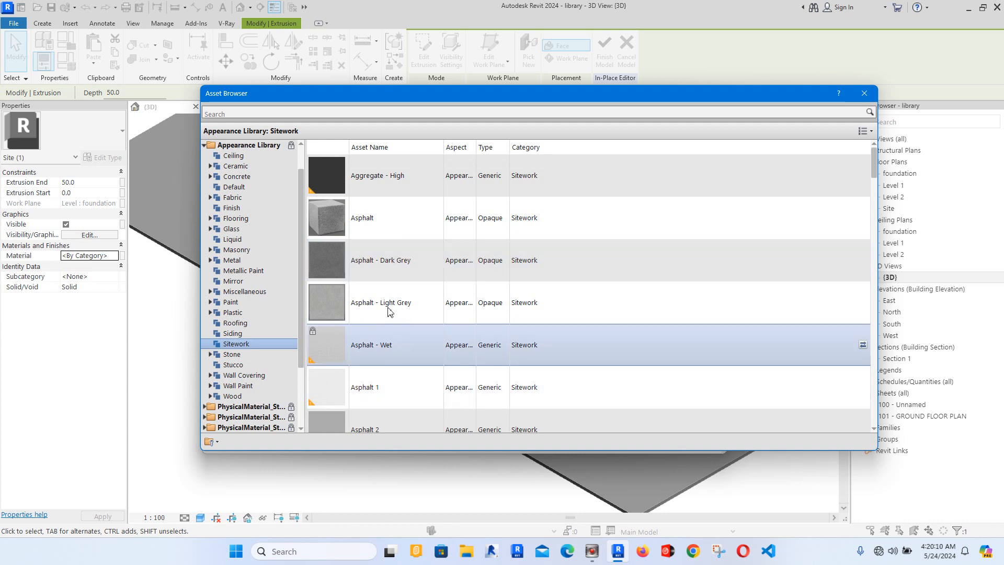
left_click(390, 307)
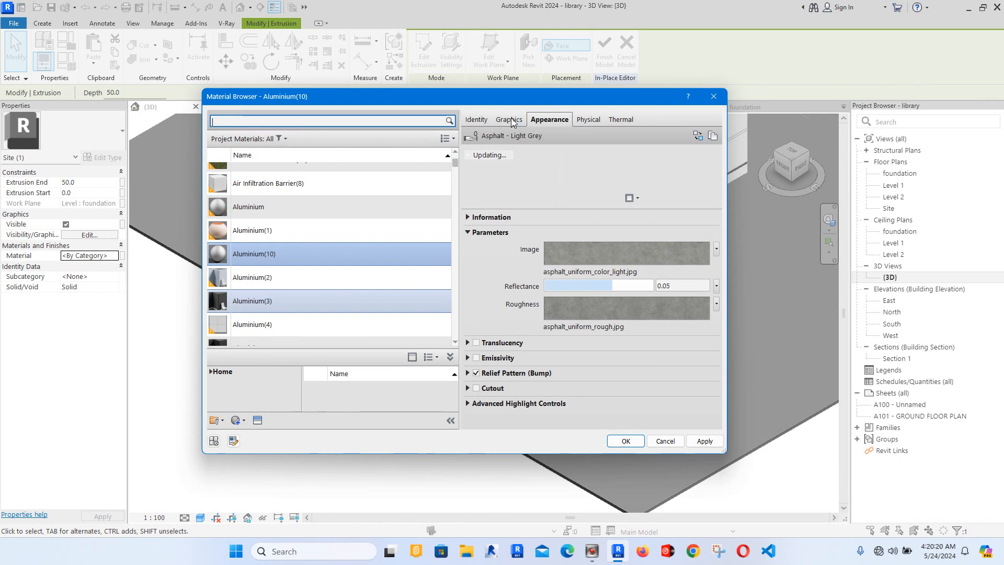
left_click(509, 119)
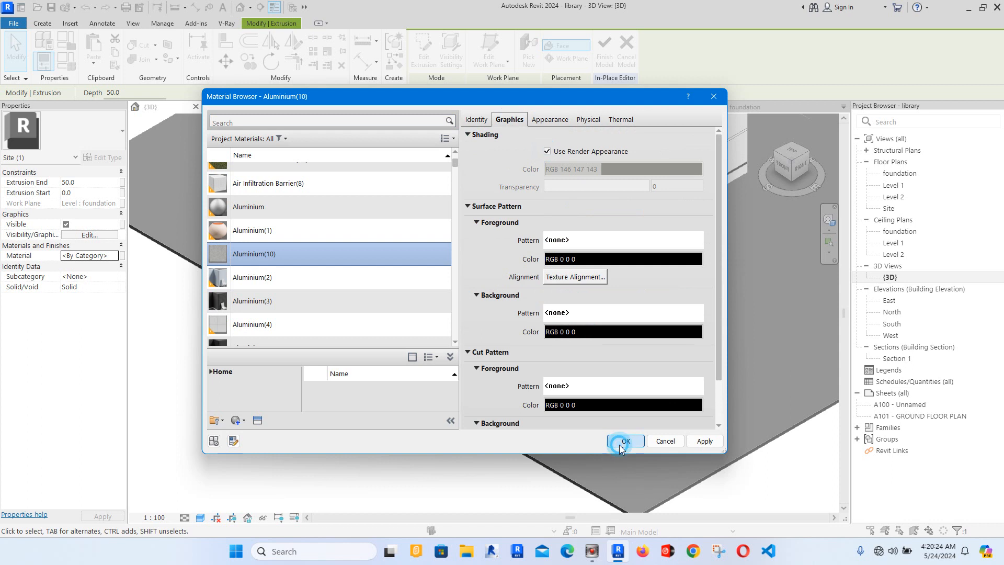
Step: Apply Aluminium(10) to the slab, finish the site model, then reopen it in-place on the foundation plan
left_click(625, 441)
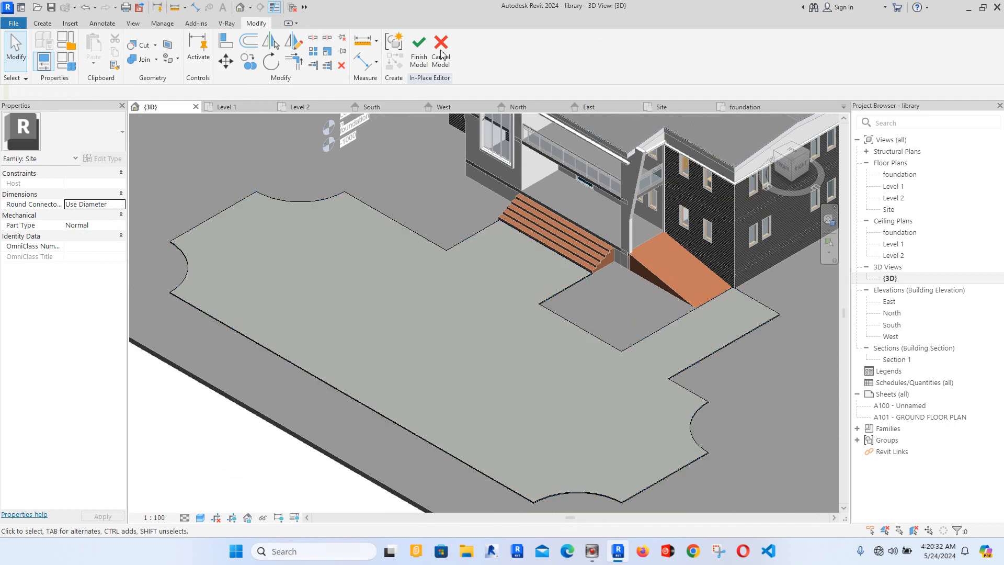
mouse_move(418, 44)
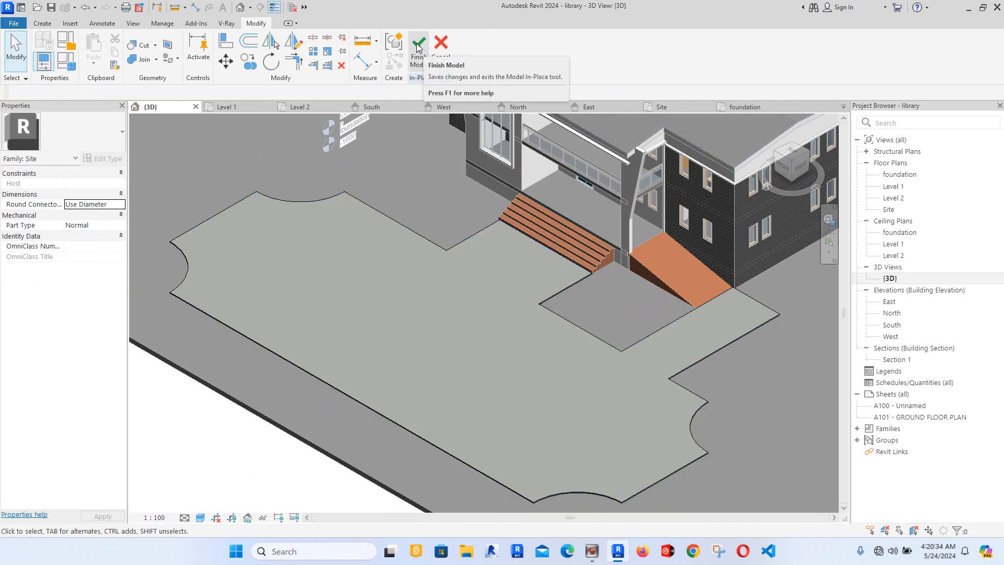
left_click(418, 44)
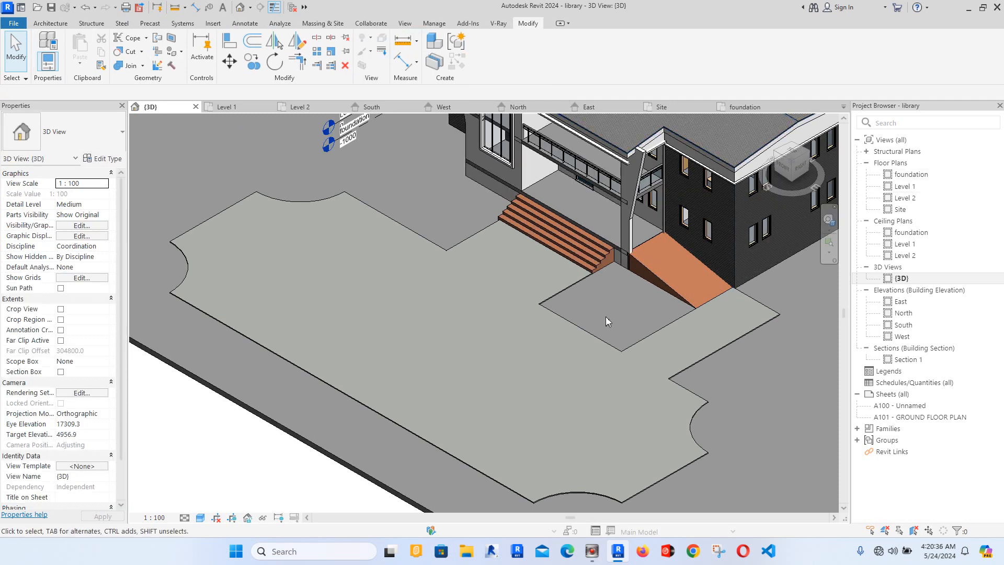
left_click(609, 322)
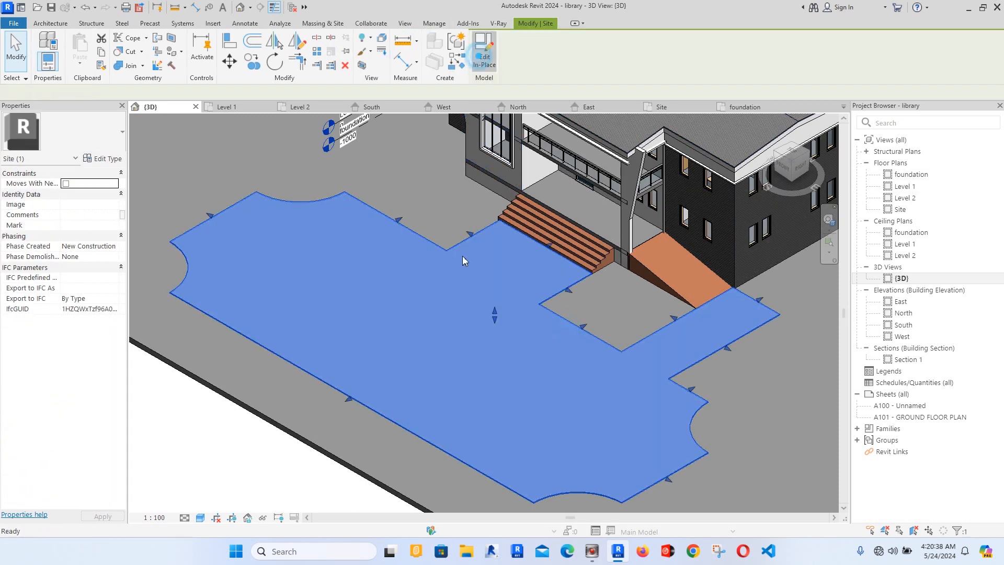
left_click(484, 49)
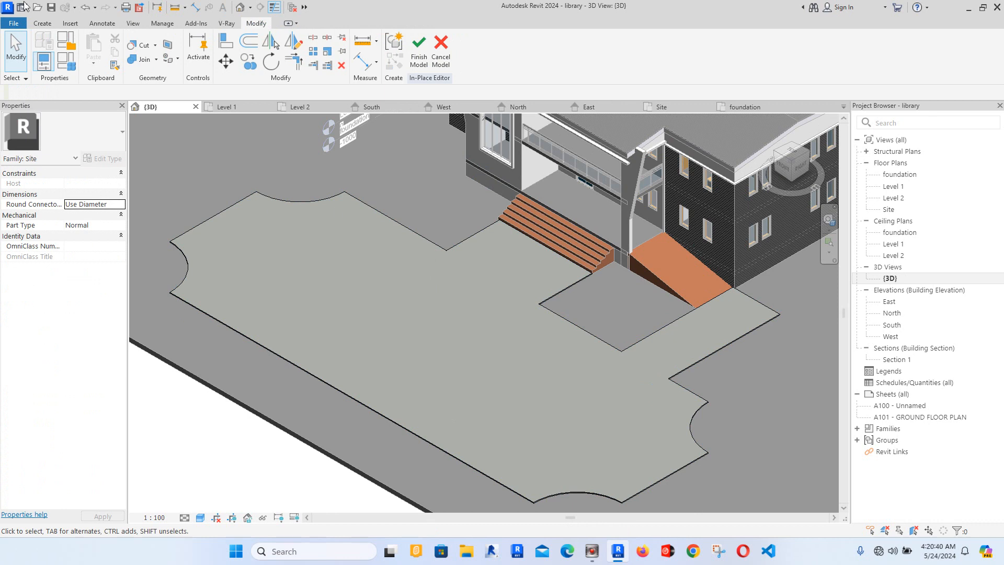
left_click(899, 173)
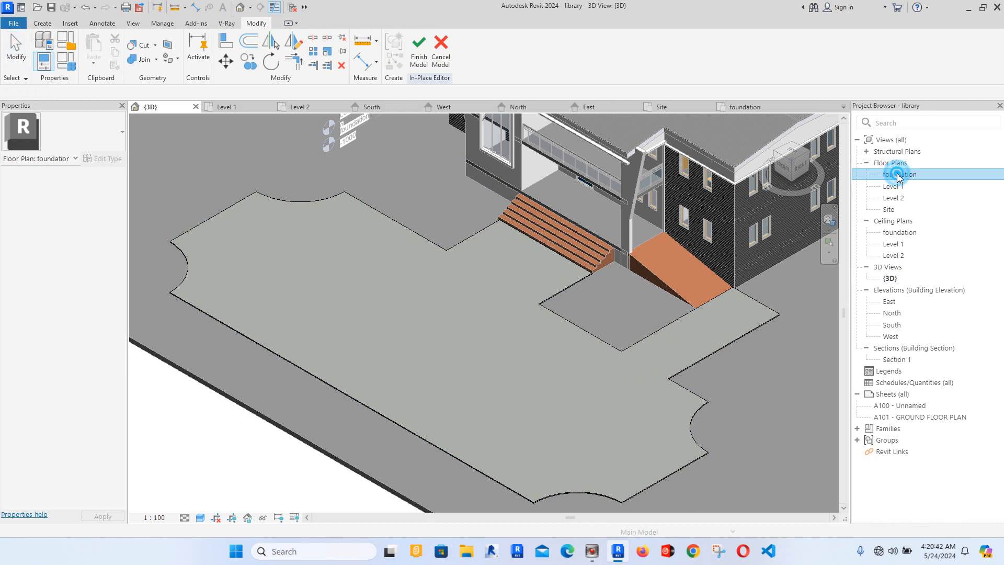
Step: Sketch an extrusion outline of three thin parallel strips, 80 apart, on the slab's left wing
double_click(901, 174)
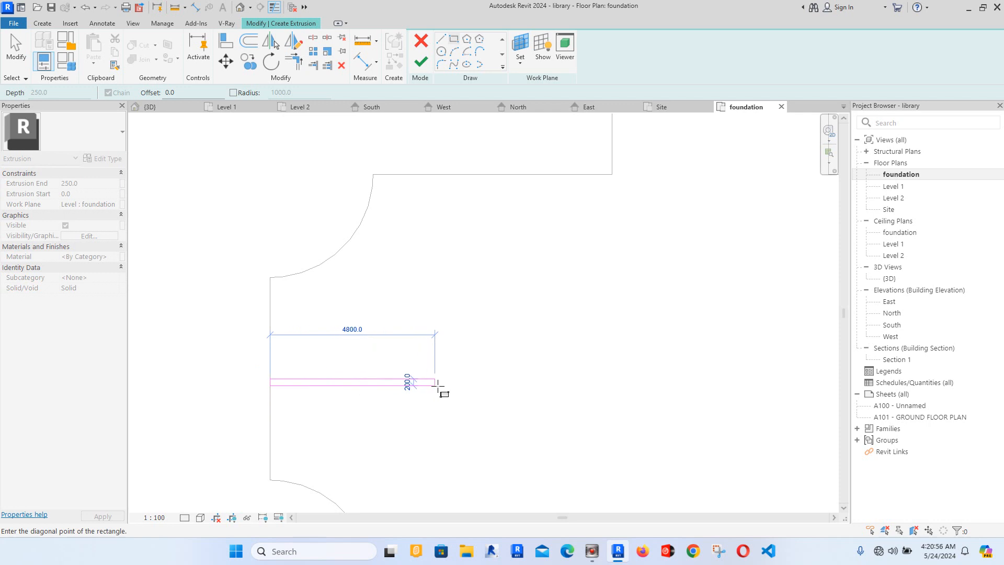
mouse_move(453, 377)
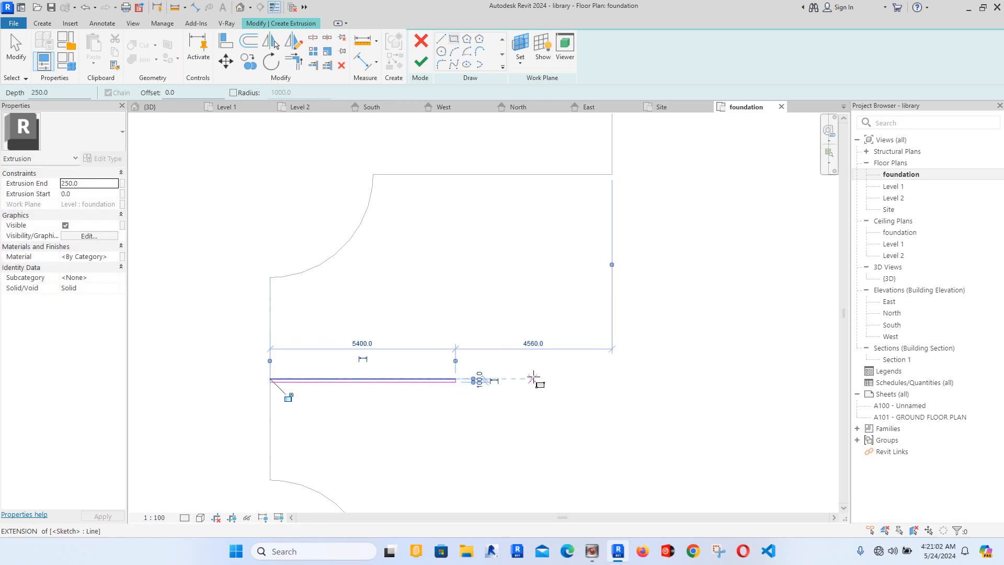
left_click(433, 379)
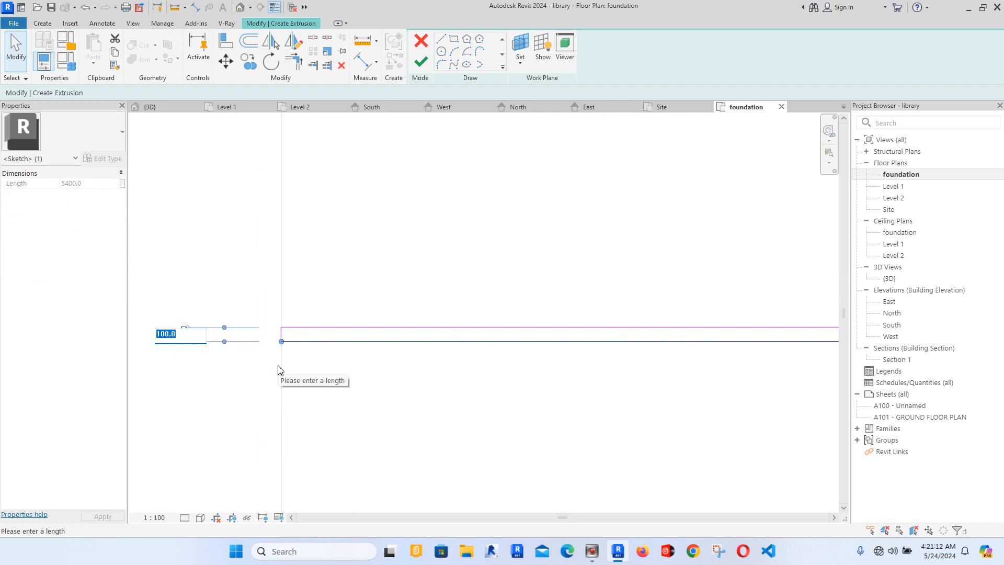
type("80")
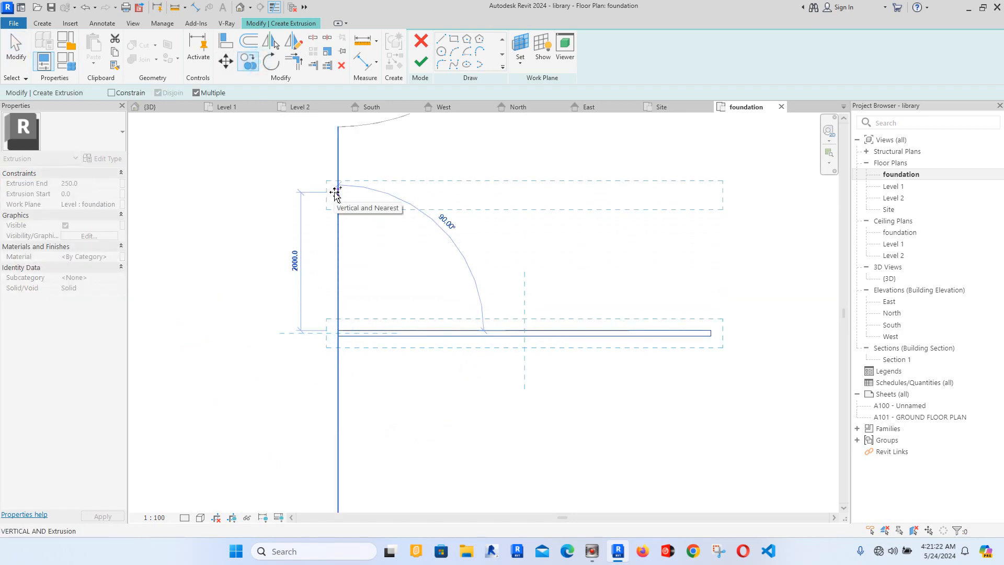
left_click_drag(336, 193, 340, 128)
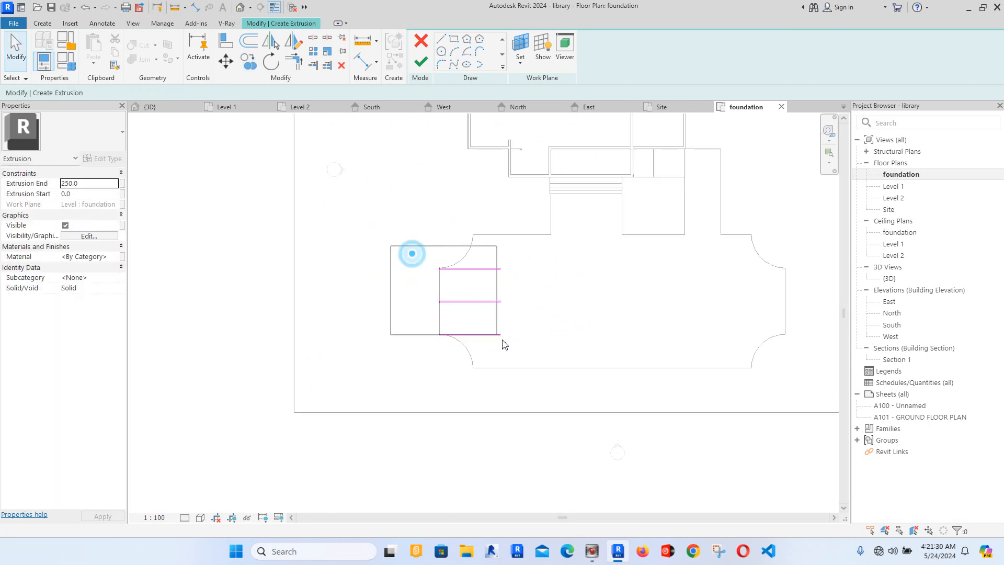
Step: Mirror the strips across a drawn centre axis onto the right wing and finish the extrusion and model
left_click(291, 41)
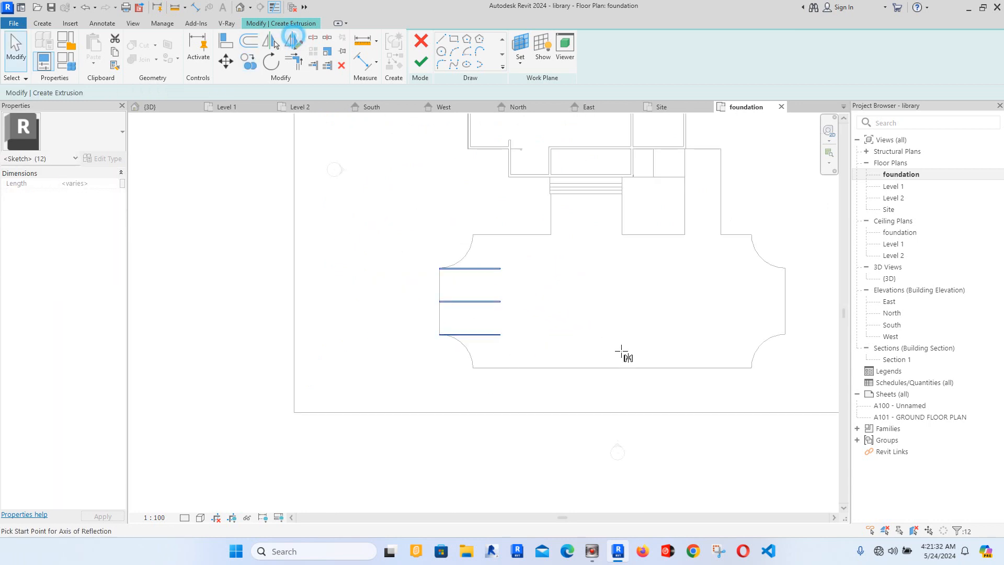
left_click(613, 387)
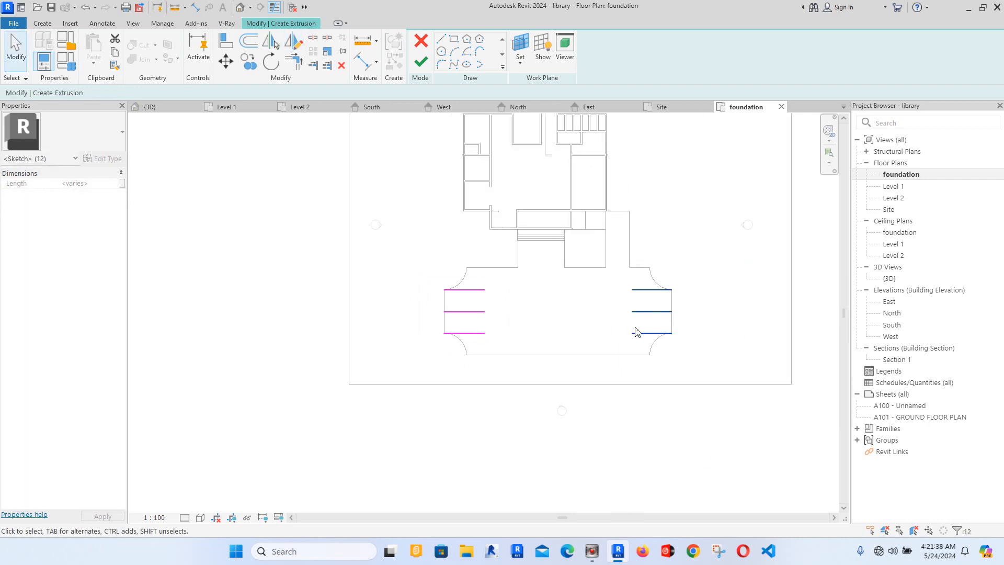
mouse_move(482, 308)
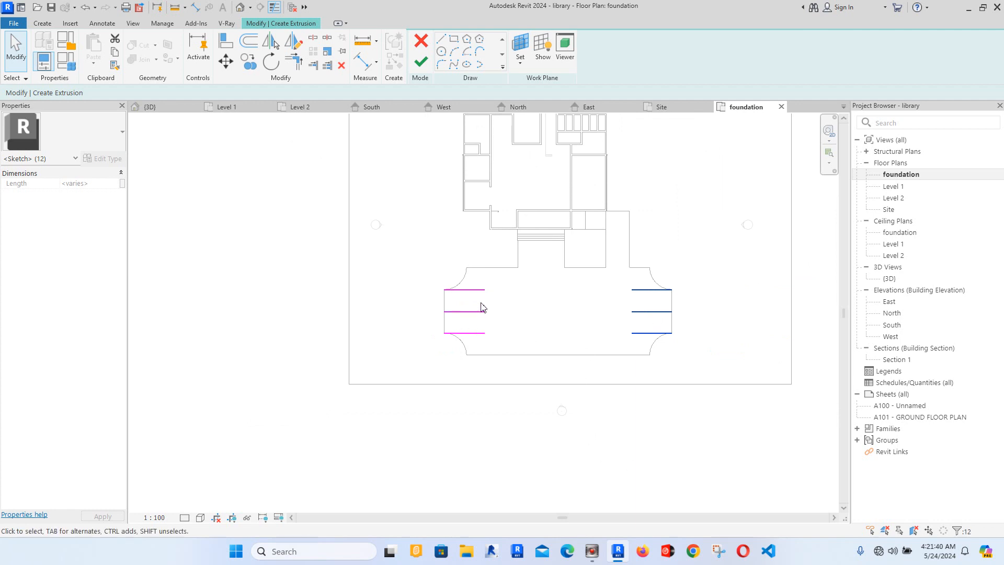
mouse_move(519, 359)
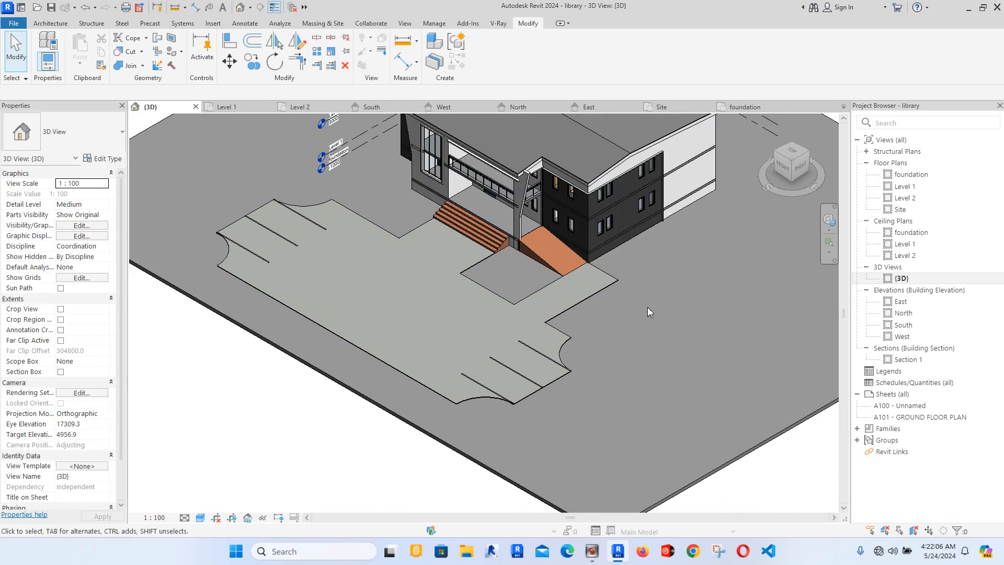
left_click(899, 209)
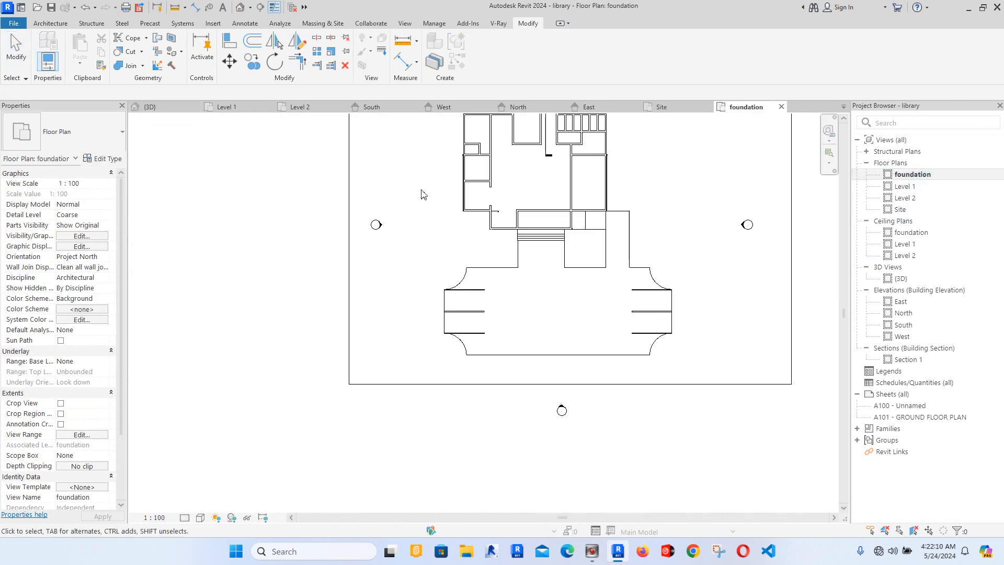
Step: Place an M_RPC Tree - Deciduous American Beech component beside the entrance steps
left_click(65, 23)
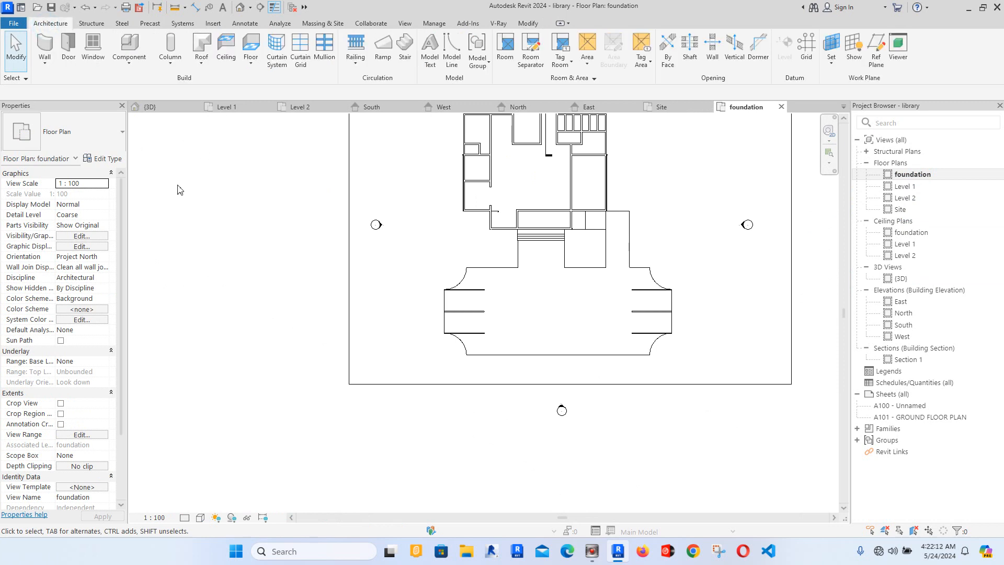
mouse_move(135, 49)
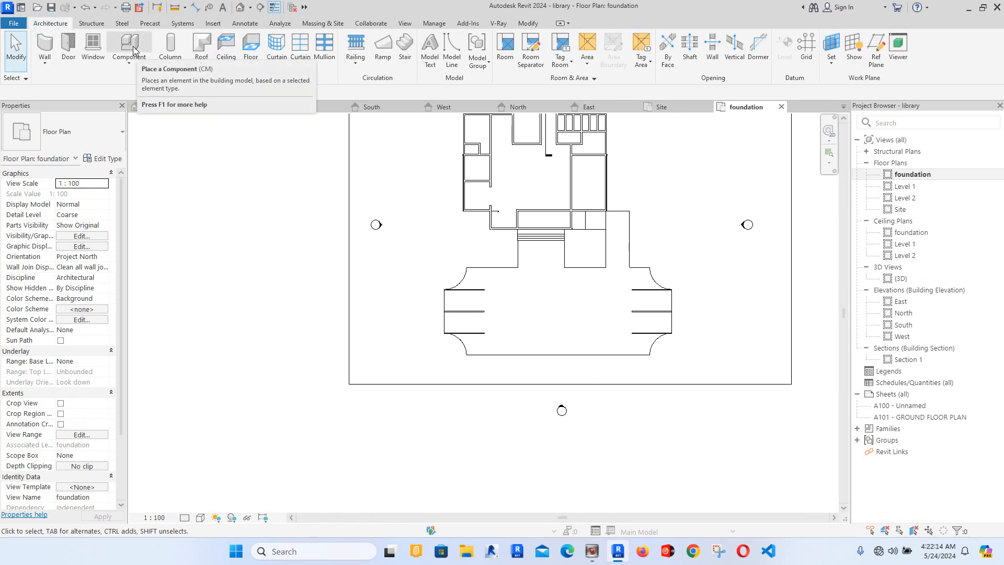
left_click(129, 44)
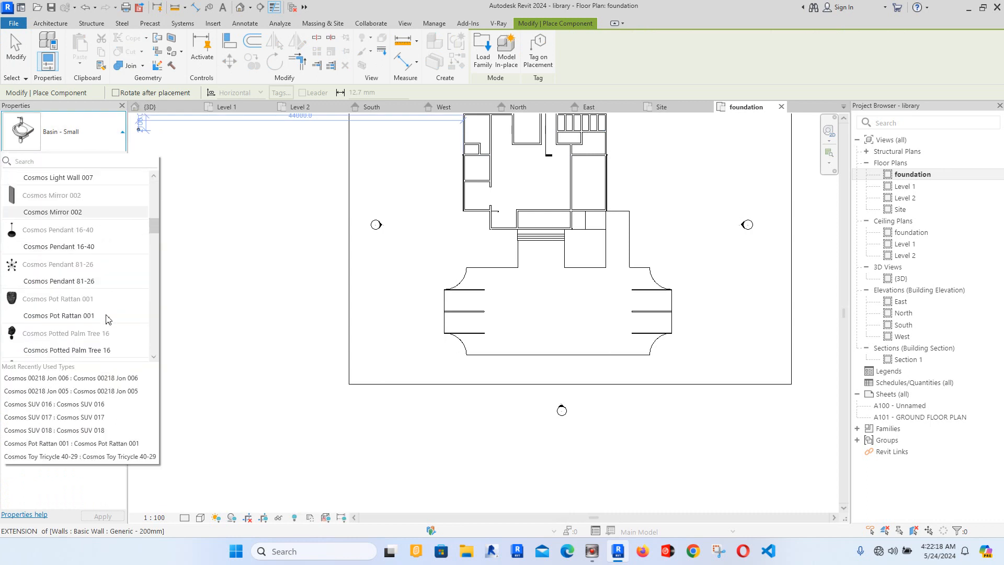
scroll("down", 3)
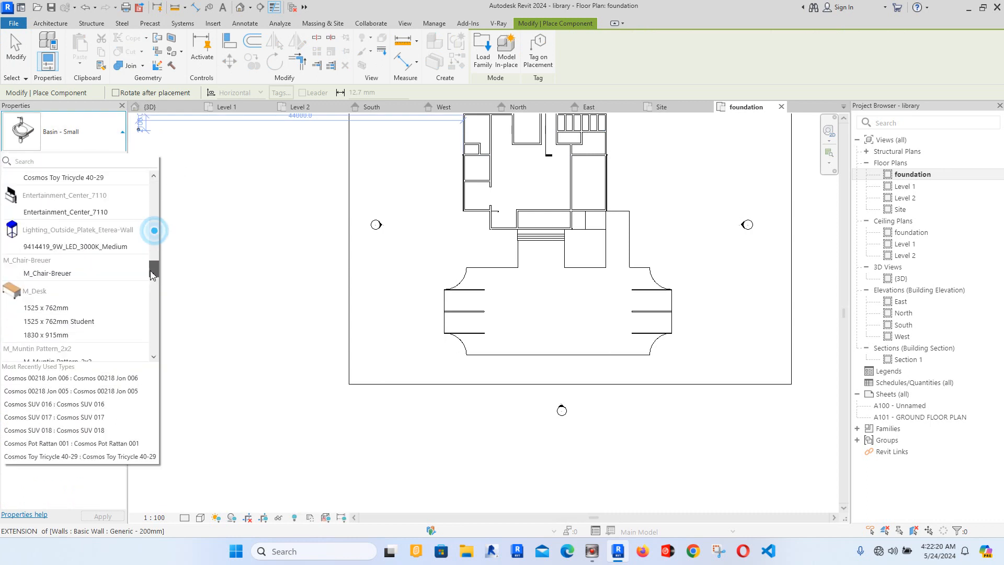
scroll("down", 3)
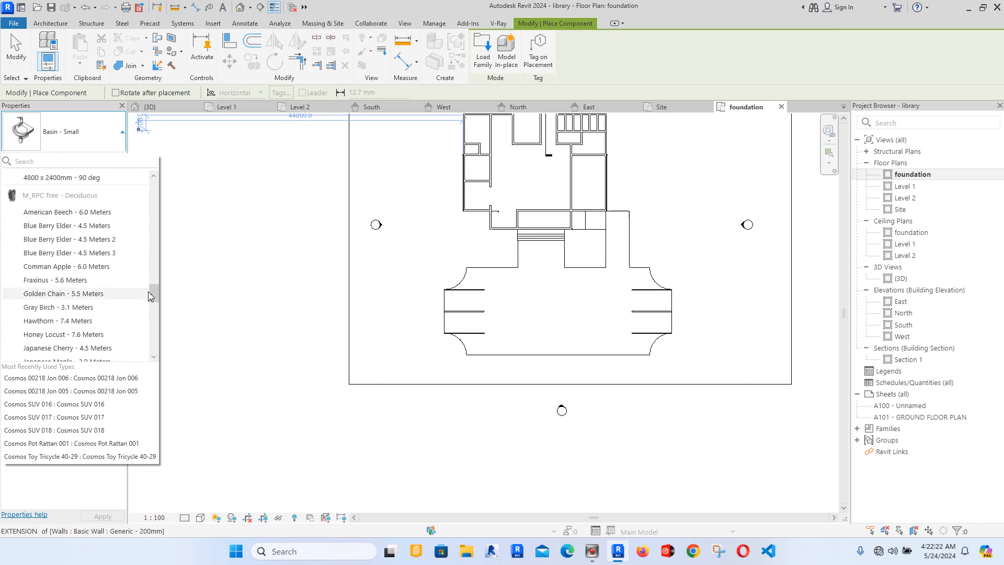
left_click(47, 212)
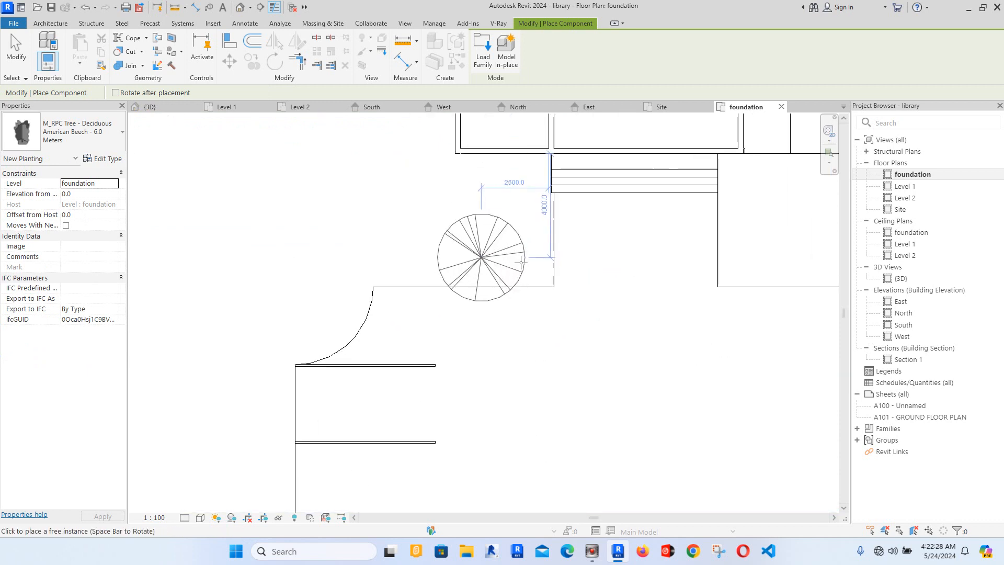
left_click(758, 268)
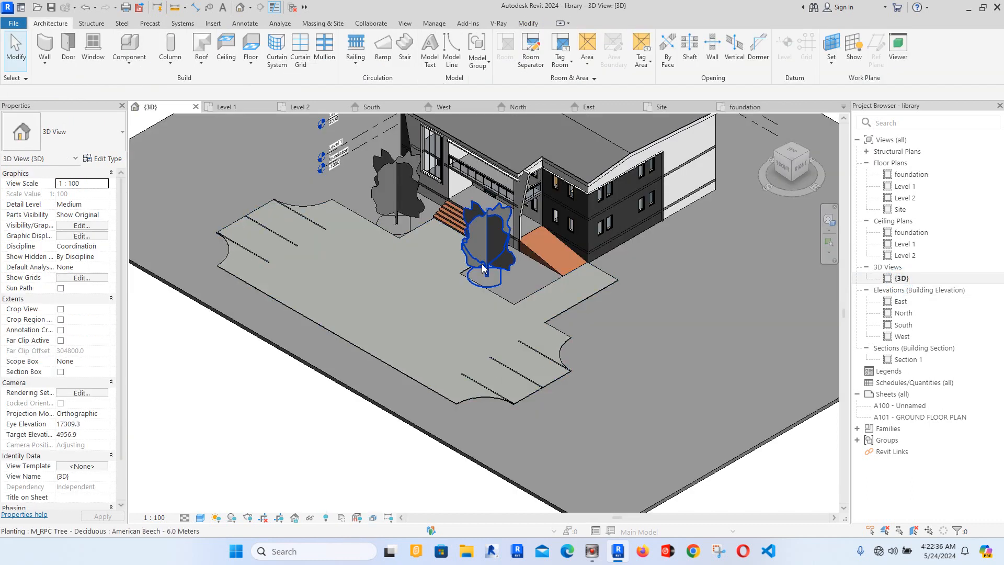
Step: Select the newly placed beech tree in the realistic 3D view
left_click(198, 518)
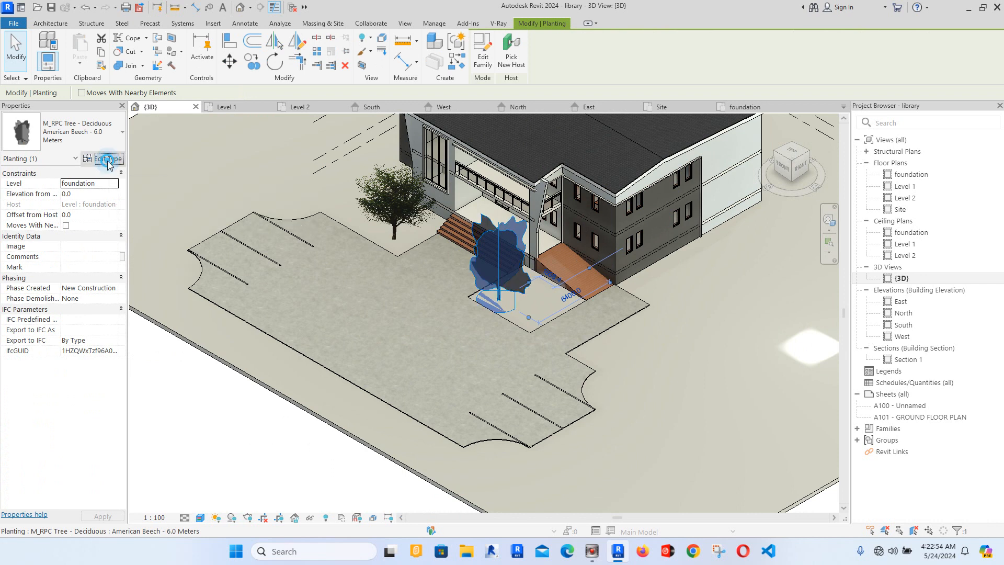
Step: Set the tree type height to 4500 and its render appearance to Chinese Juniper
left_click(108, 159)
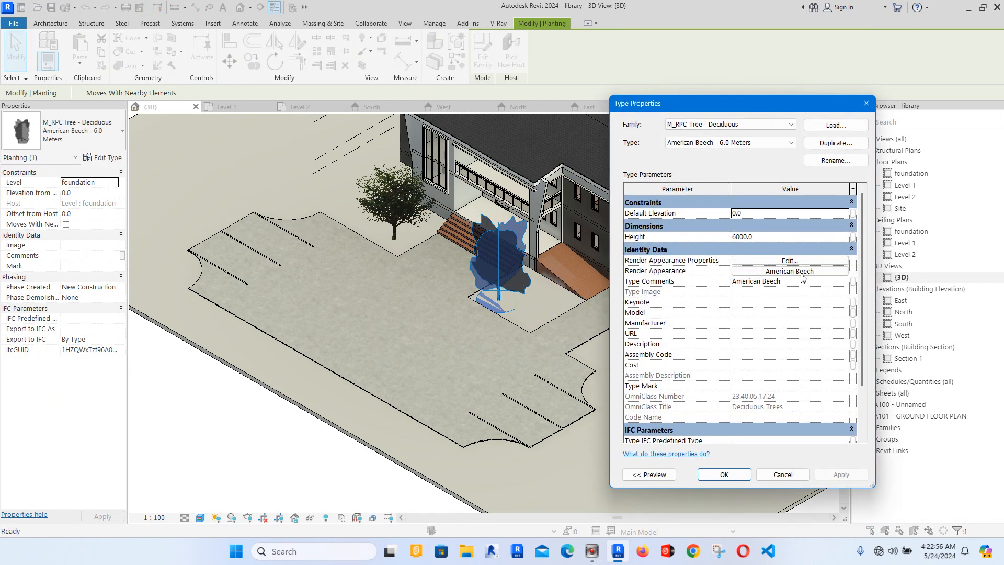
left_click(768, 236)
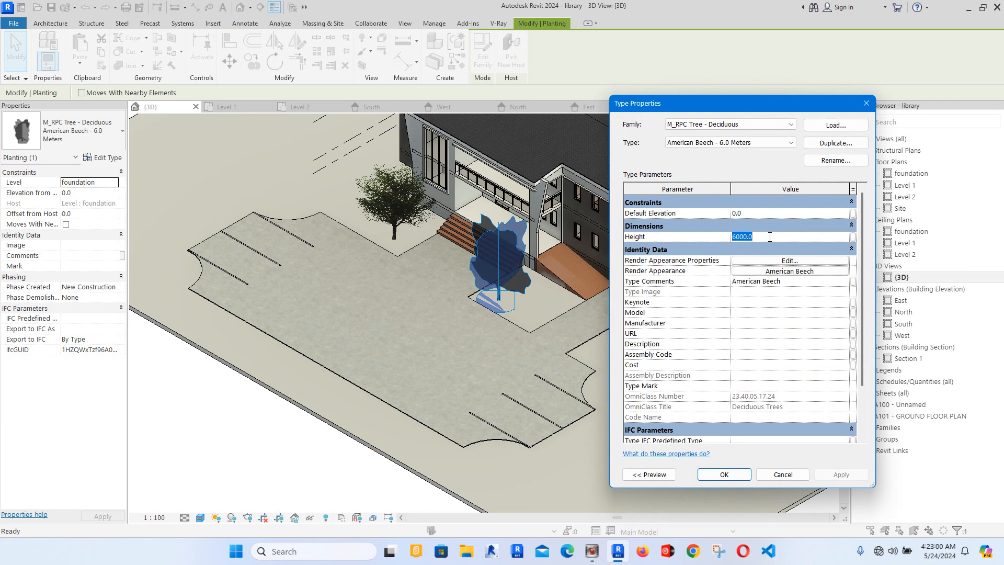
type("4500")
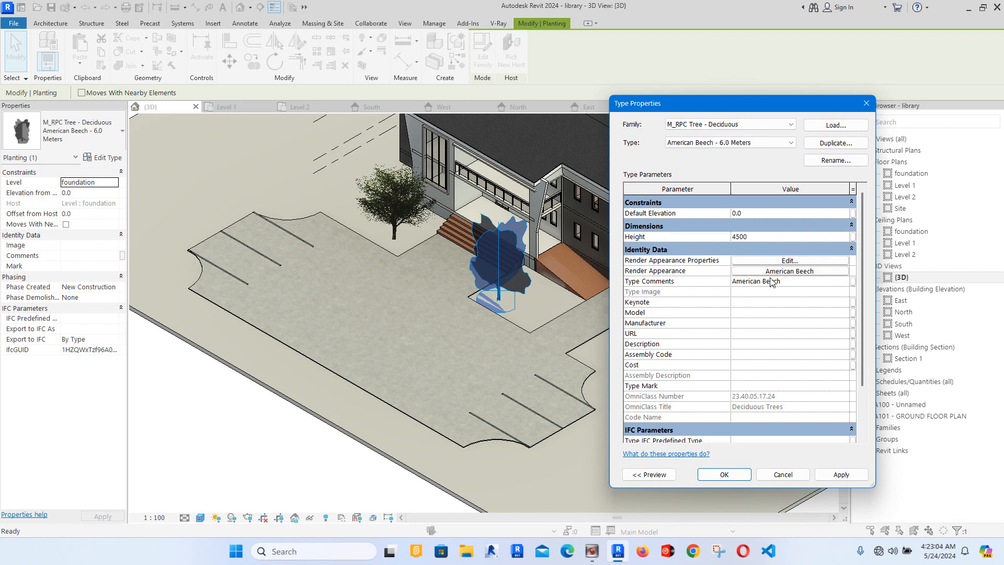
left_click(789, 261)
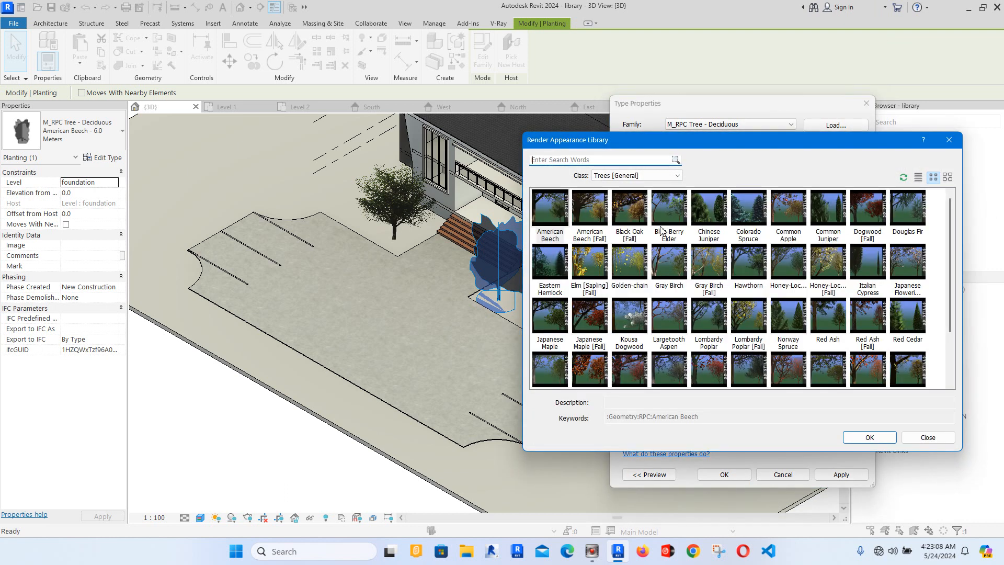
left_click(709, 208)
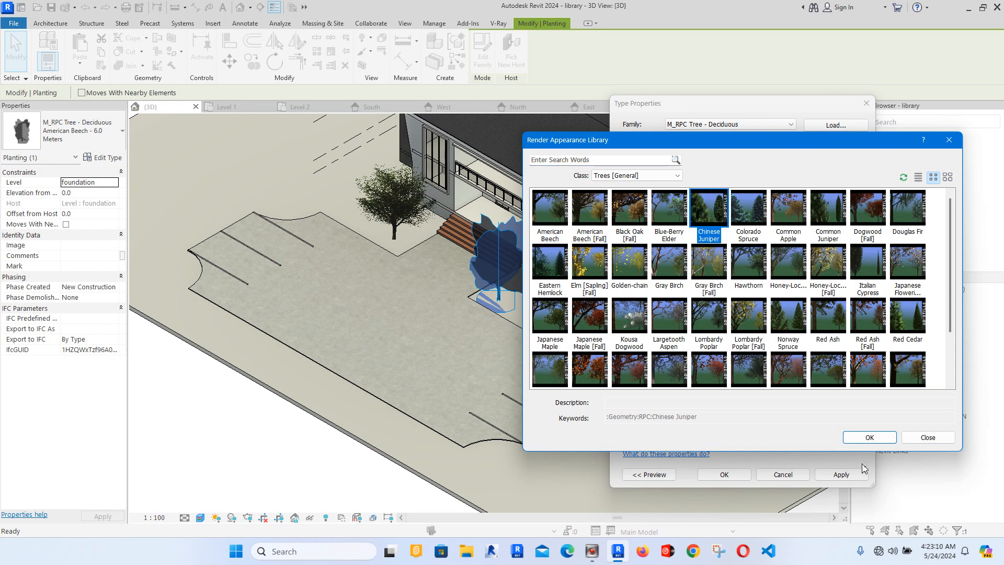
left_click(869, 437)
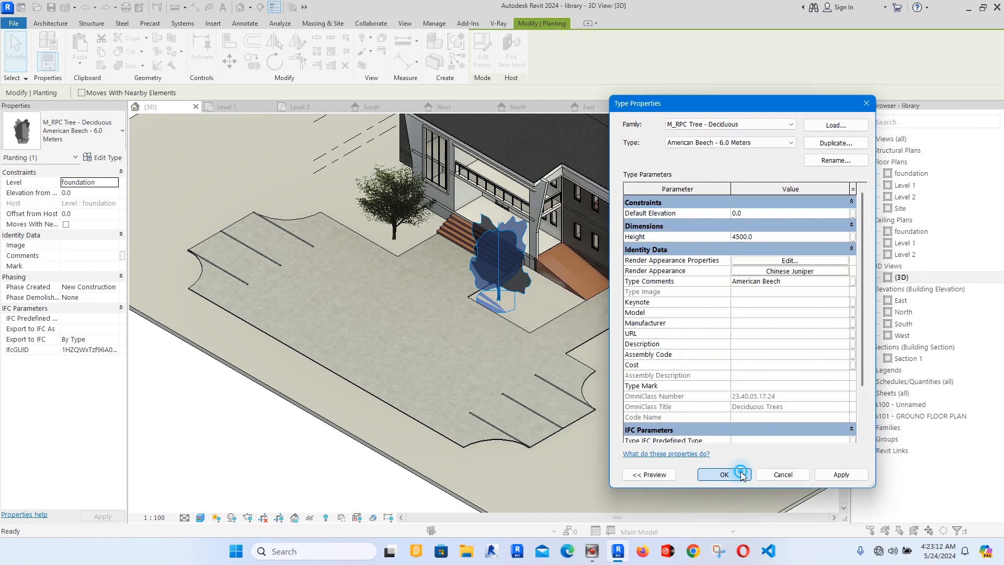
left_click(724, 475)
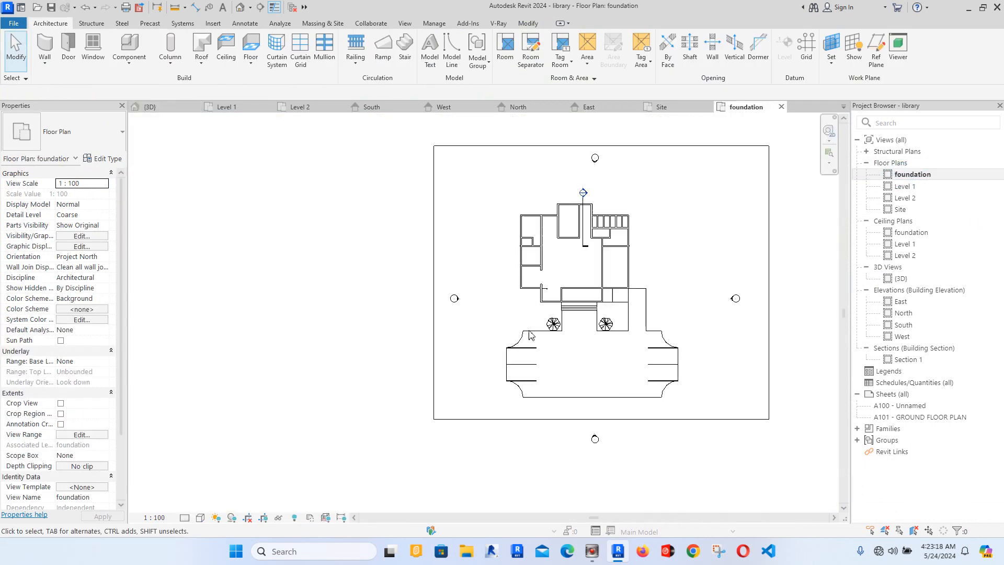
Step: Copy the trees into rows of three on each side of the entrance steps
left_click(553, 325)
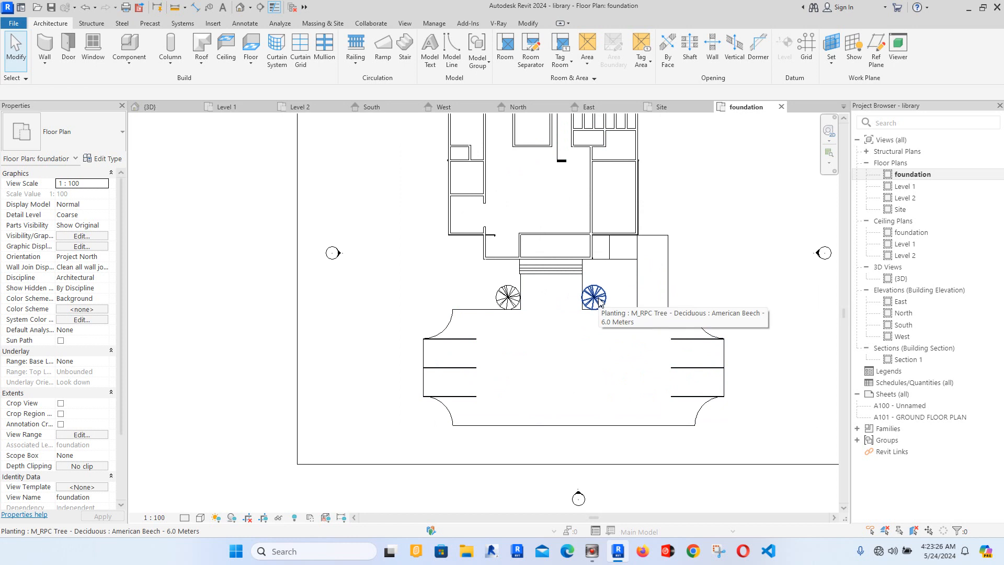
left_click(592, 296)
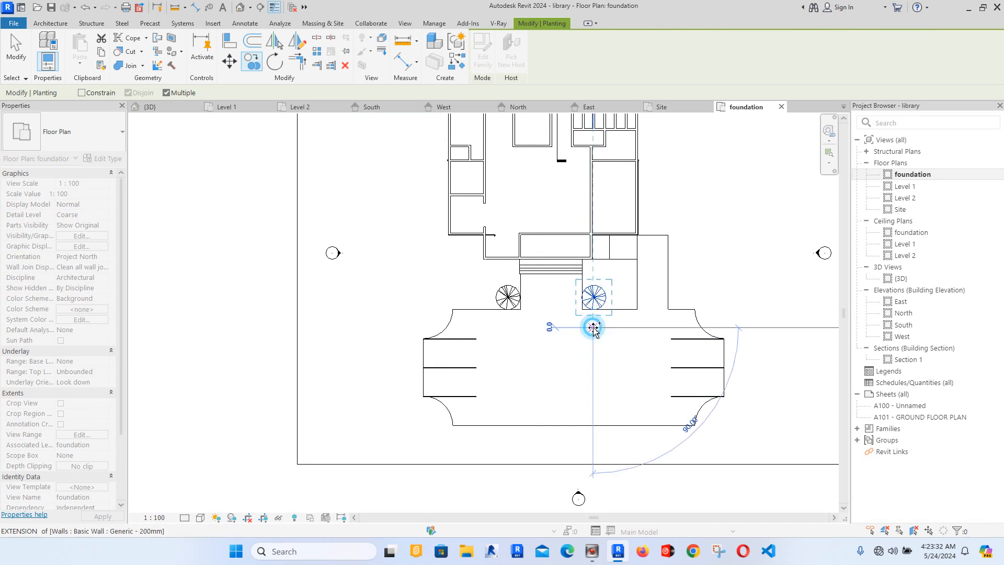
left_click_drag(595, 327, 617, 329)
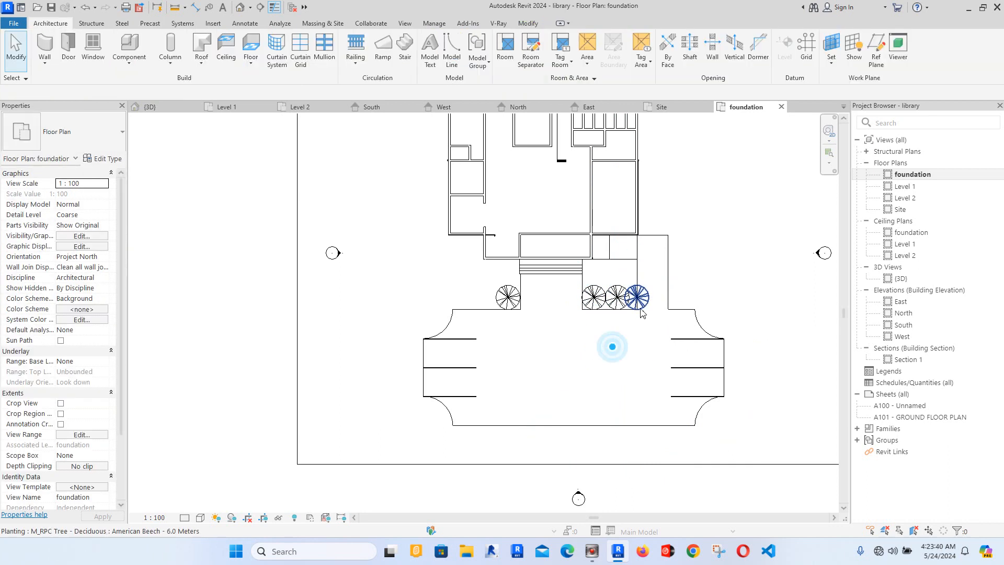
left_click(615, 295)
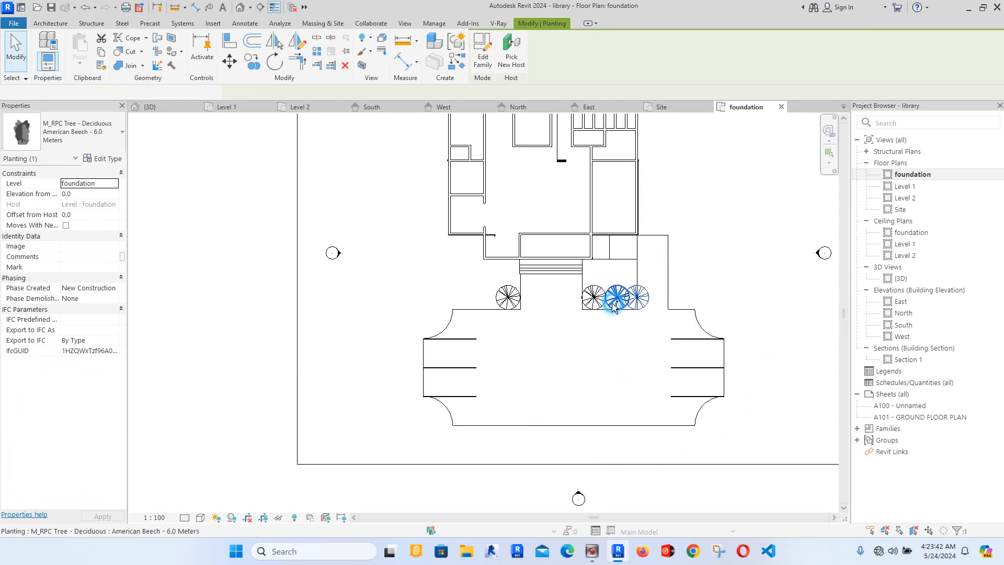
left_click(636, 297)
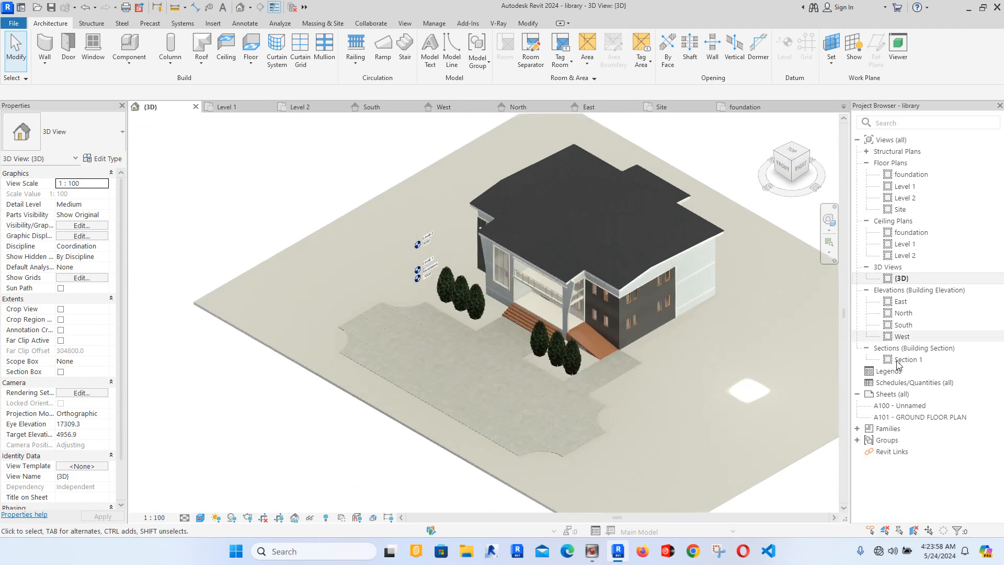
Step: Check the junipers in the South elevation, then give all six a -400 Offset from Host
double_click(904, 325)
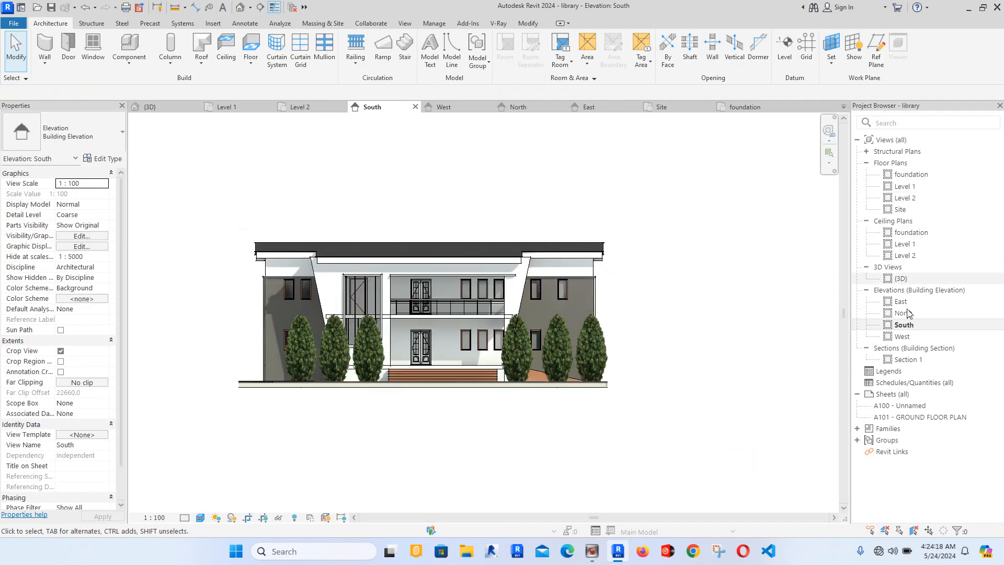
double_click(903, 278)
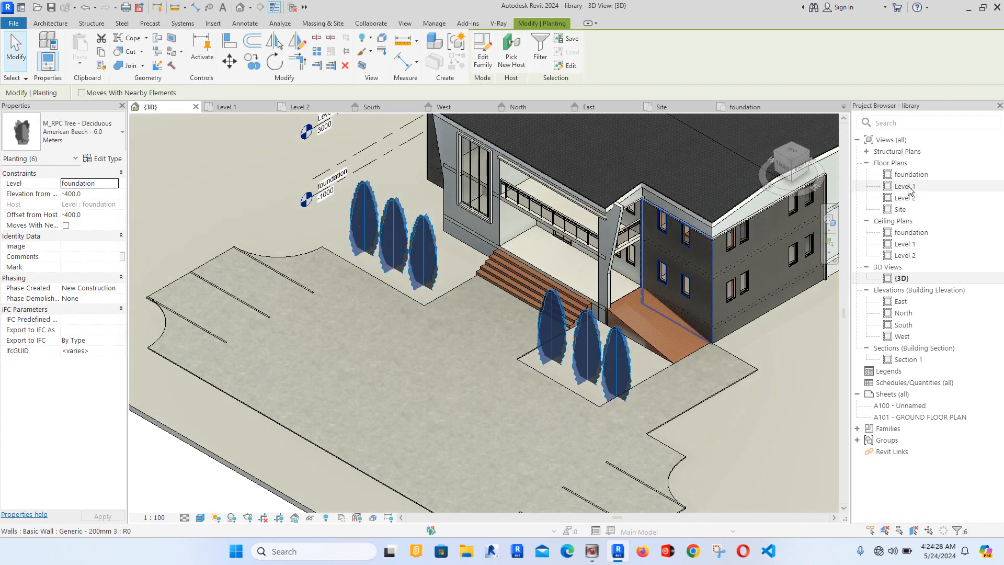
Step: Switch between the foundation plan and 3D view, ending on the plan with the six junipers
double_click(911, 173)
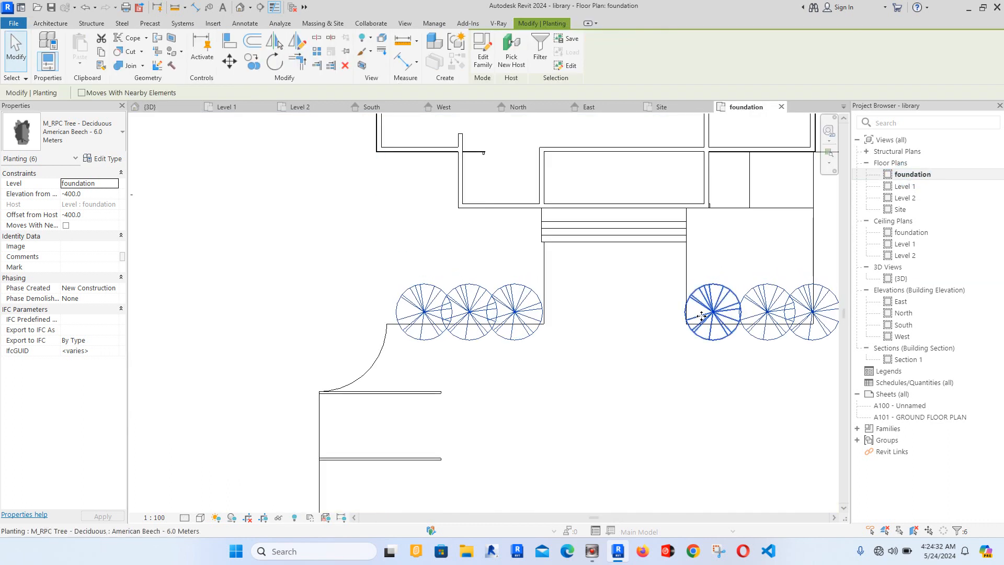
double_click(902, 278)
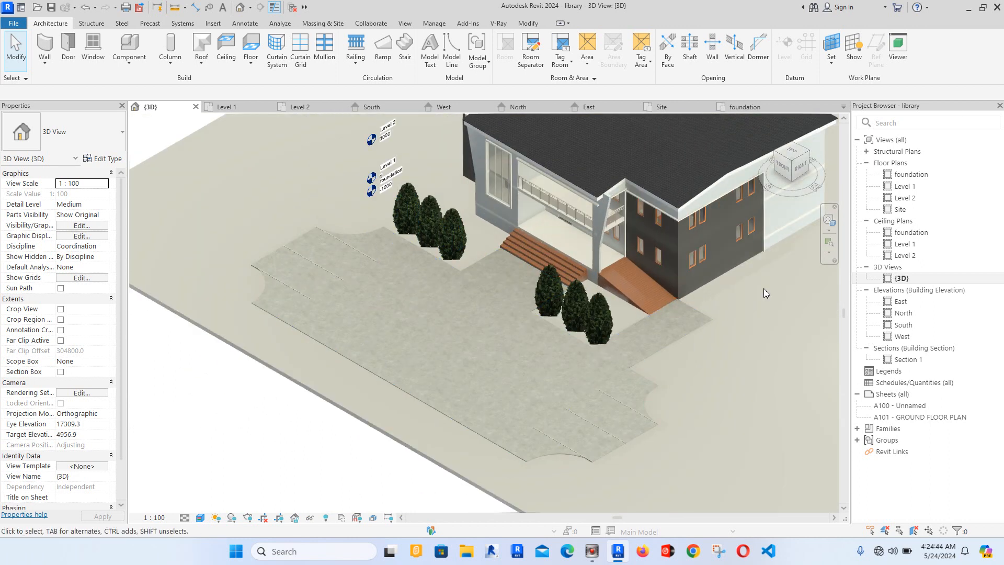
double_click(912, 174)
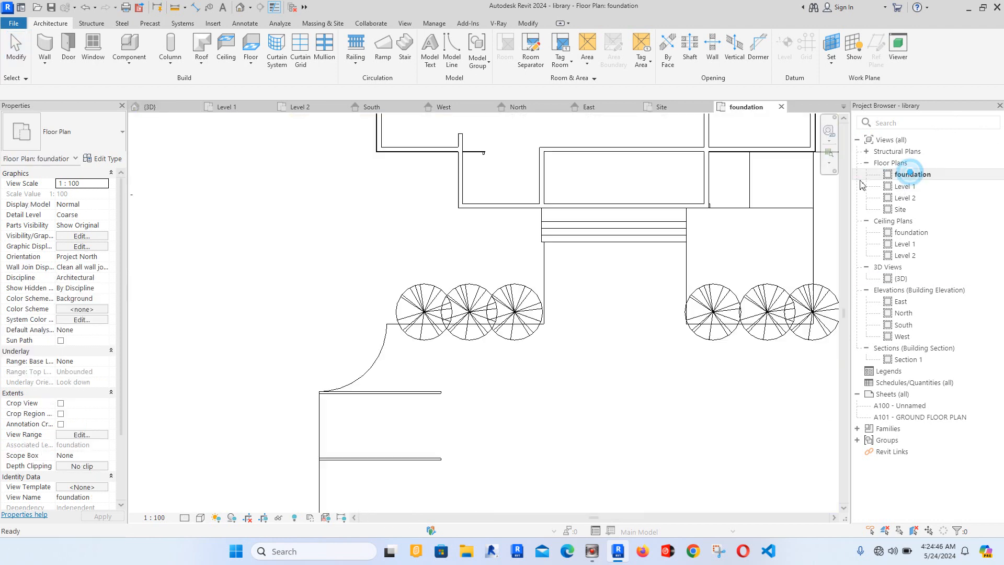
Step: Model an in-place extrusion of two rectangles flanking the entrance steps, 250 deep
left_click(370, 355)
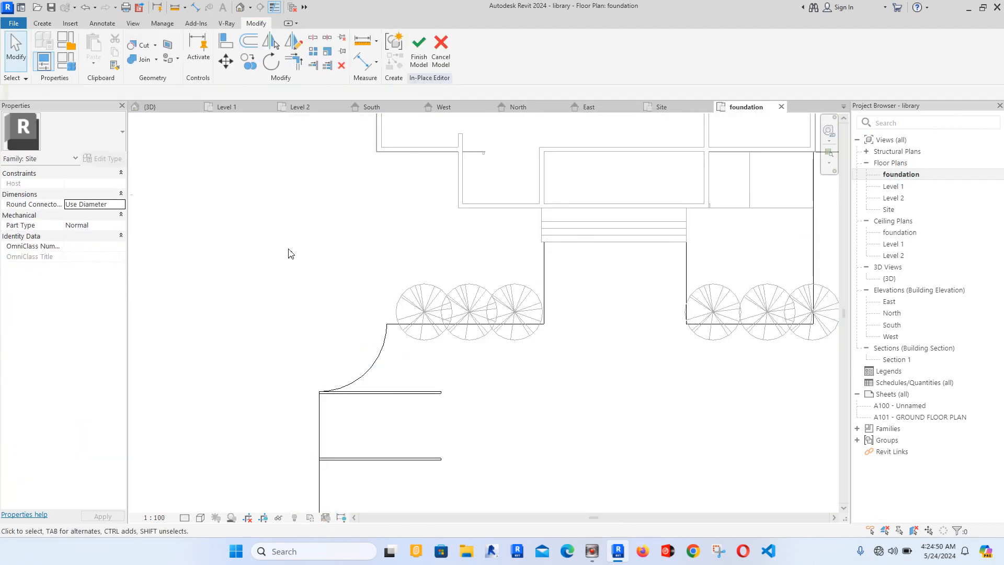
left_click(42, 23)
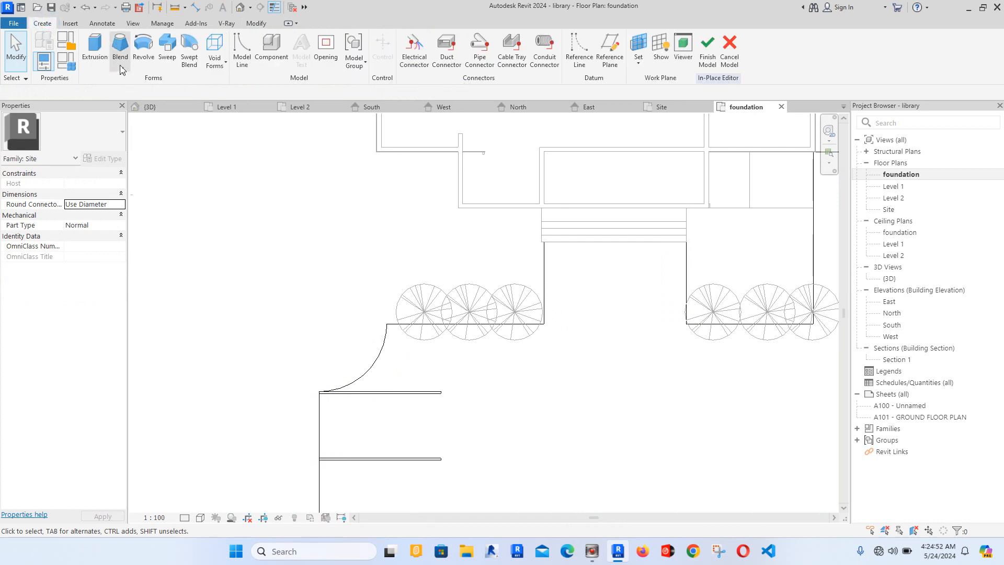
left_click(94, 44)
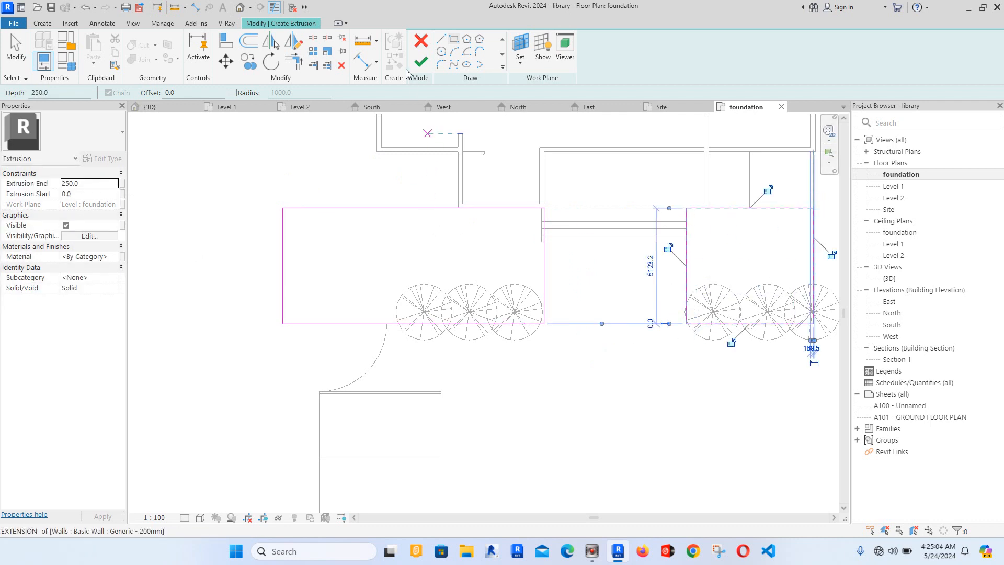
left_click(421, 56)
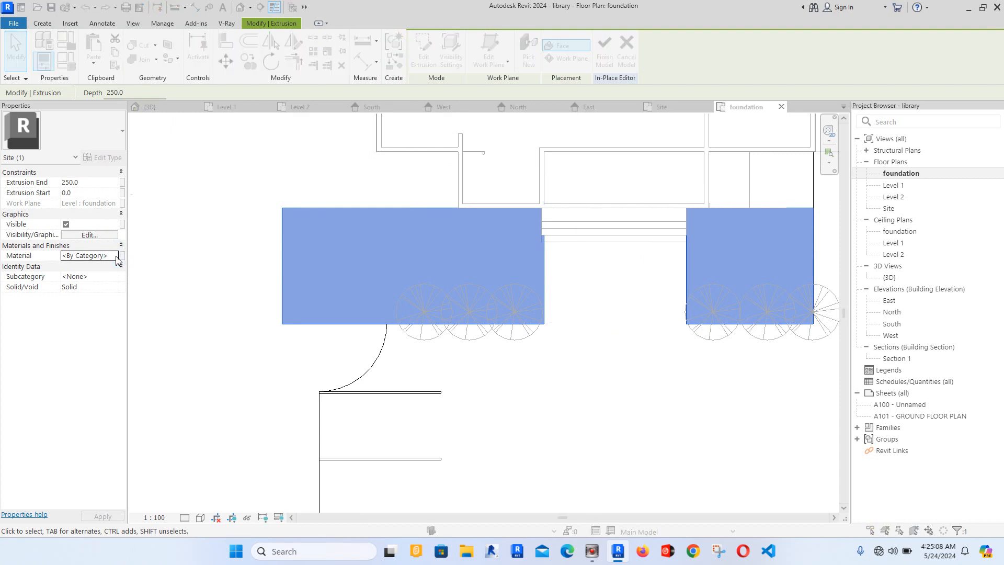
Step: Duplicate a material into Aluminium(11) with a Sitework grass appearance and assign it to the planters
right_click(274, 253)
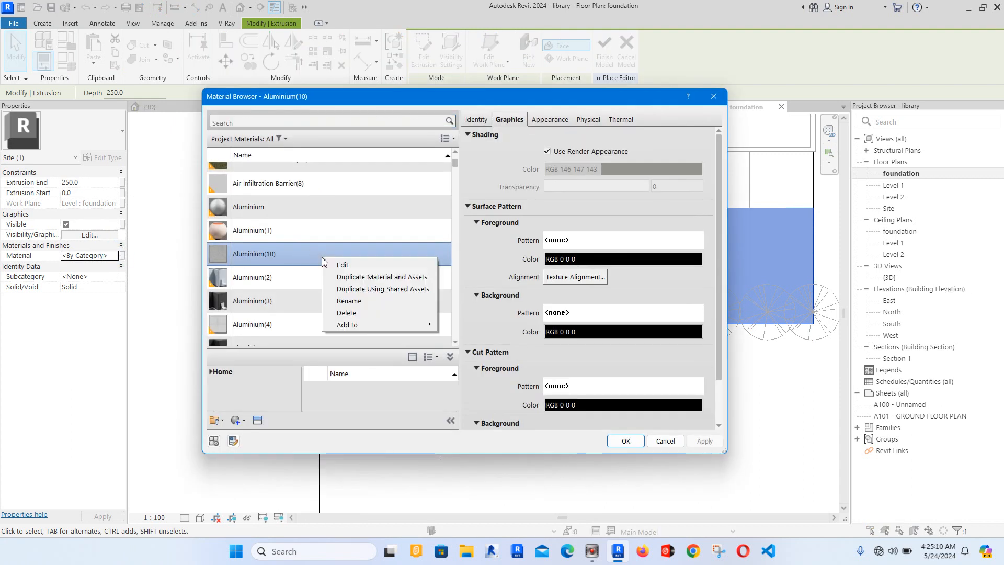
left_click(382, 277)
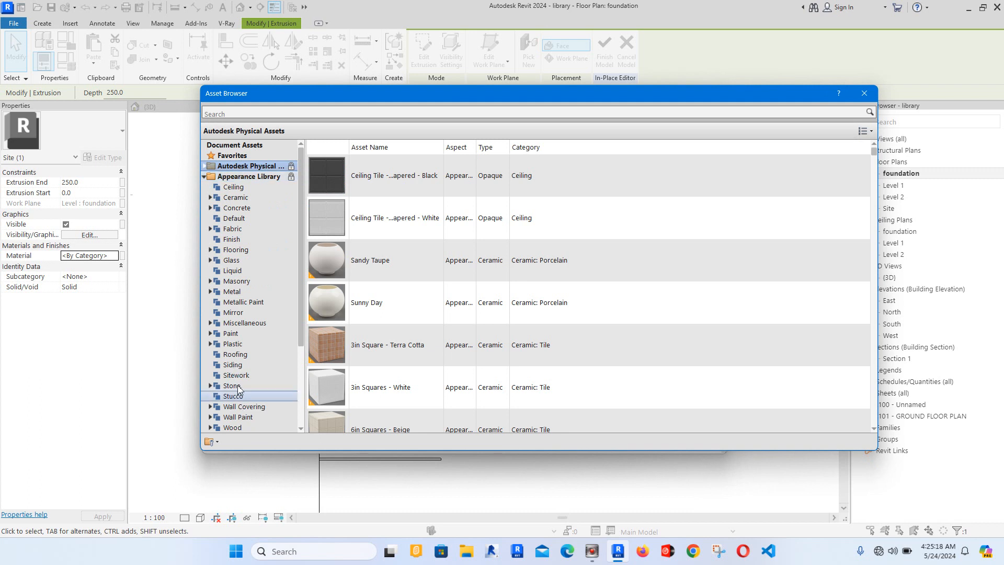
left_click(237, 375)
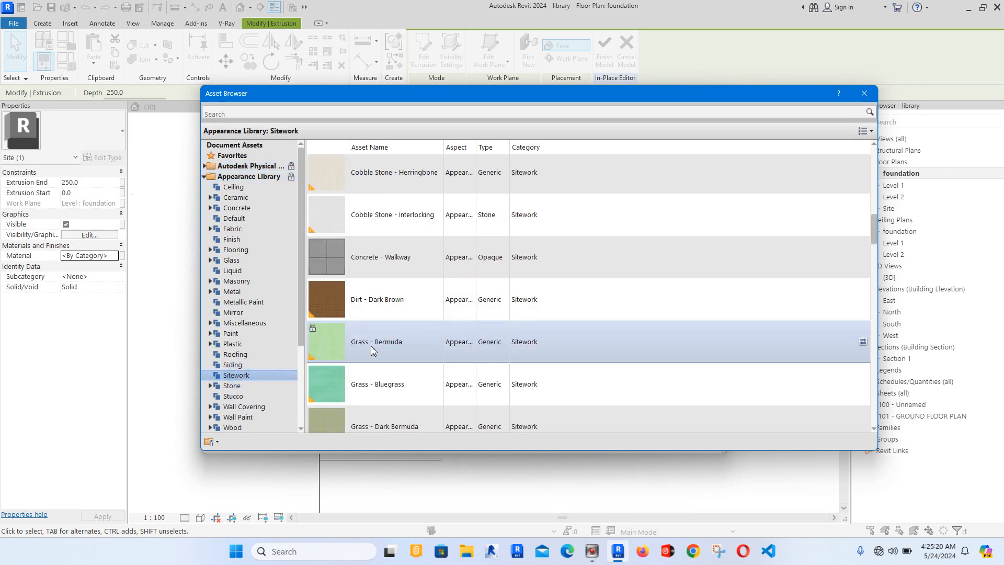
scroll("down", 3)
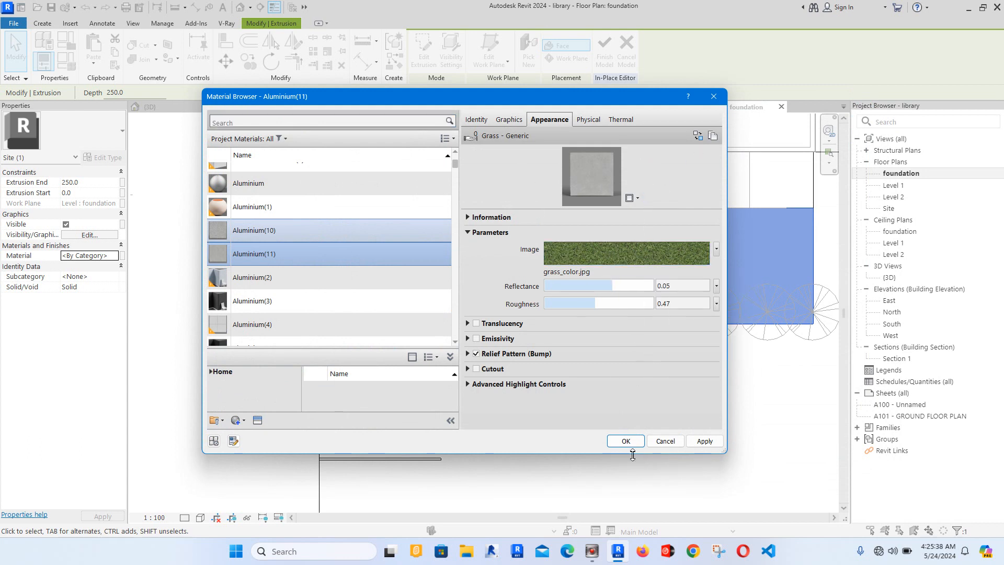
left_click(626, 440)
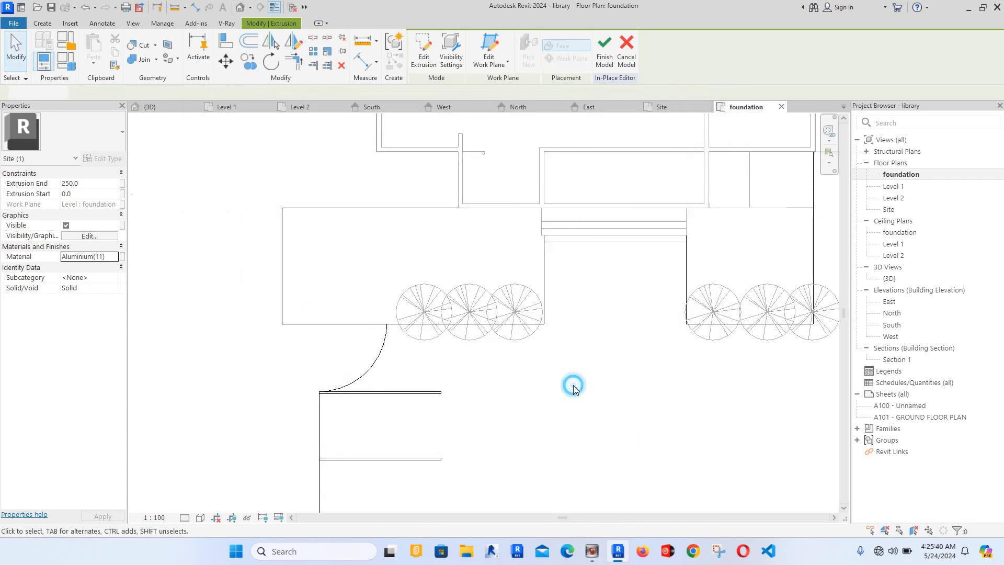
Step: Set the planter extrusion end height in the 3D view, then select the parking lot surface
left_click(150, 107)
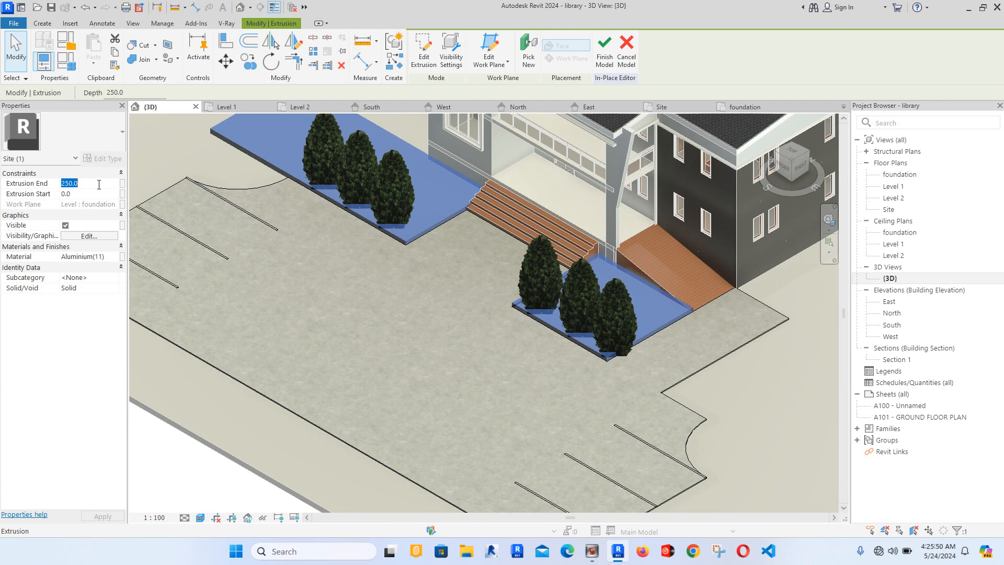
type("40.0")
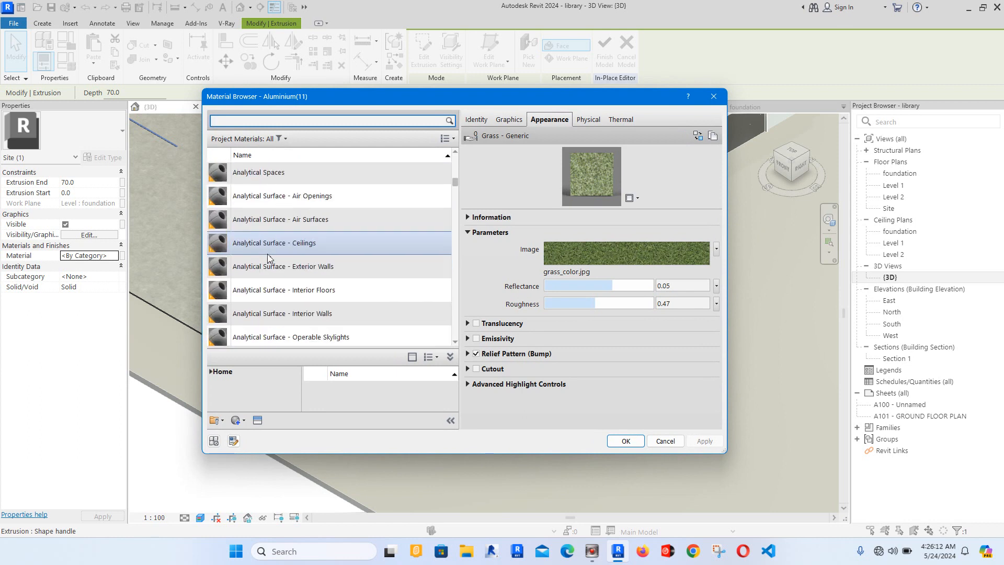
scroll("down", 3)
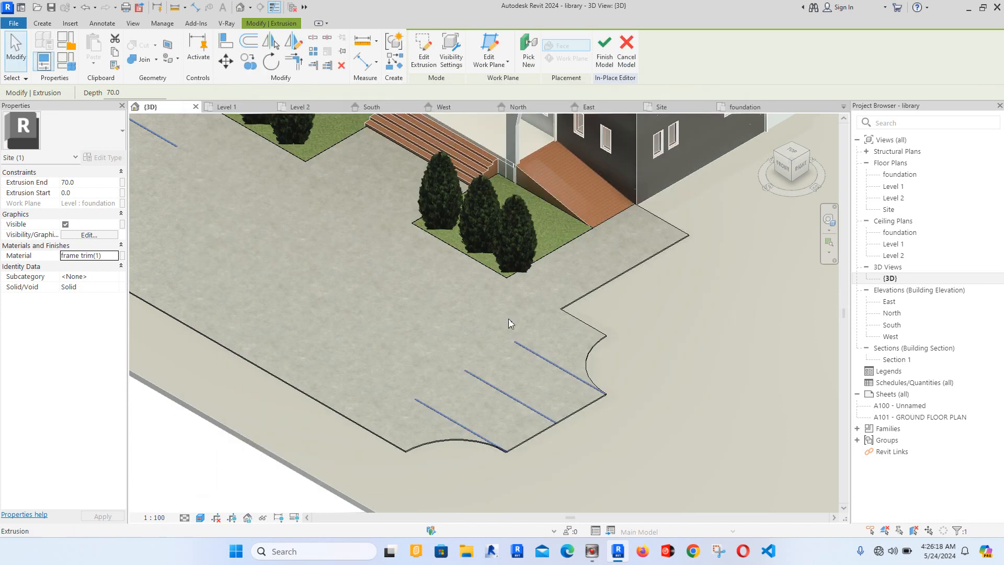
left_click(645, 377)
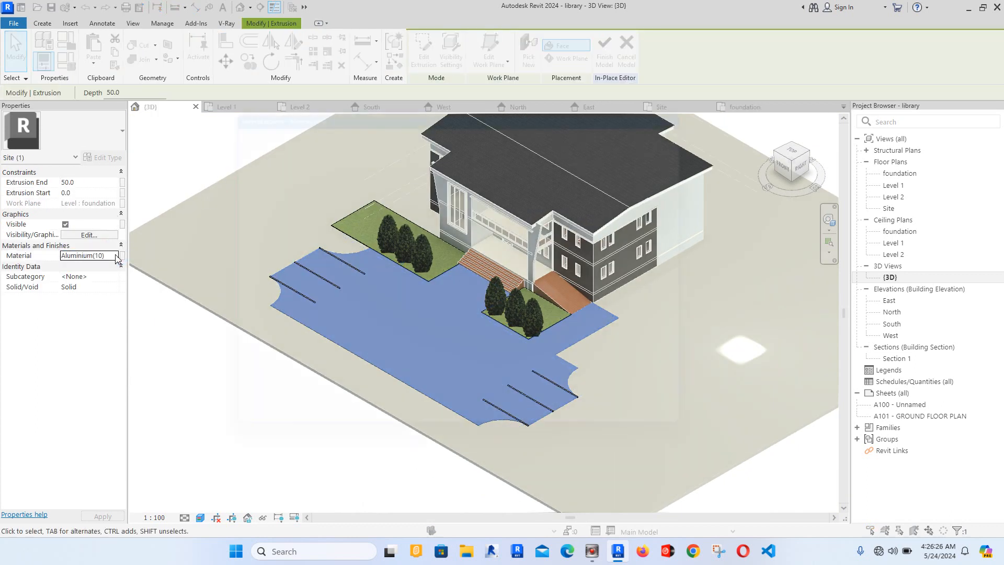
Step: Change the asphalt texture's Scale Sample Size to 5 in the Texture Editor and close the browser
left_click(120, 255)
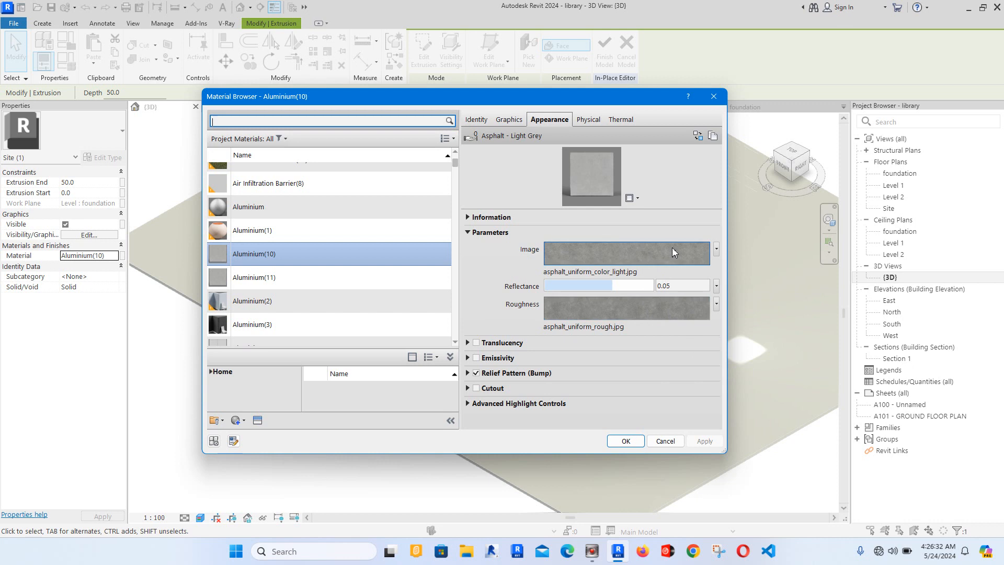
mouse_move(386, 189)
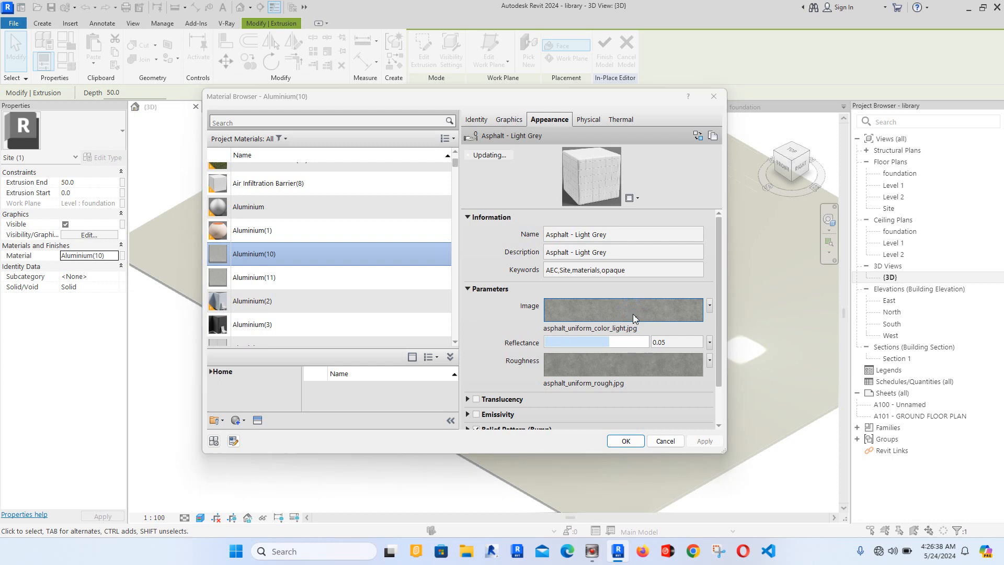
left_click(624, 310)
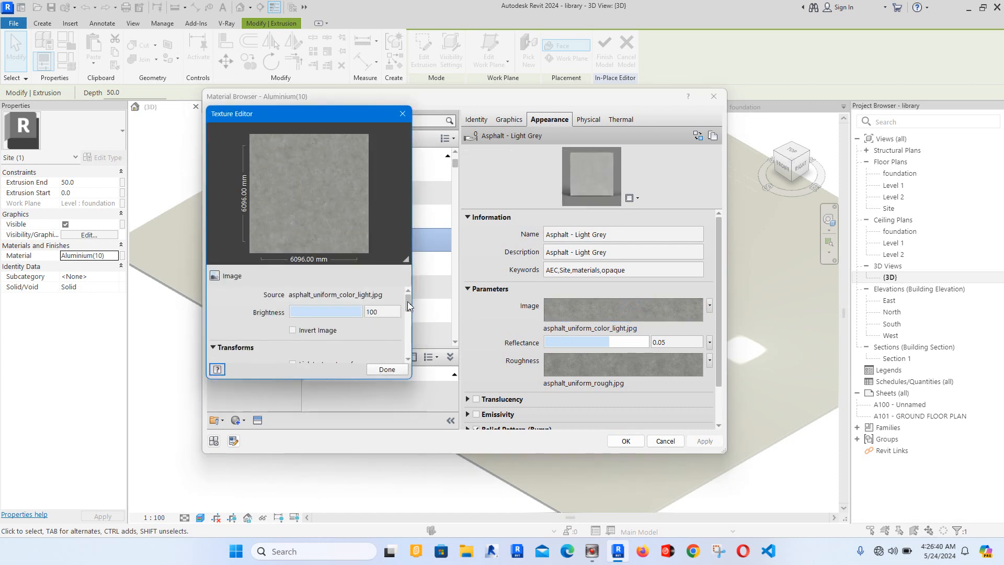
scroll("down", 3)
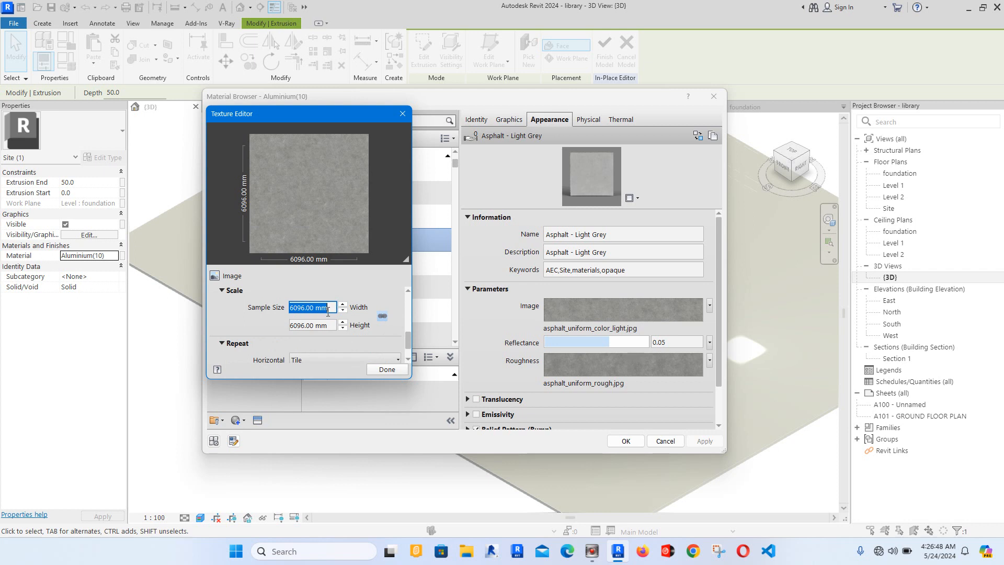
type("5")
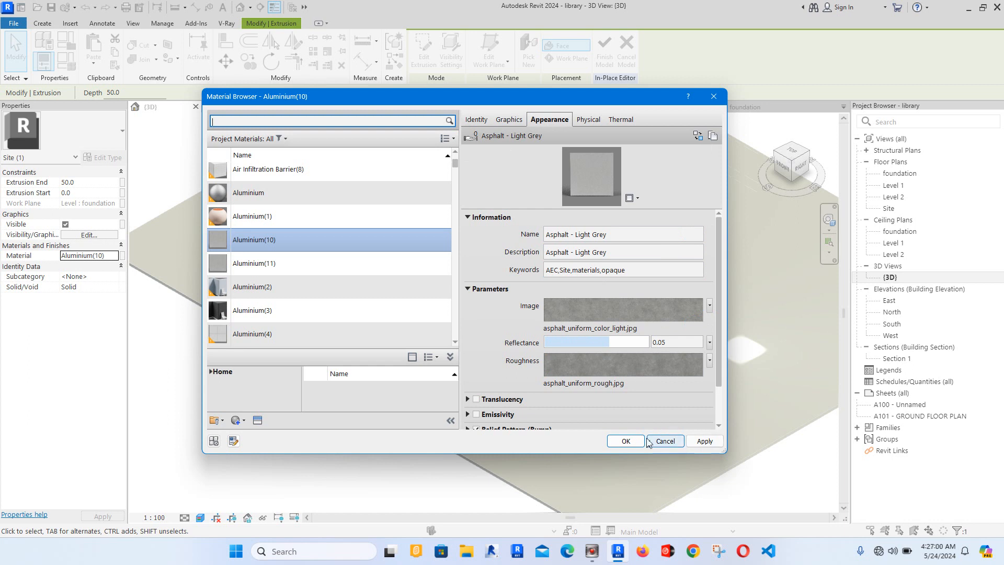
left_click(665, 440)
type("70")
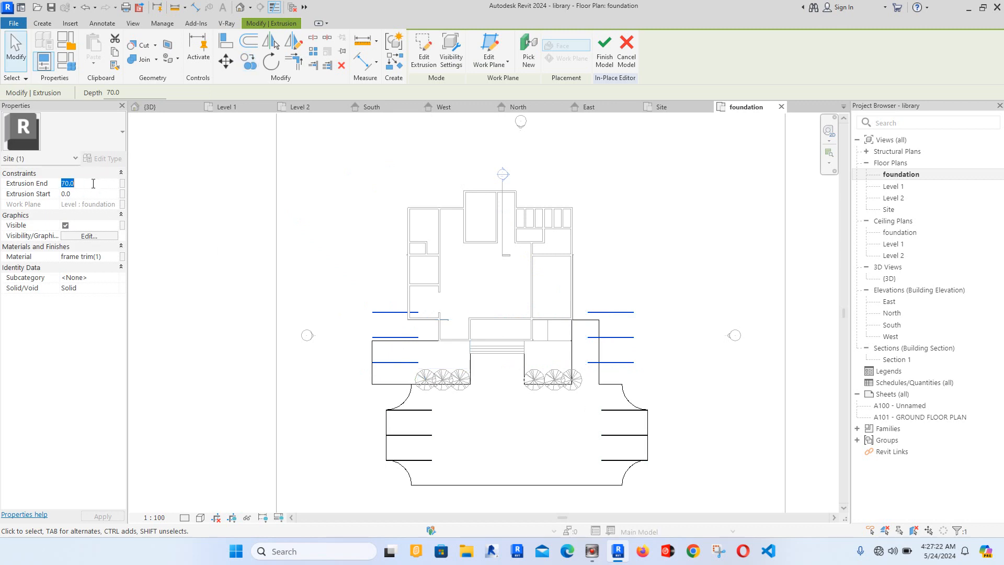
Step: Set the extrusion's Extrusion End to 250 in Properties
type("2")
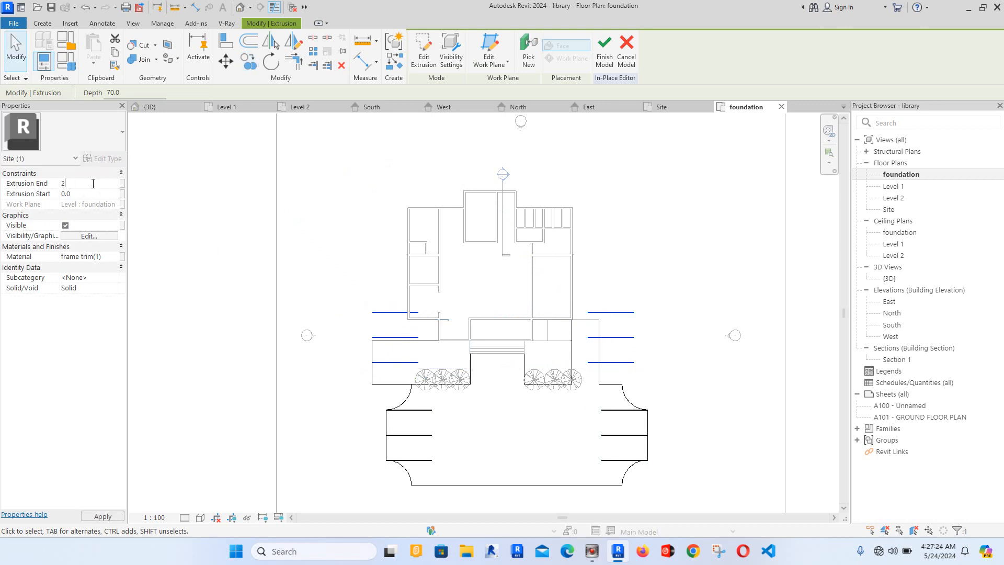
type("250.0")
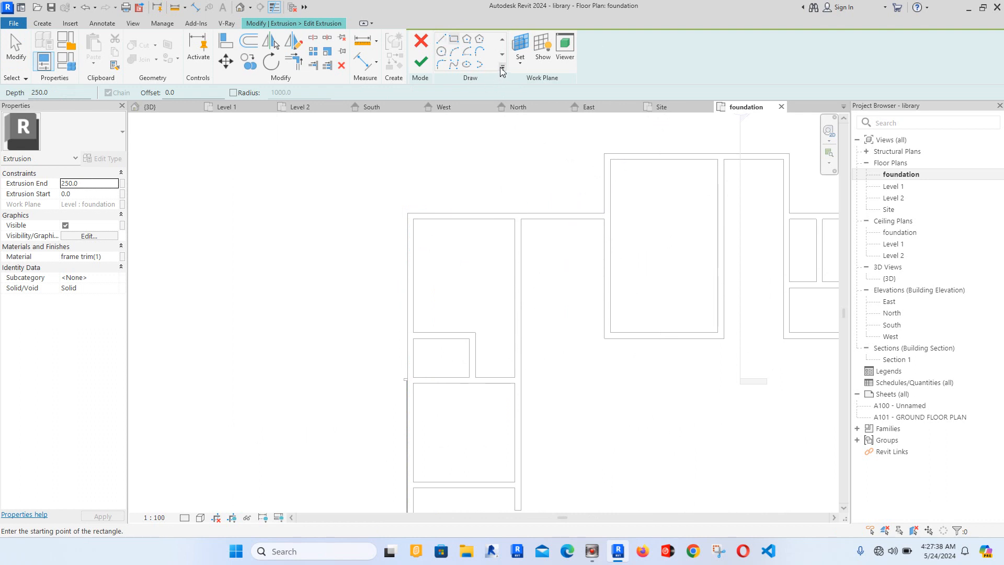
Step: Trace the outer walls with Pick Lines, offset them 300 outward with Copy, and close the loop
left_click(467, 65)
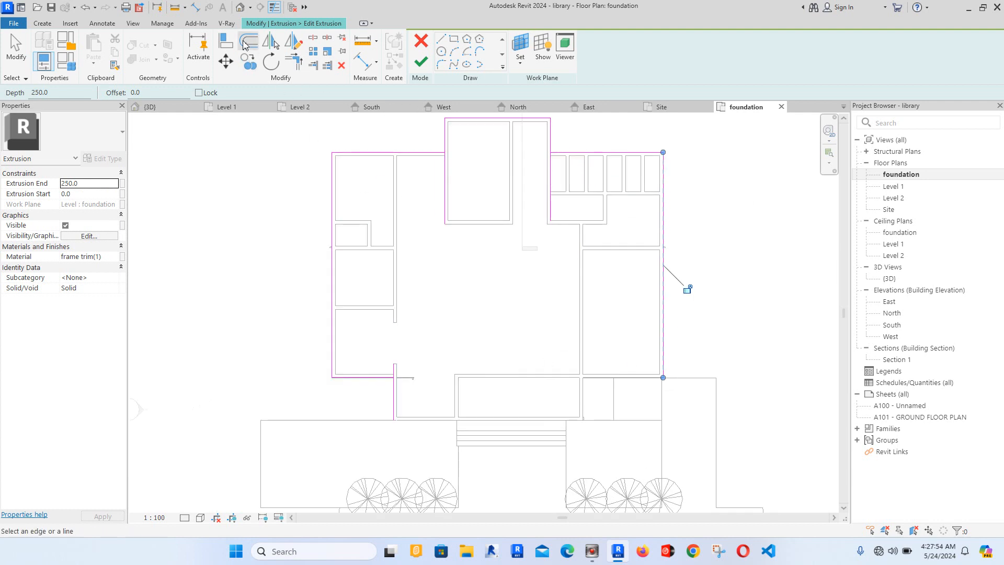
left_click(247, 41)
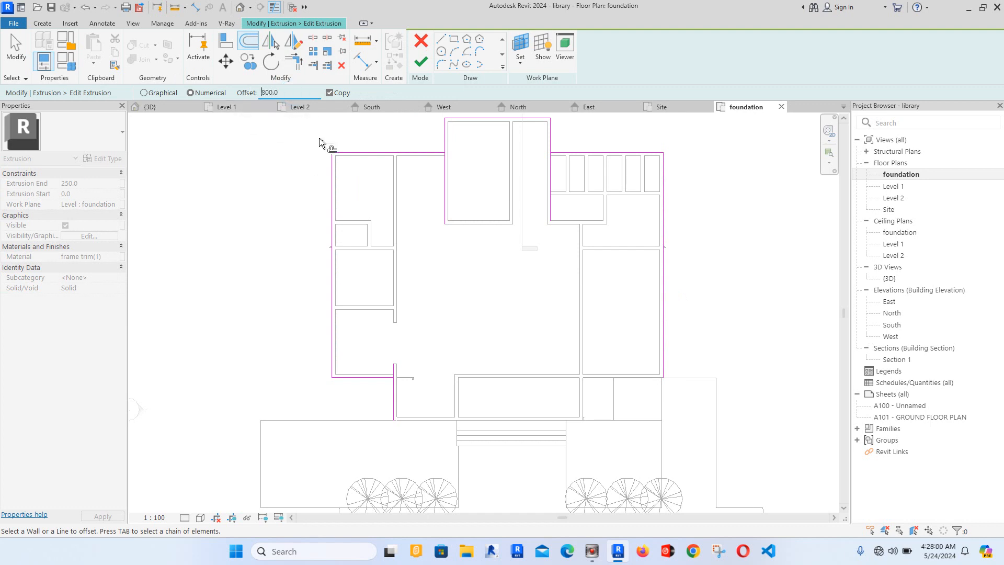
mouse_move(442, 135)
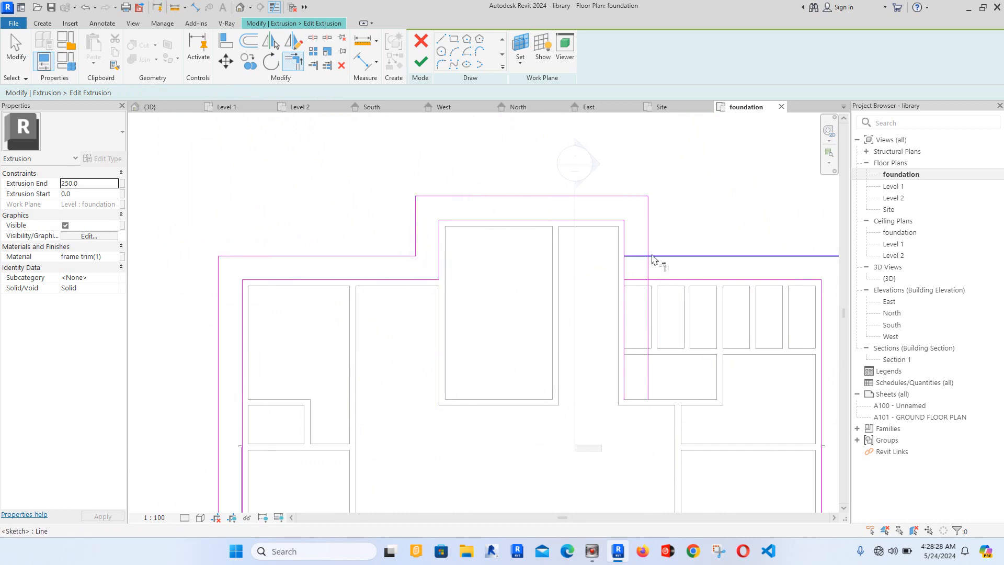
left_click(650, 281)
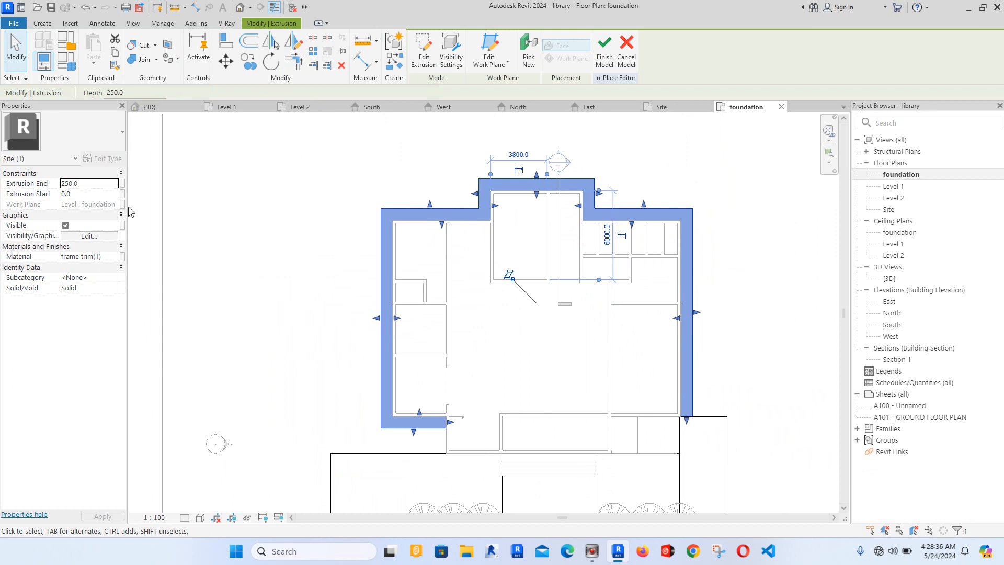
mouse_move(201, 151)
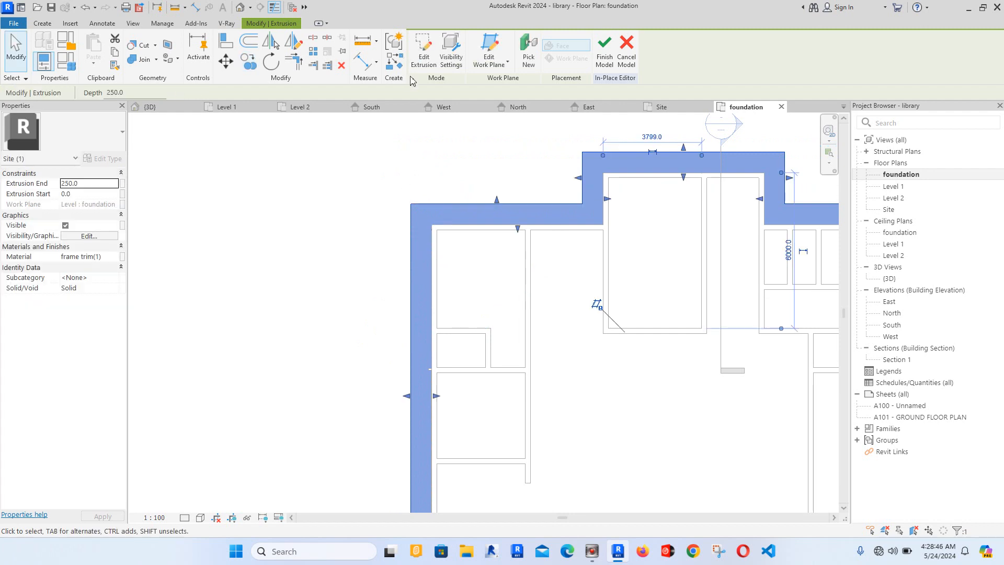
Step: Reopen the band's sketch, set its Extrusion End to 290, and review its material
left_click(422, 47)
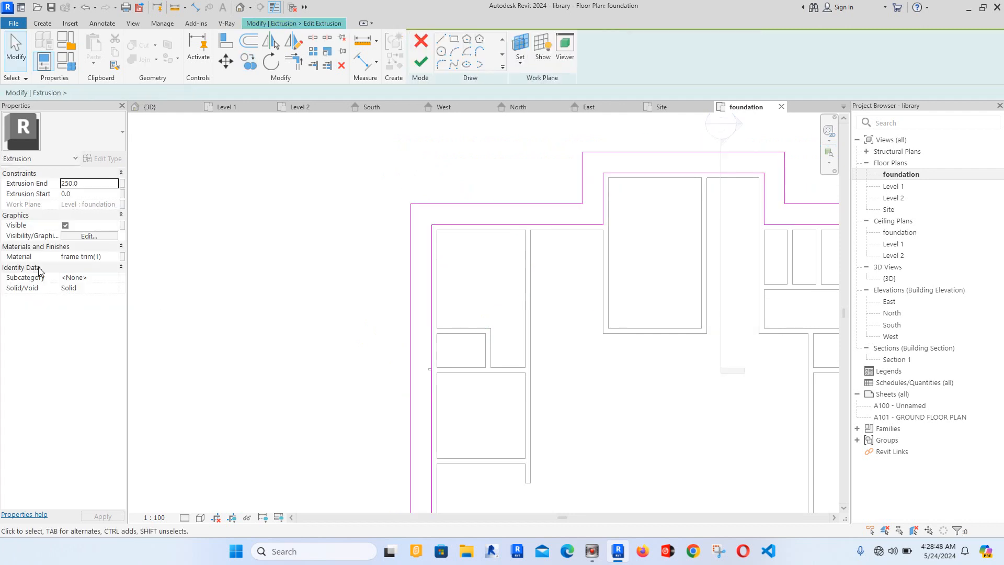
left_click(88, 184)
type("290")
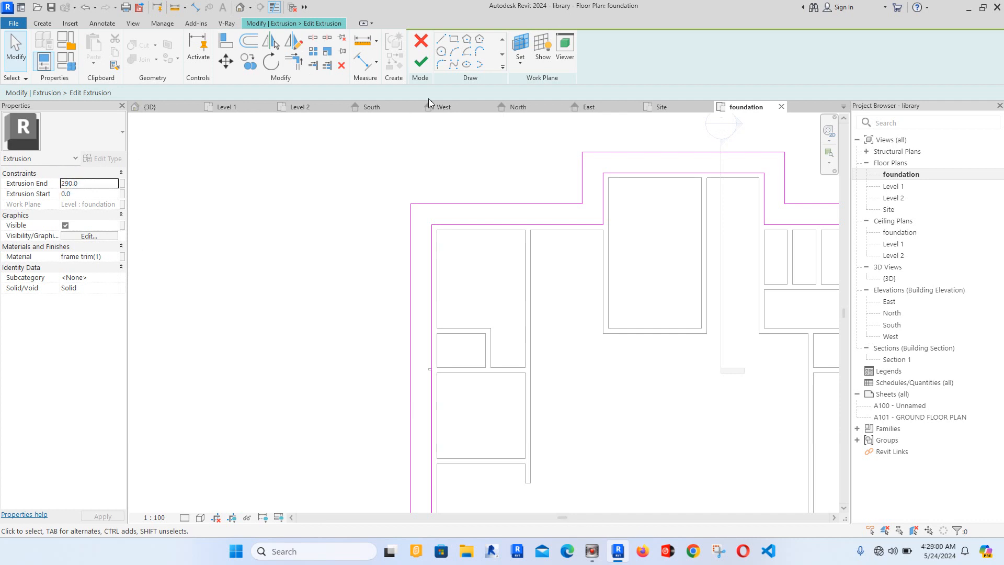
mouse_move(114, 261)
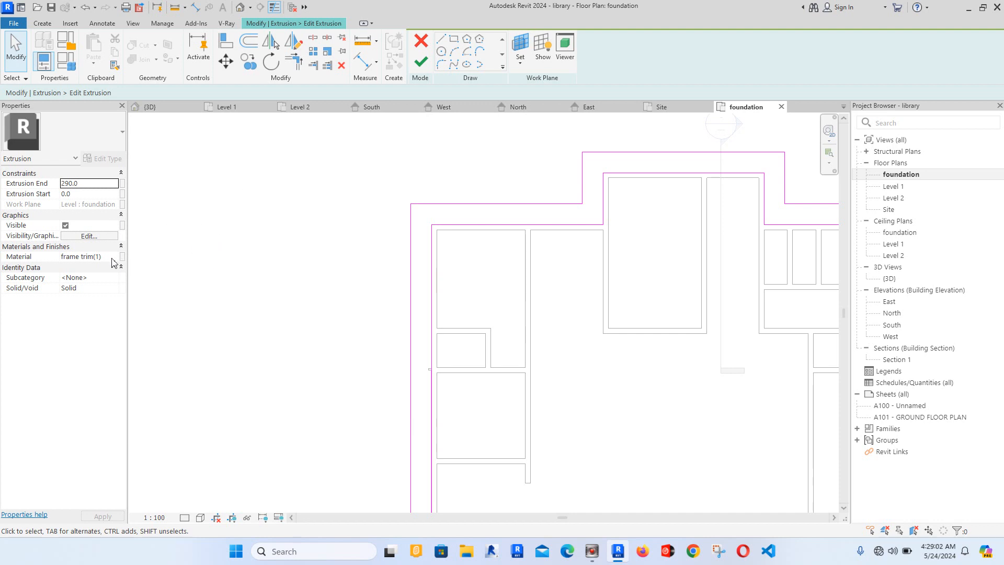
left_click(122, 256)
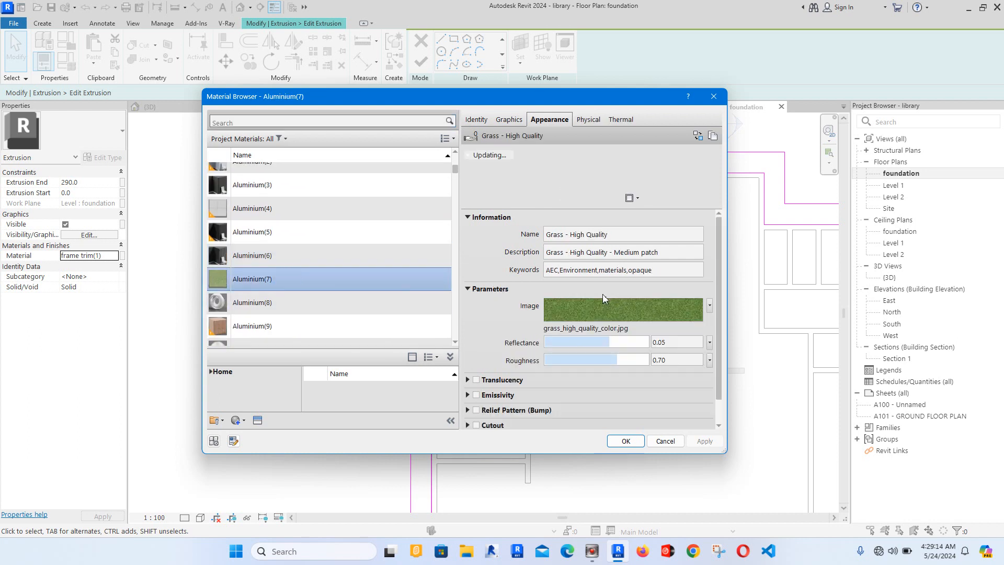
Step: Assign the grass-textured Aluminium(7) material to the band extrusion
left_click(625, 441)
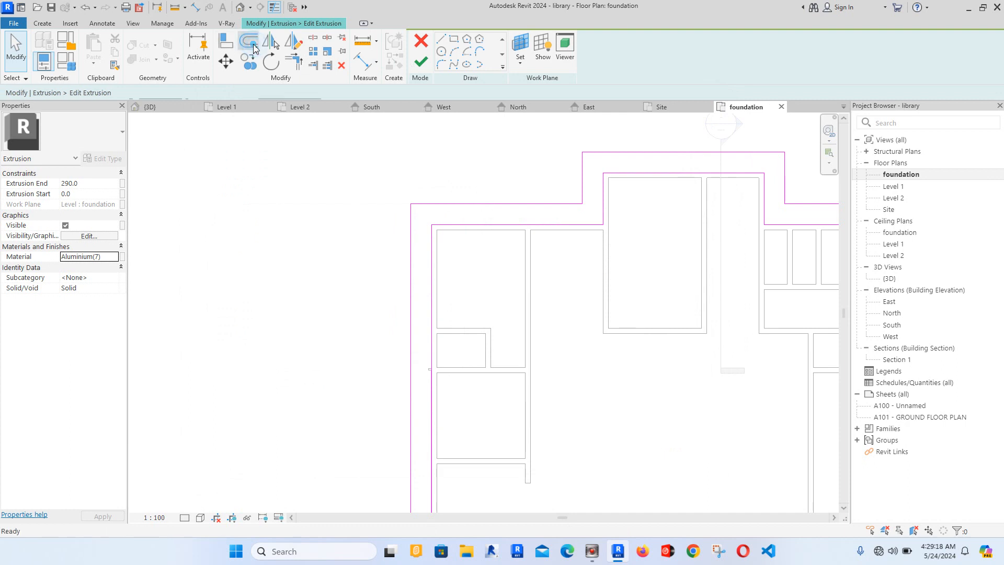
Step: Offset the band outline by 150 keeping the original lines, and finish the extrusion sketch
left_click(248, 40)
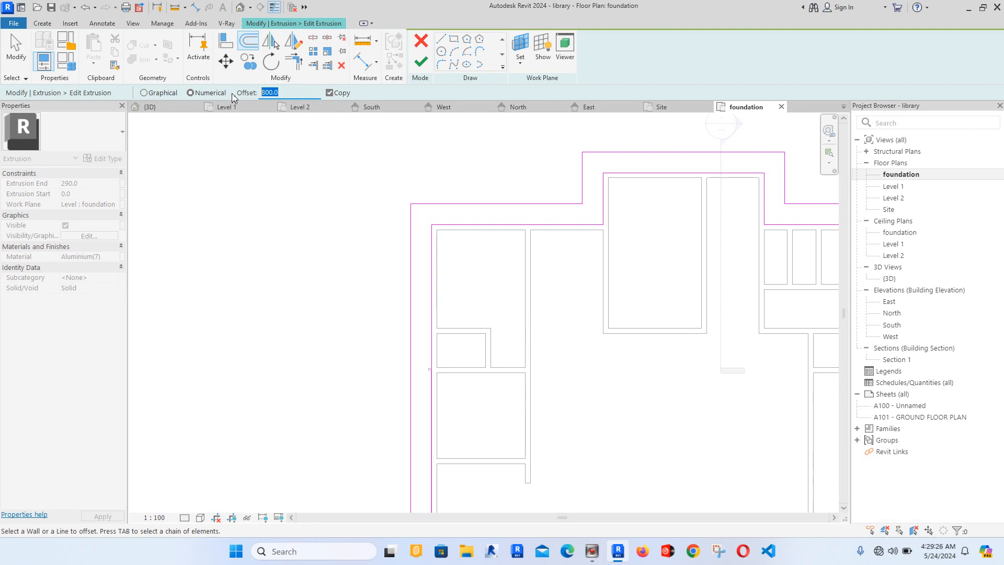
type("15")
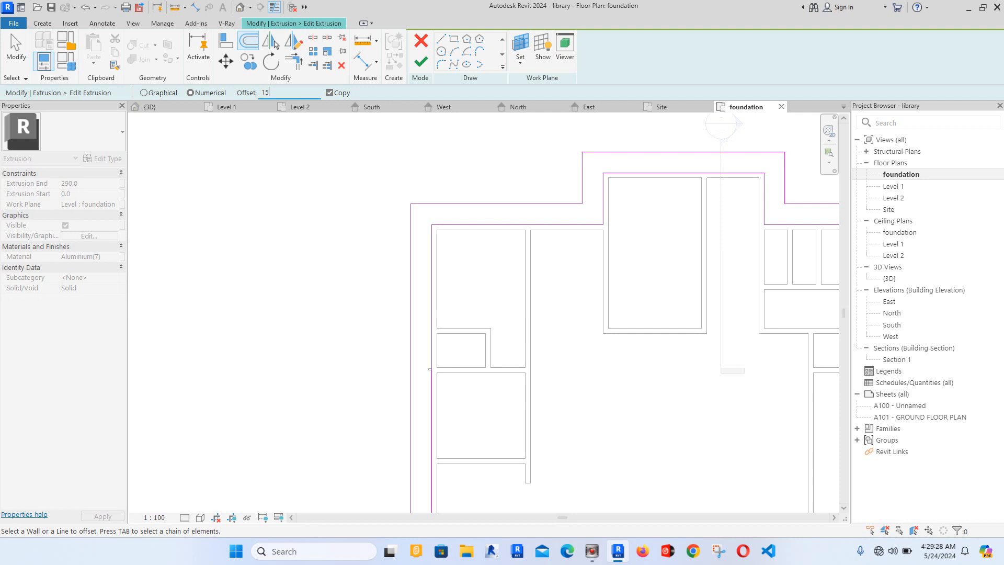
type("150.0")
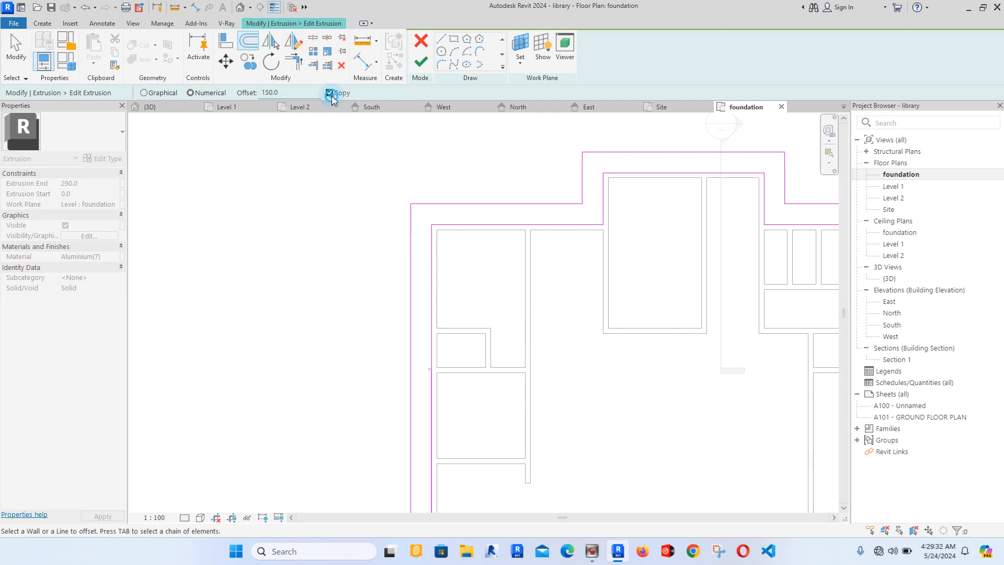
left_click(328, 93)
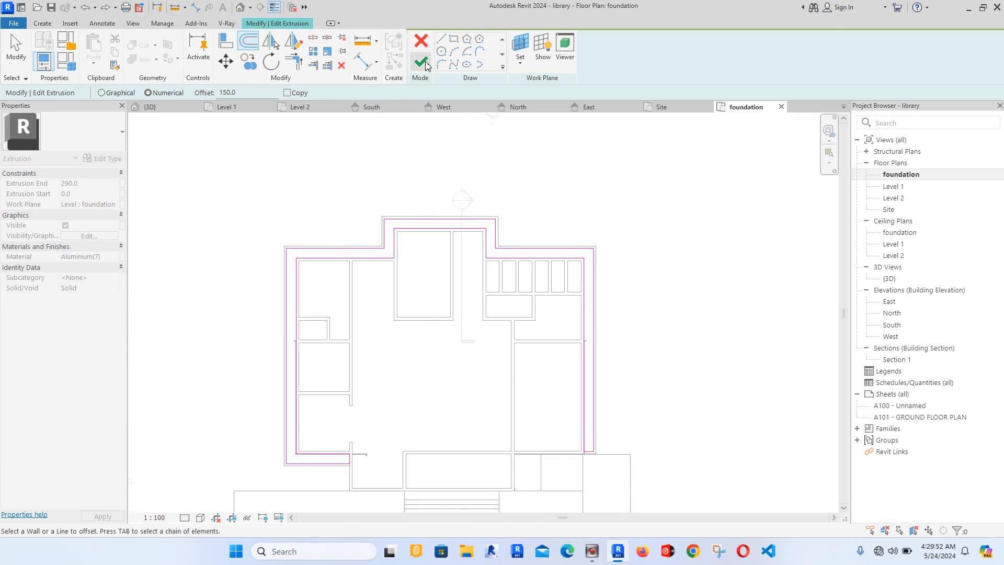
left_click(421, 49)
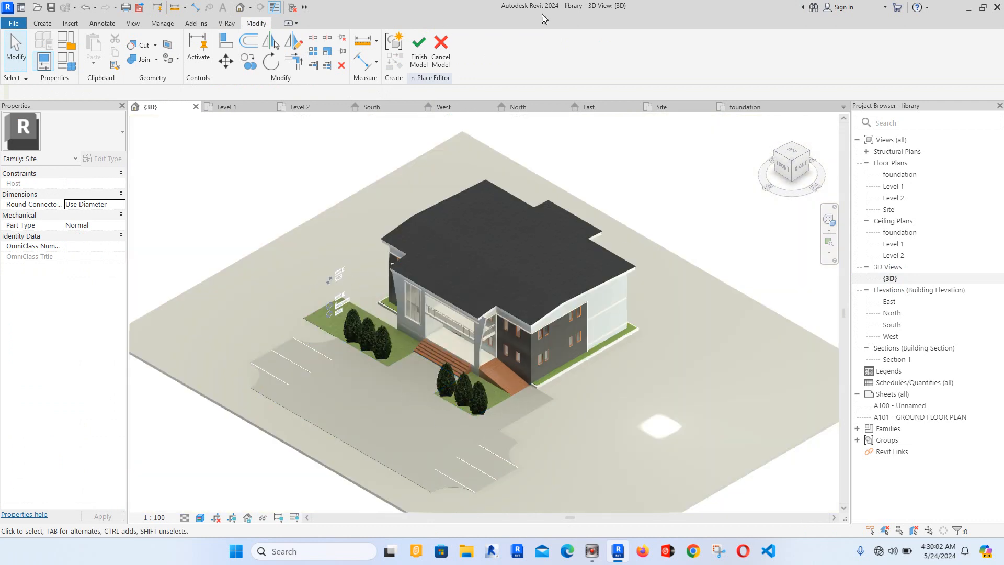
Step: Finish the in-place site model and return to the foundation plan's Architecture tools
left_click(745, 107)
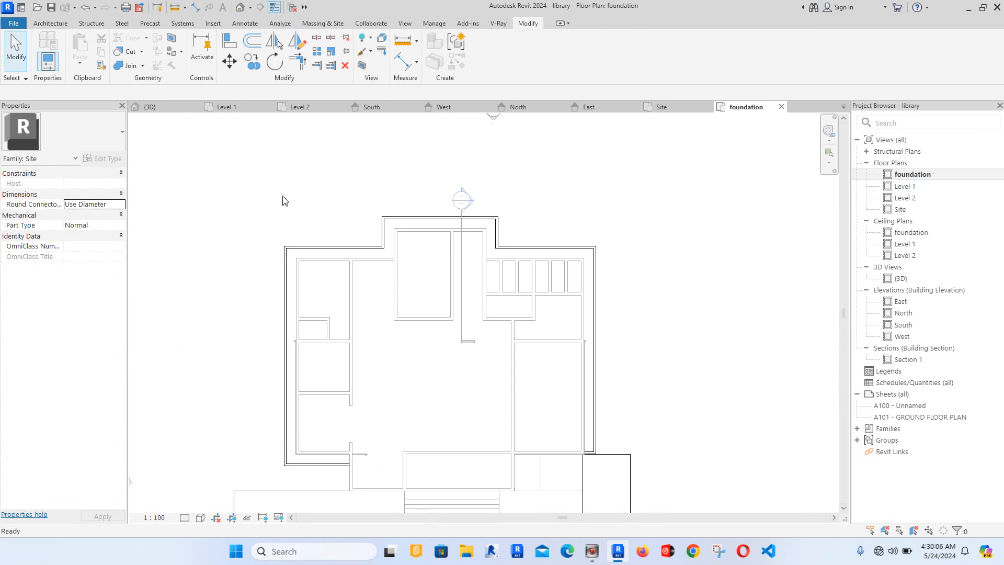
left_click(64, 23)
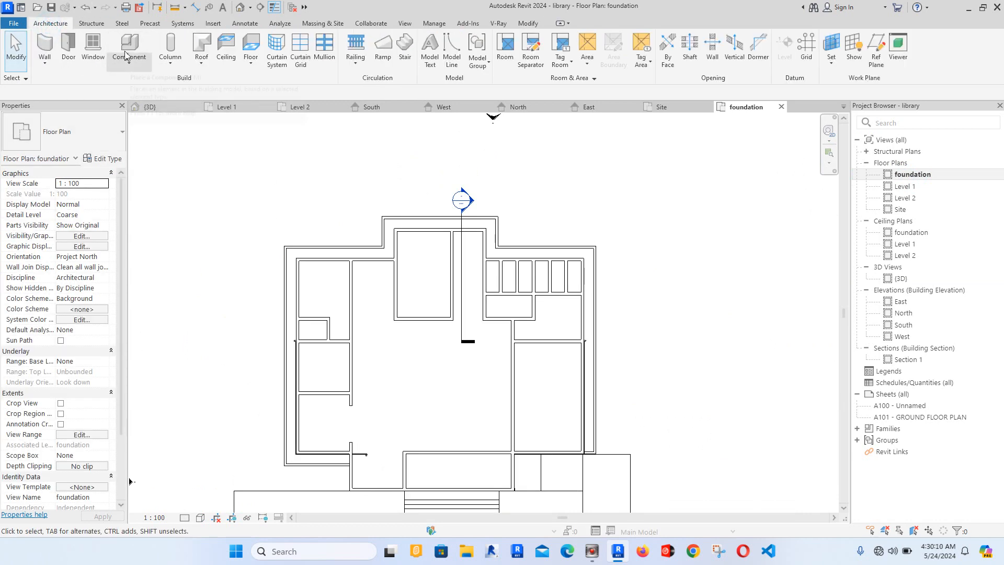
Step: Begin a tree component set to the Gray Birch - 3.1 Meters type
left_click(128, 44)
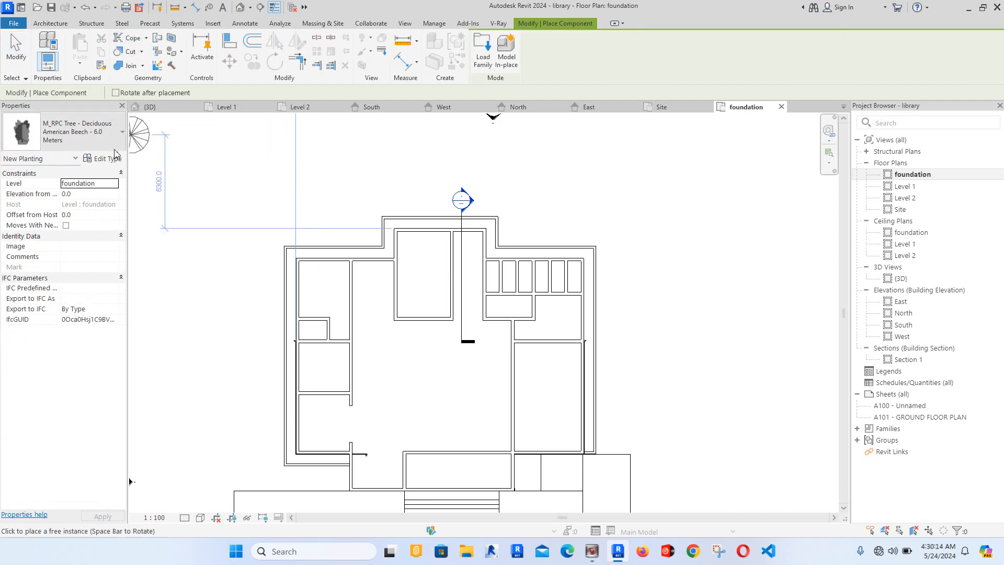
left_click(120, 132)
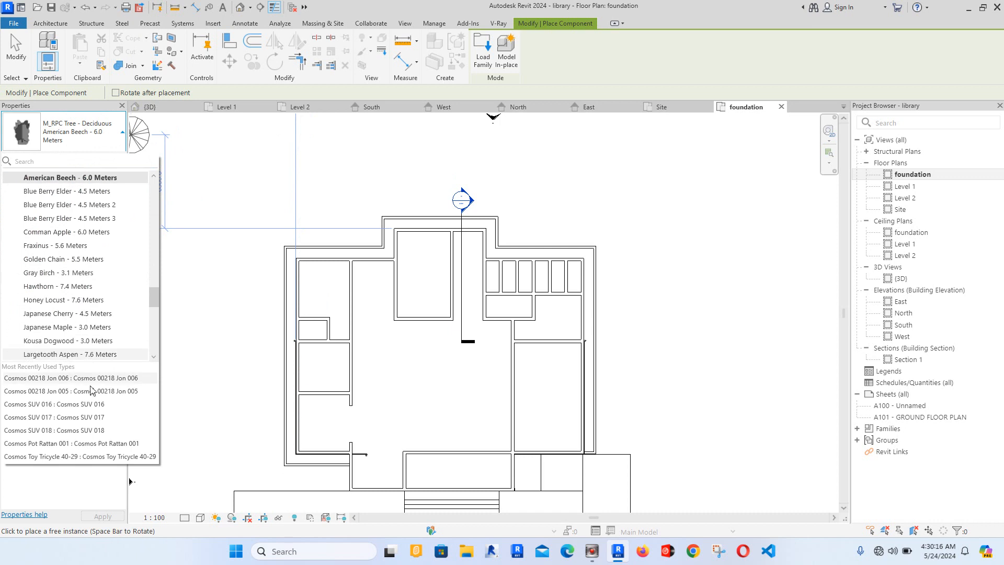
mouse_move(78, 277)
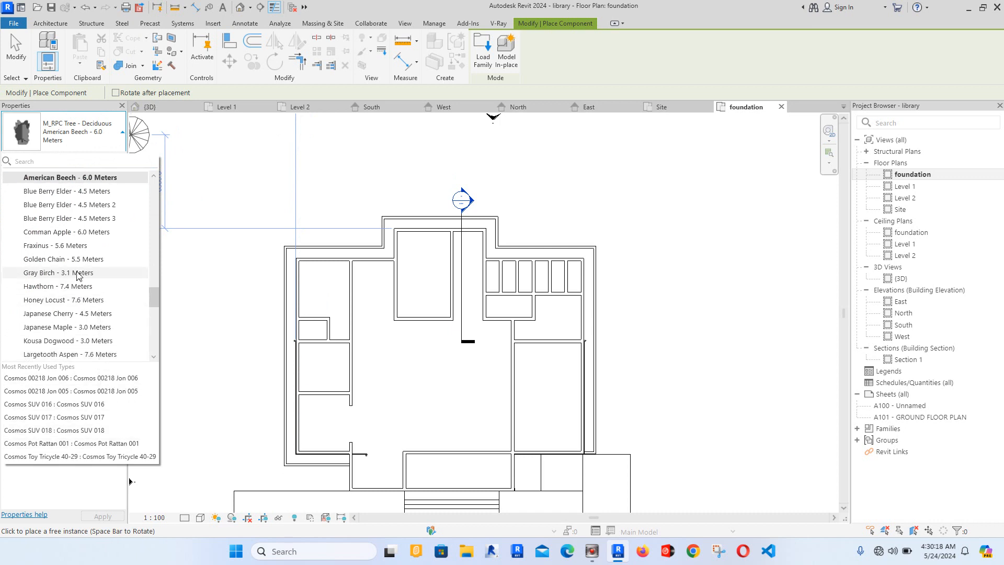
left_click(47, 272)
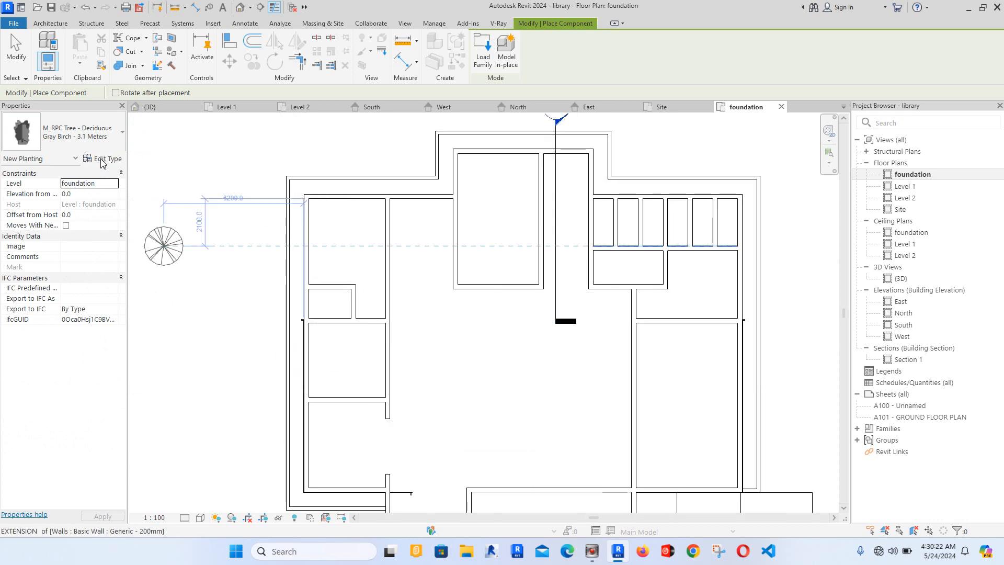
Step: Give the Gray Birch type a height of 900 and a Rhododendron render appearance
left_click(107, 158)
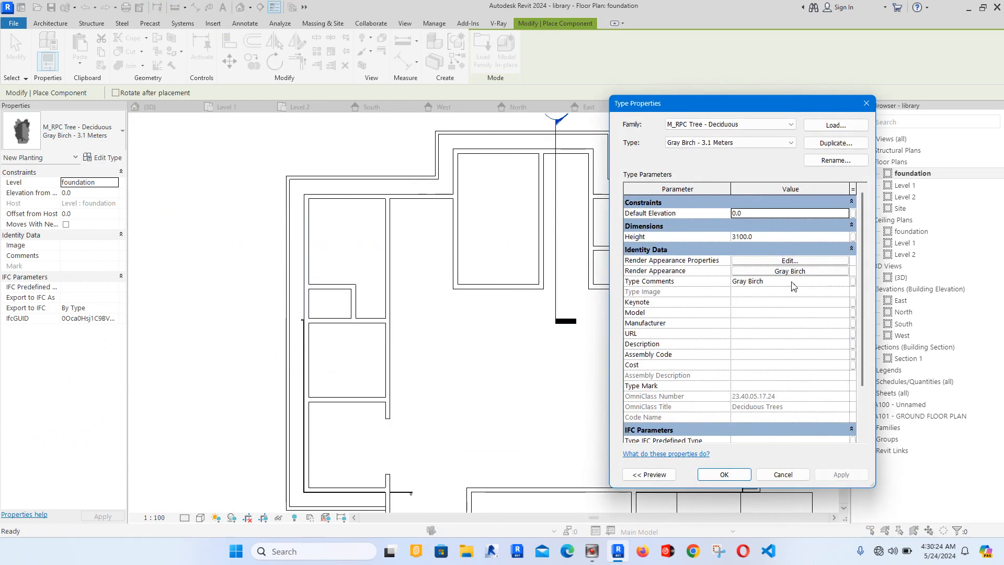
left_click(768, 237)
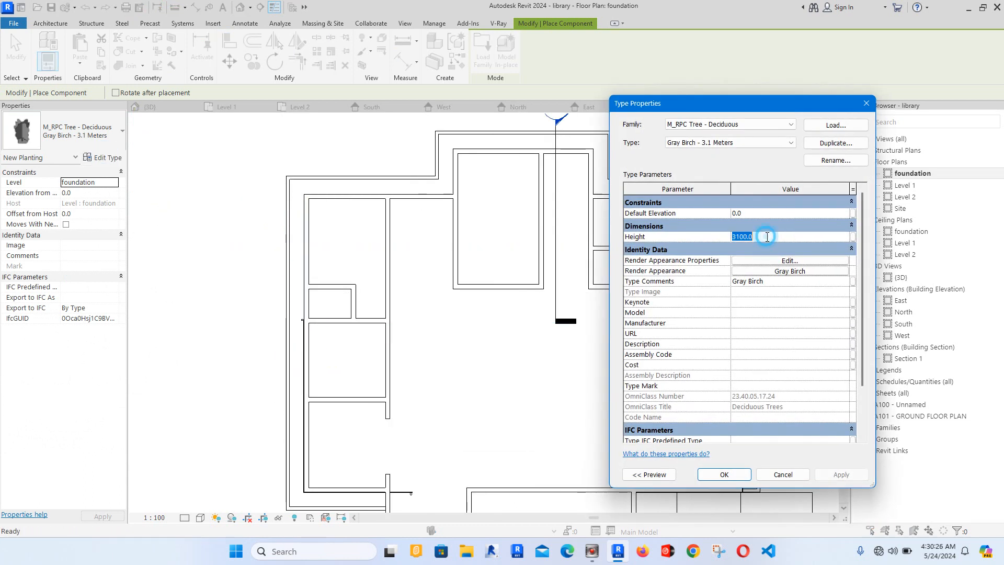
type("900")
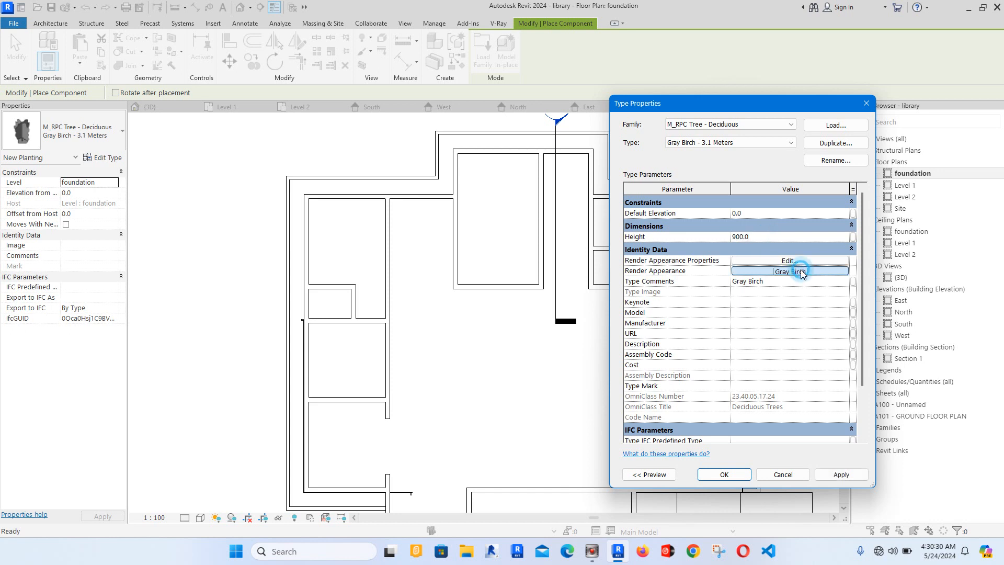
left_click(804, 270)
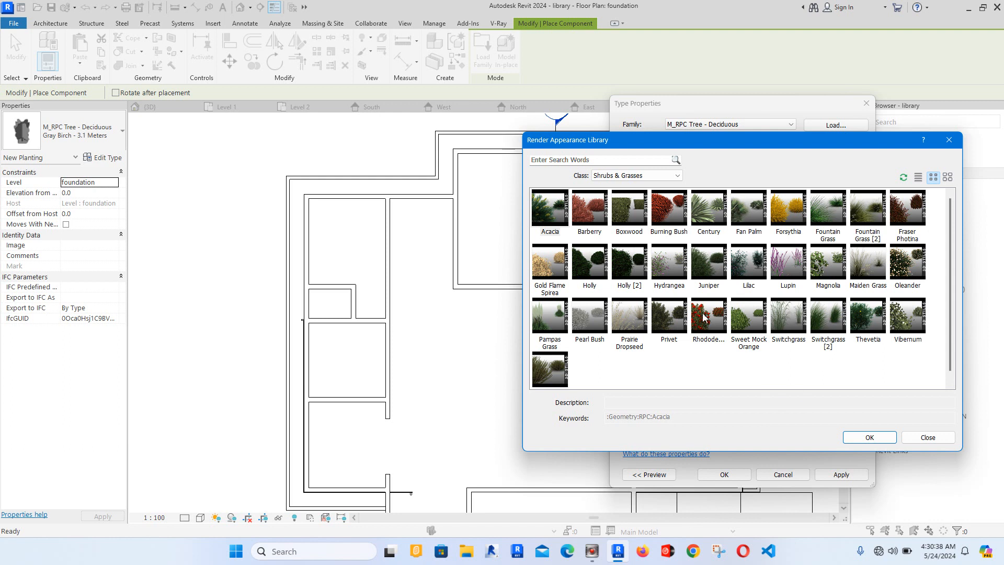
left_click(708, 316)
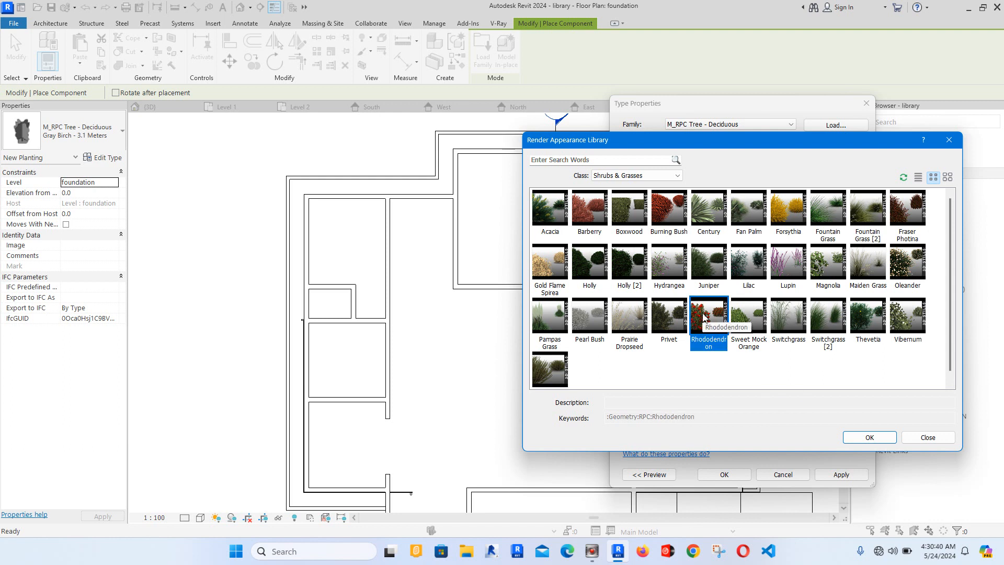
left_click(871, 437)
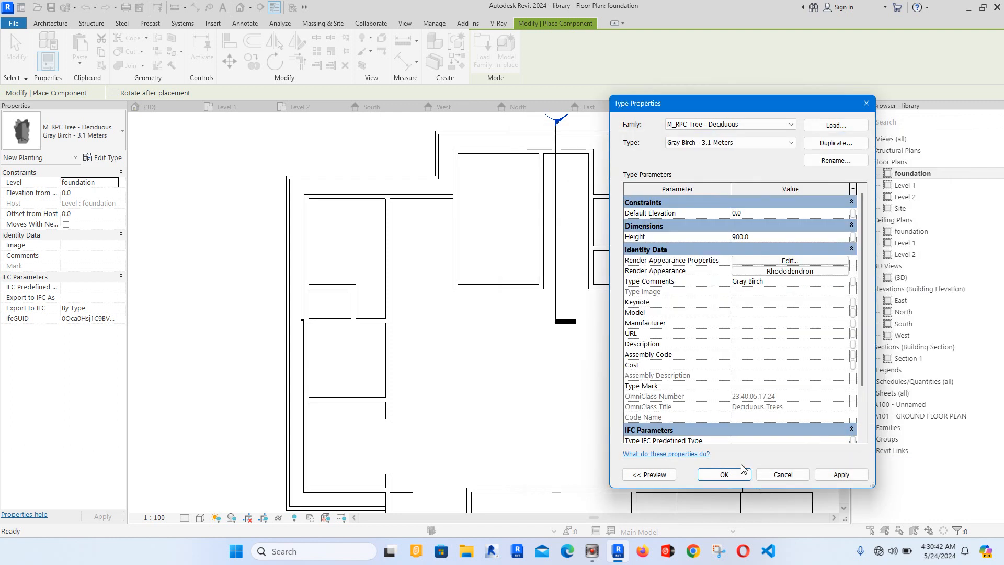
left_click(724, 475)
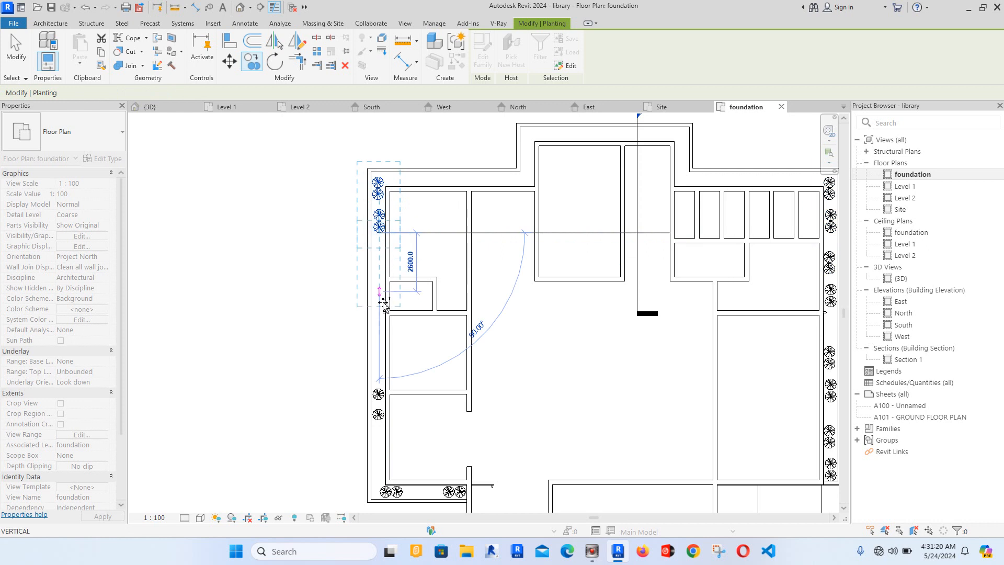
Step: Line shrubs along the building's left planter box
left_click_drag(383, 301, 383, 446)
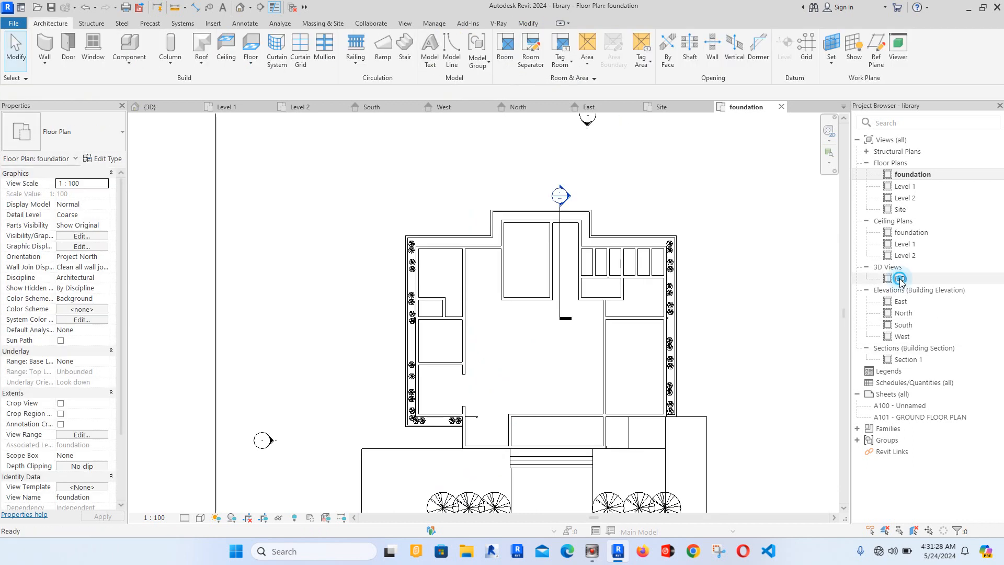
Step: In the 3D view, set all visible red shrubs to Elevation from Level 25, then select the site model
double_click(898, 278)
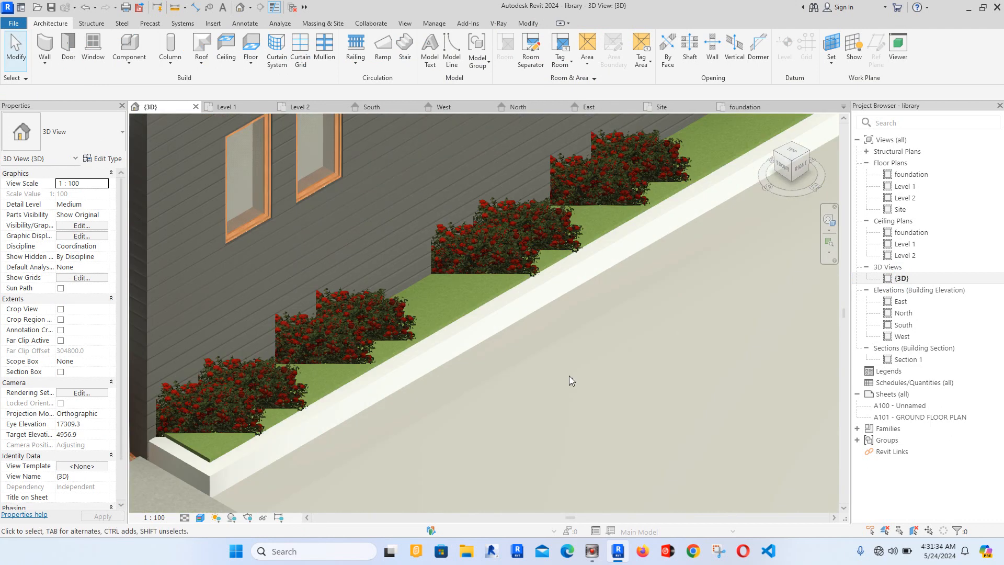
left_click(599, 173)
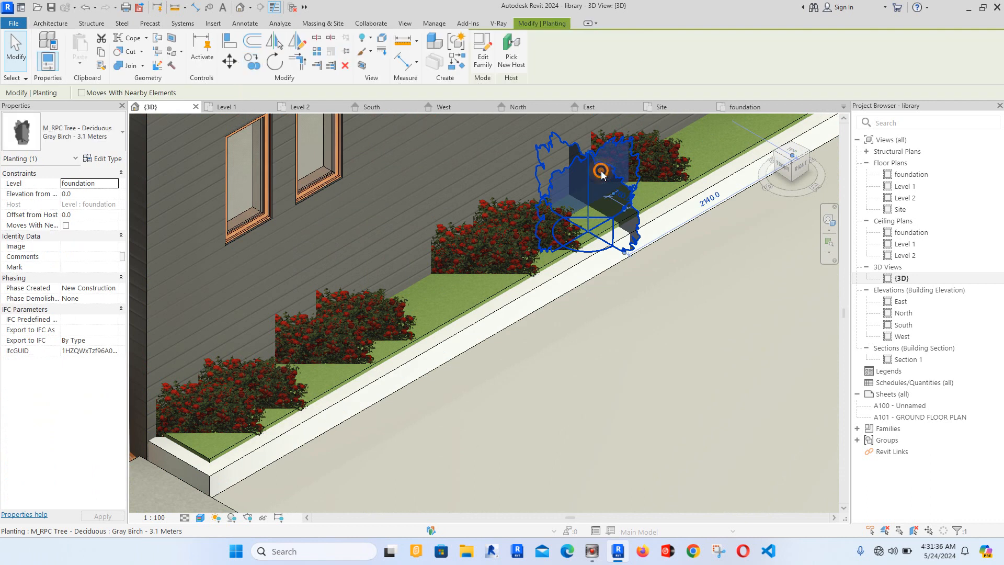
right_click(602, 175)
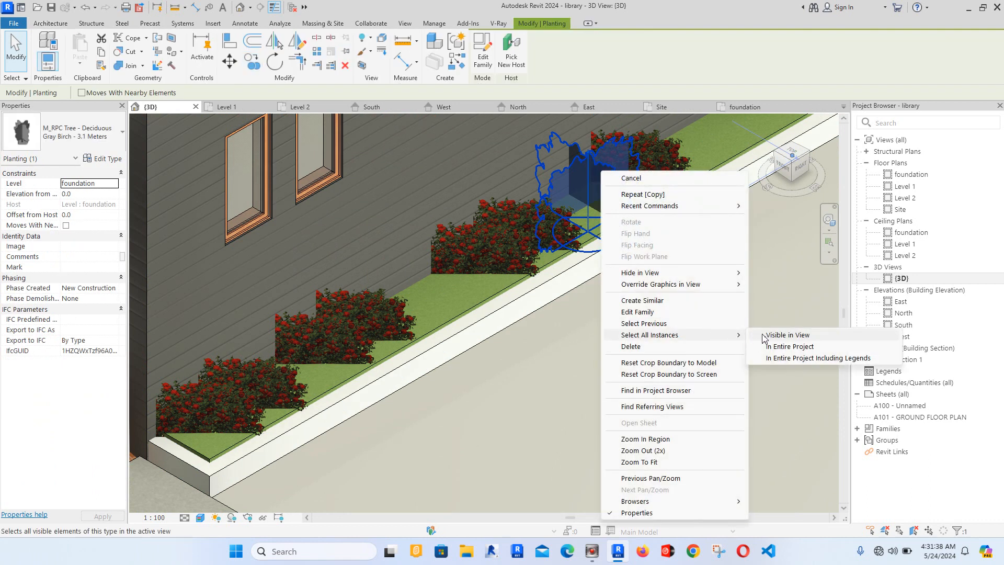
left_click(791, 347)
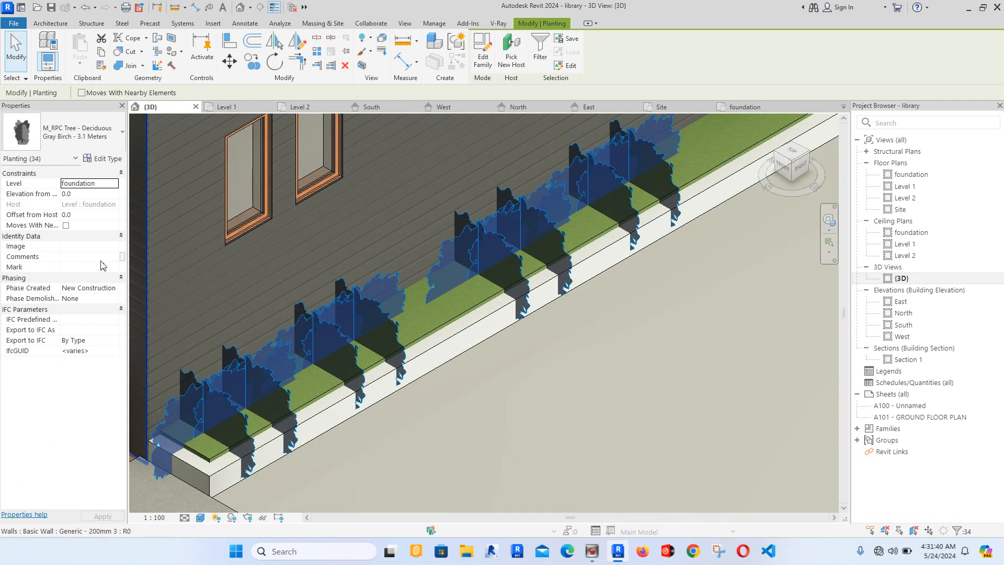
left_click(73, 194)
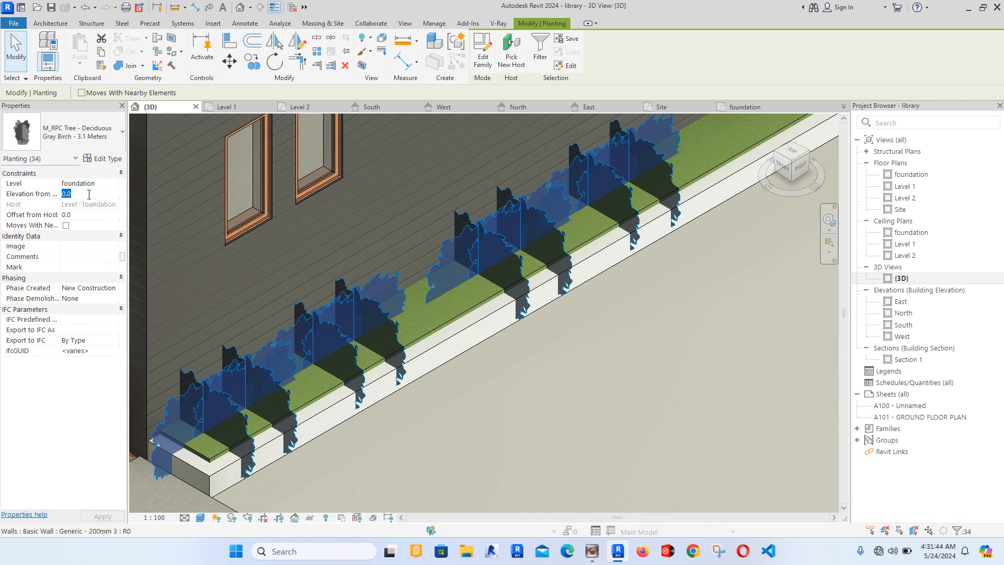
type("25")
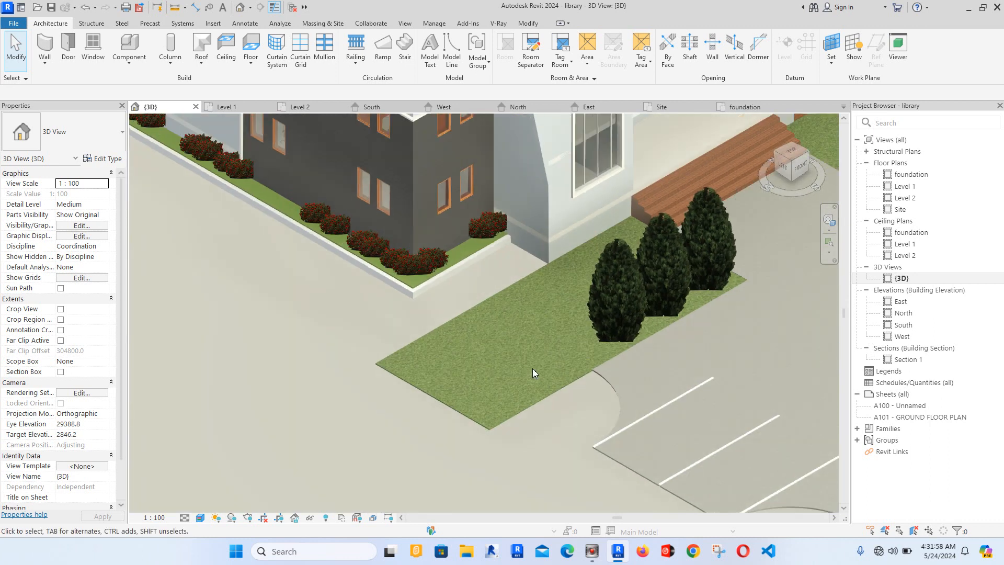
left_click(535, 372)
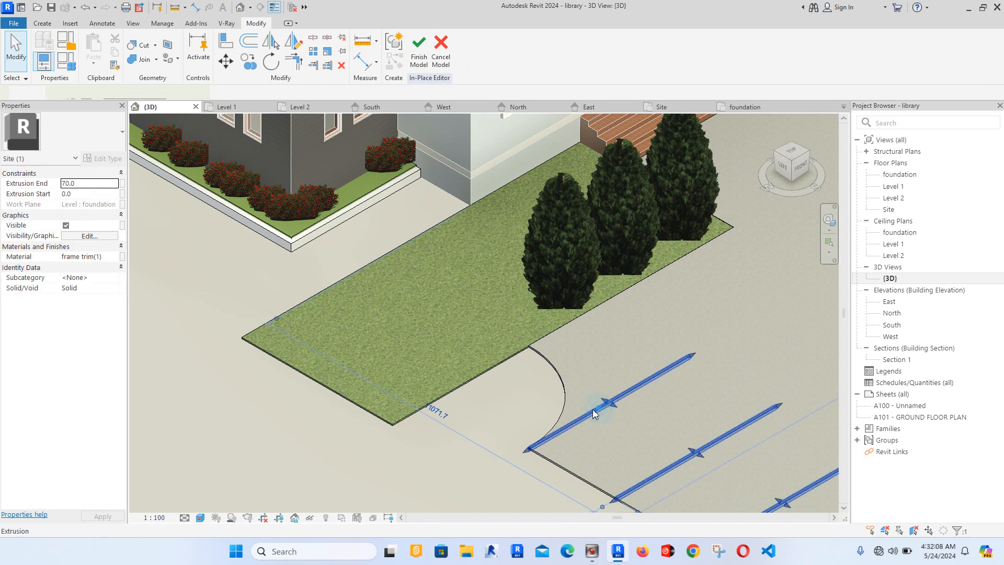
Step: Select the entrance lawn extrusion and switch to the foundation floor plan
left_click(603, 408)
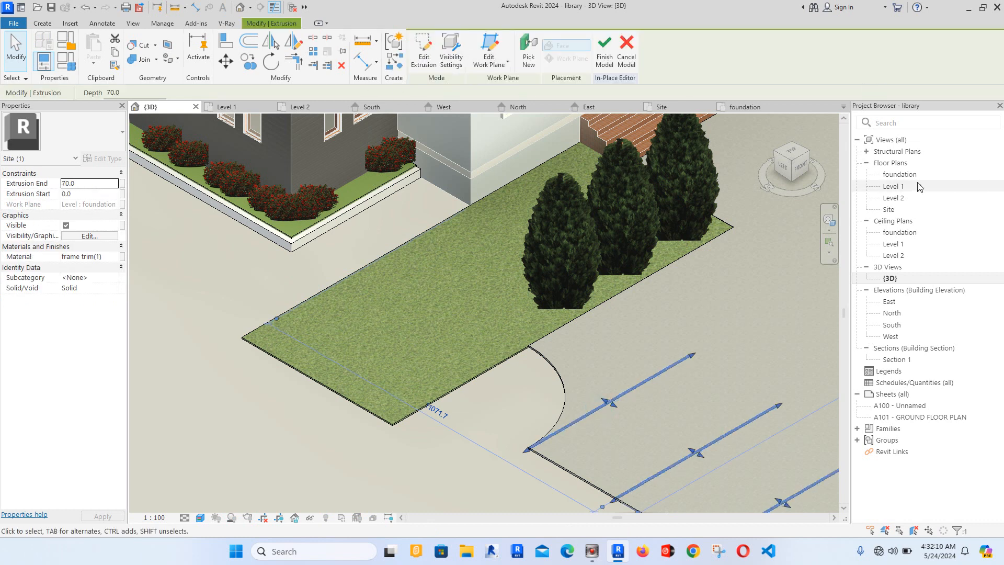
double_click(901, 174)
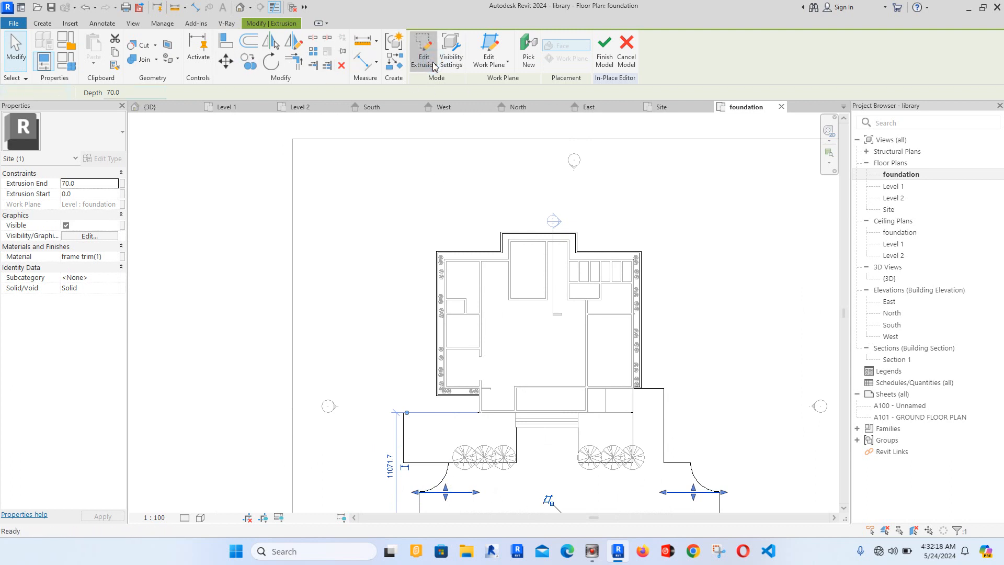
Step: Edit the lawn's sketch into two rectangular entrance planter outlines and finish
left_click(423, 46)
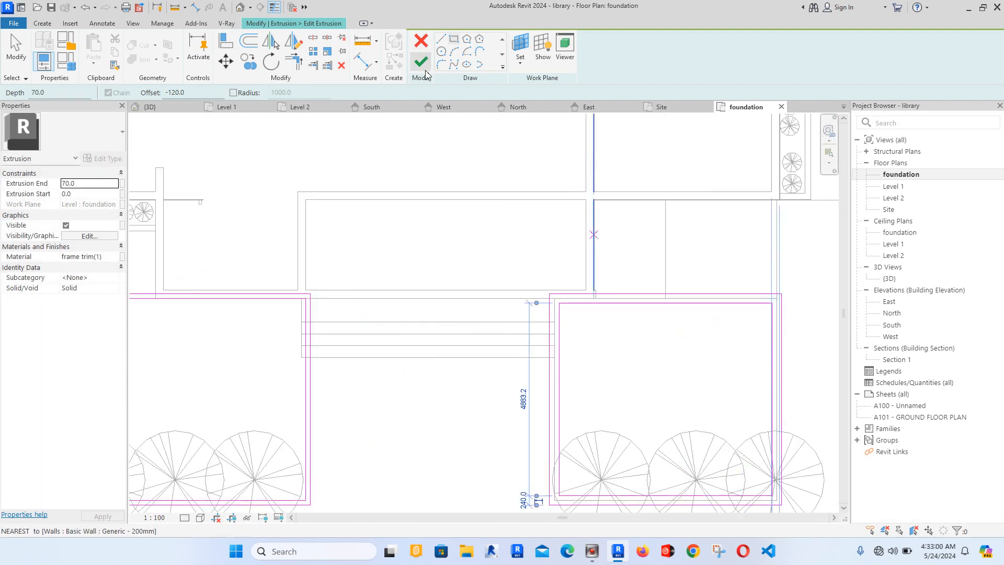
left_click(421, 60)
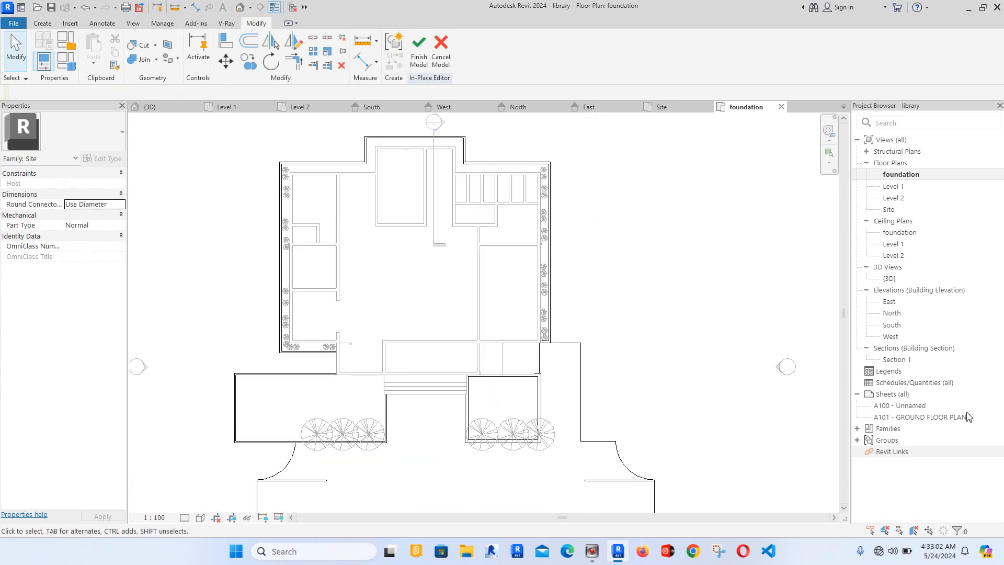